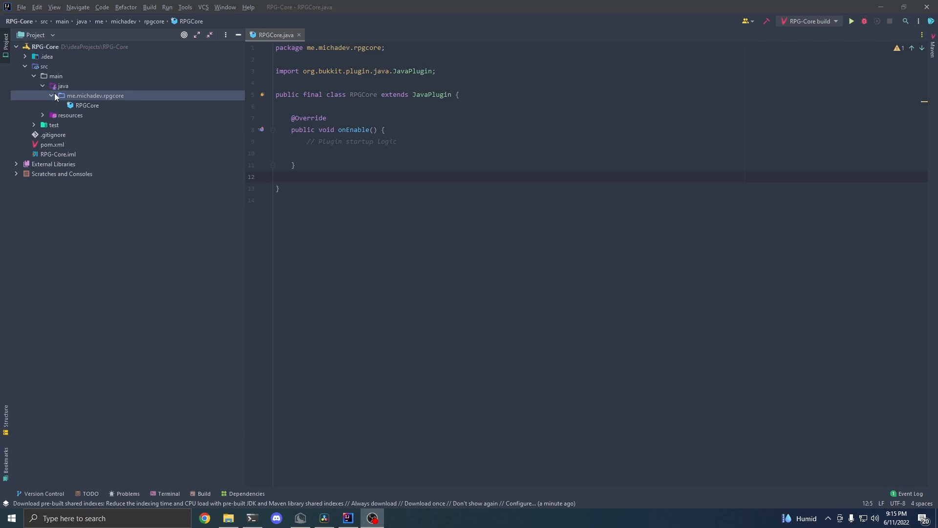
{"action": "mouse_move", "coordinate": [109, 89]}
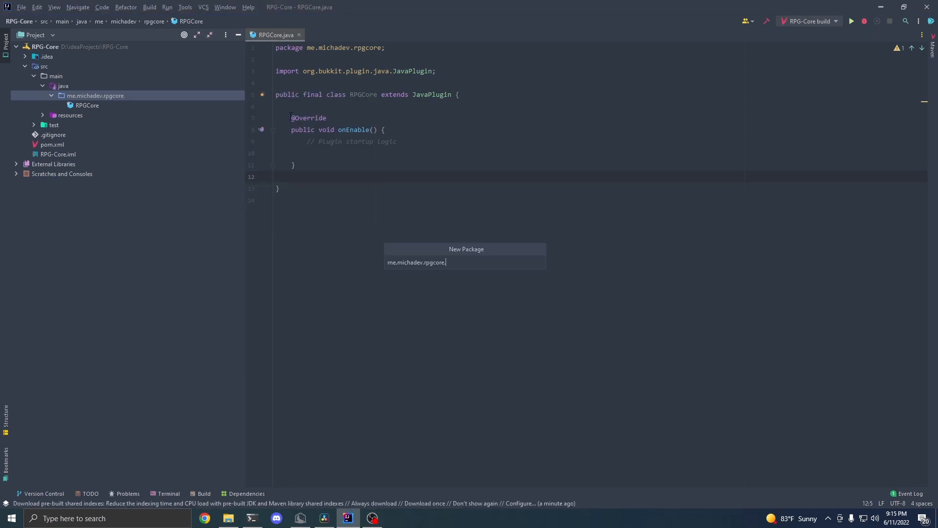
{"action": "mouse_move", "coordinate": [764, 64]}
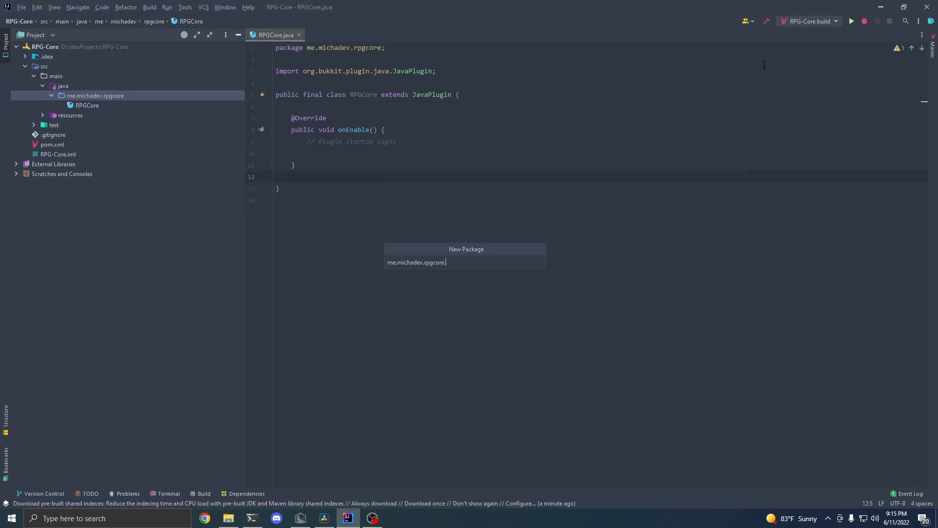
Name the new package customitems under me.michadev.rpgcore
{"action": "type", "text": "custom"}
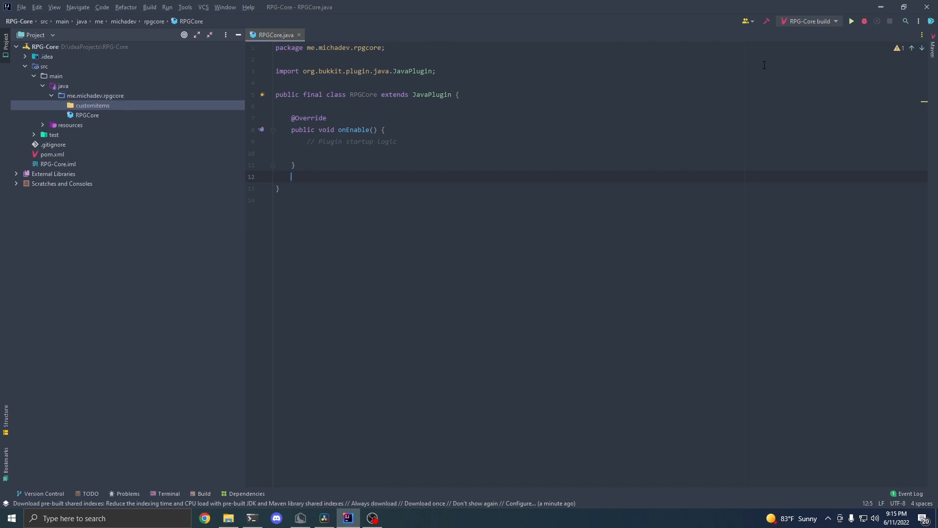
Create a new Java class named CustomItem in the customitems package
{"action": "right_click", "coordinate": [93, 106]}
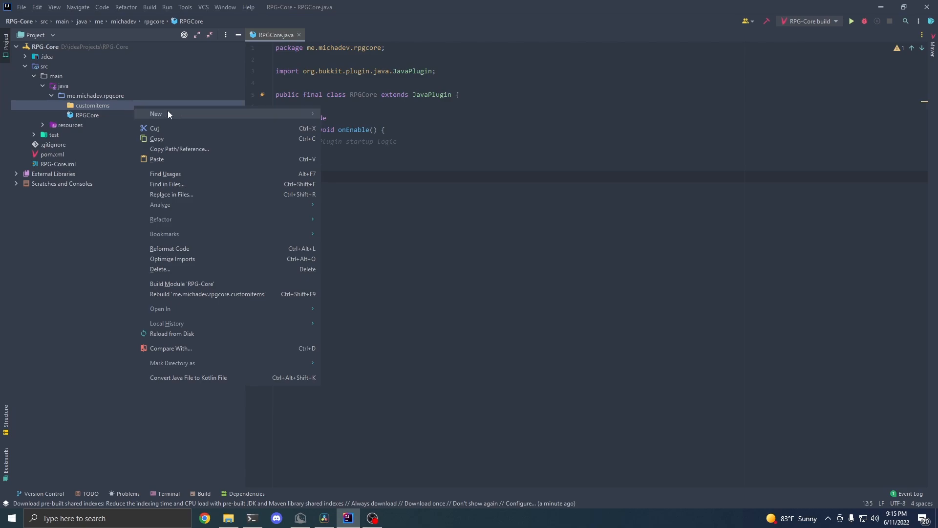
{"action": "left_click", "coordinate": [156, 113]}
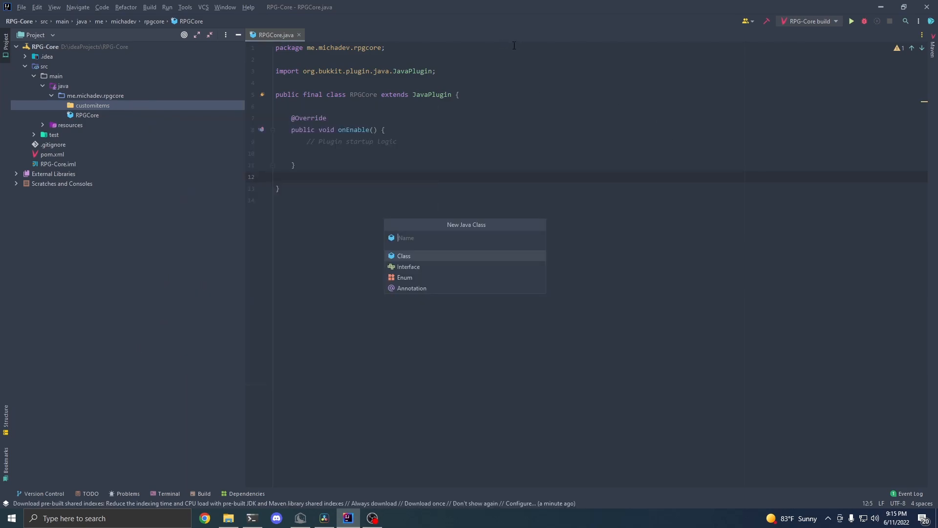
{"action": "mouse_move", "coordinate": [570, 225]}
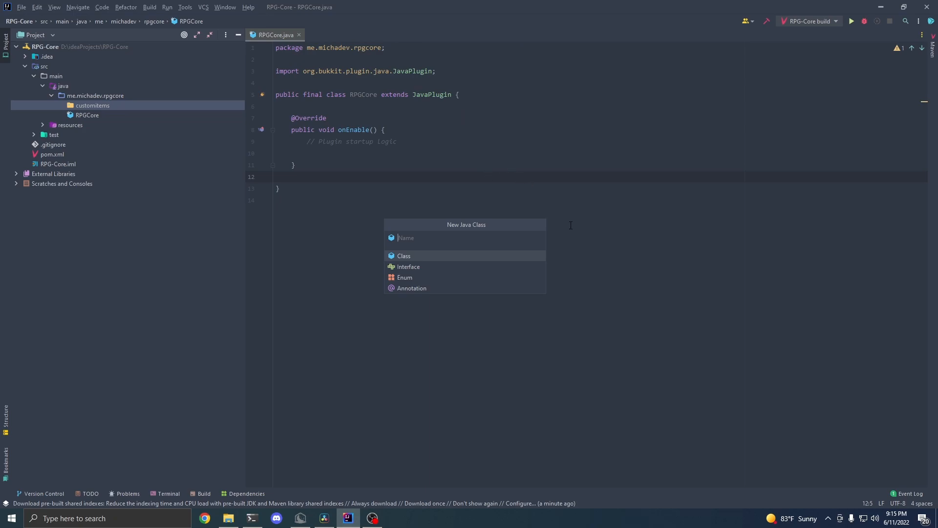
{"action": "mouse_move", "coordinate": [237, 186]}
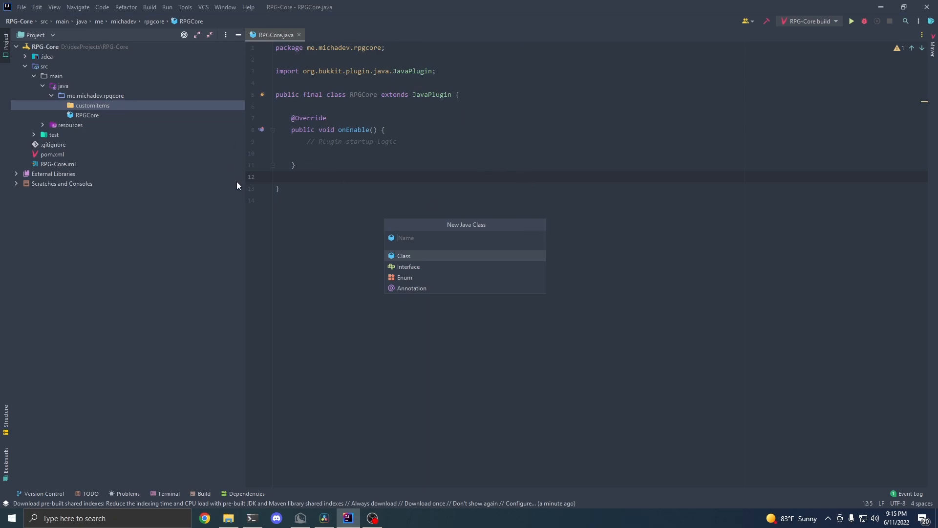
{"action": "mouse_move", "coordinate": [243, 162]}
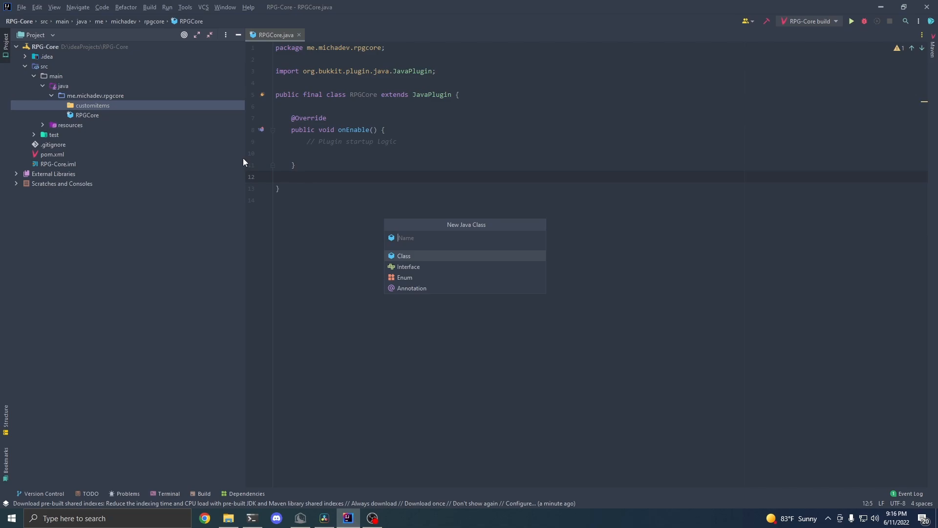
{"action": "mouse_move", "coordinate": [190, 109]}
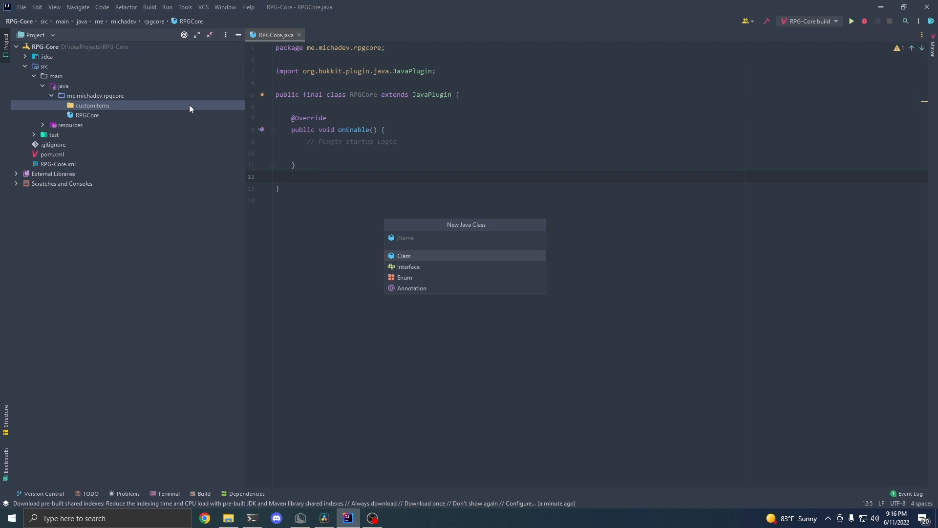
{"action": "mouse_move", "coordinate": [481, 159]}
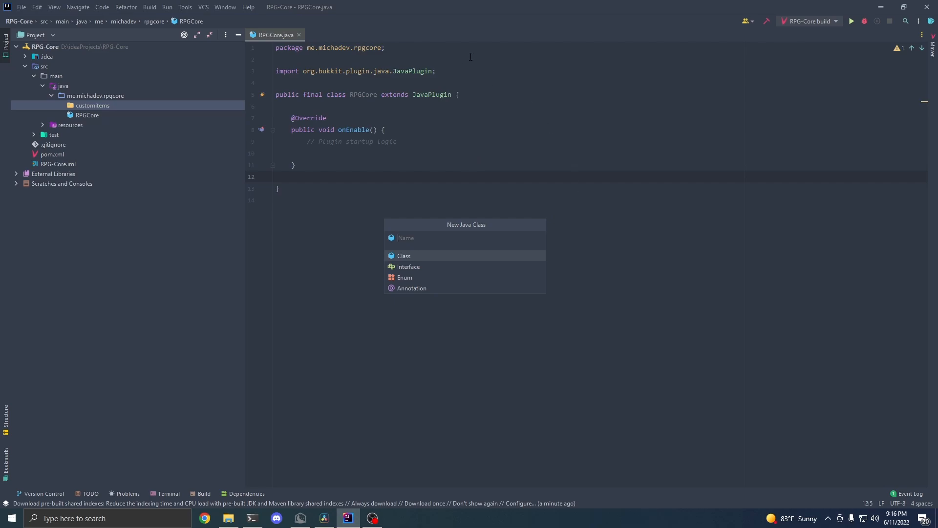
{"action": "type", "text": "C"}
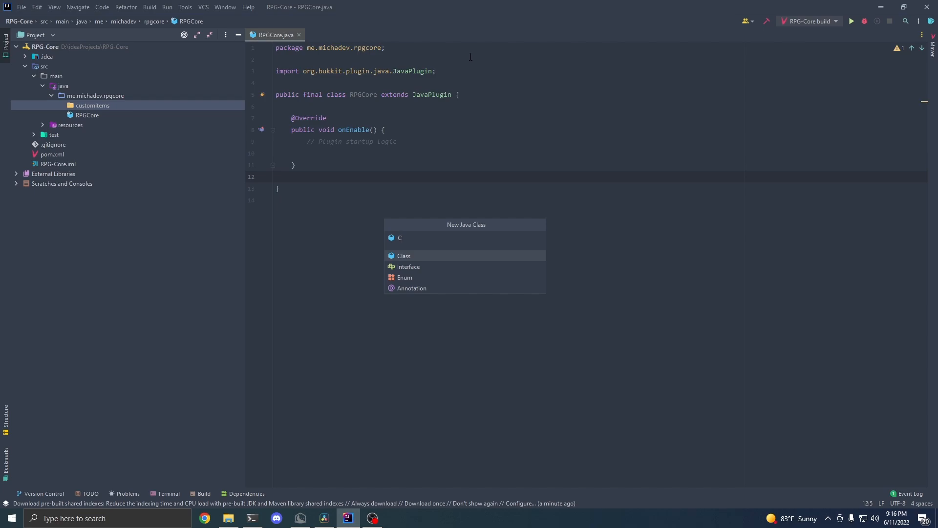
{"action": "type", "text": "ustomItem"}
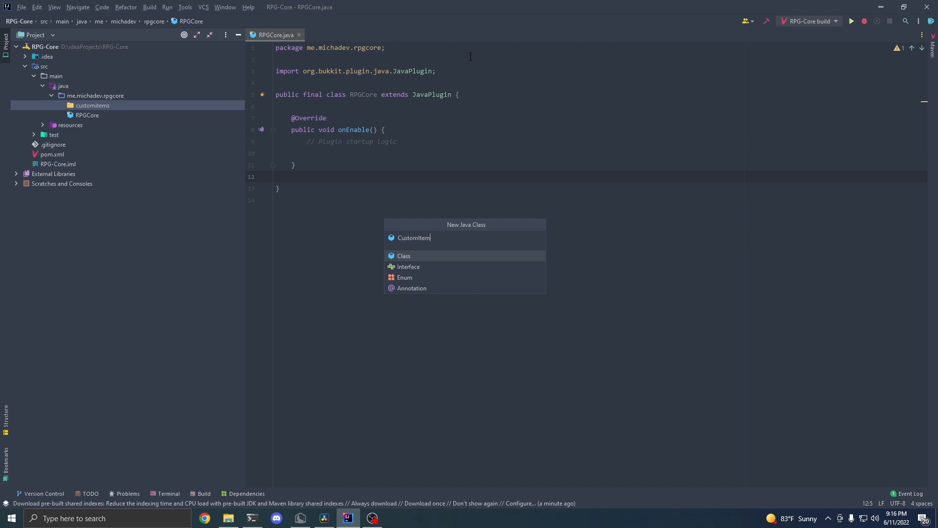
{"action": "left_click", "coordinate": [403, 256]}
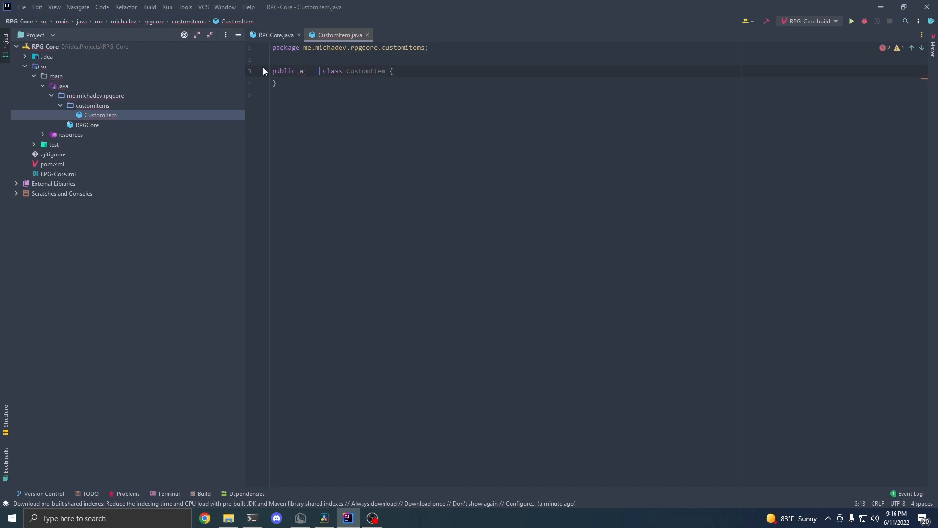
Make CustomItem abstract and declare abstract String getName()
{"action": "type", "text": "bstract"}
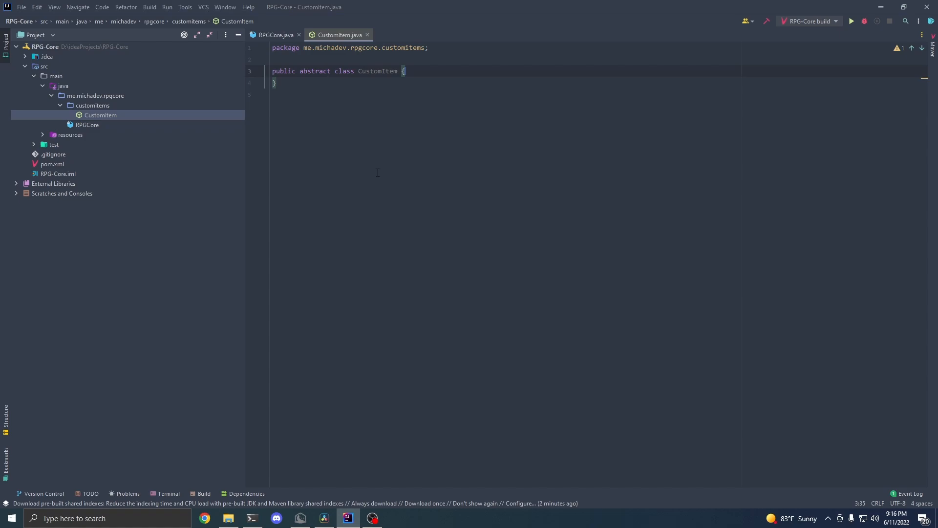
{"action": "key", "text": "enter"}
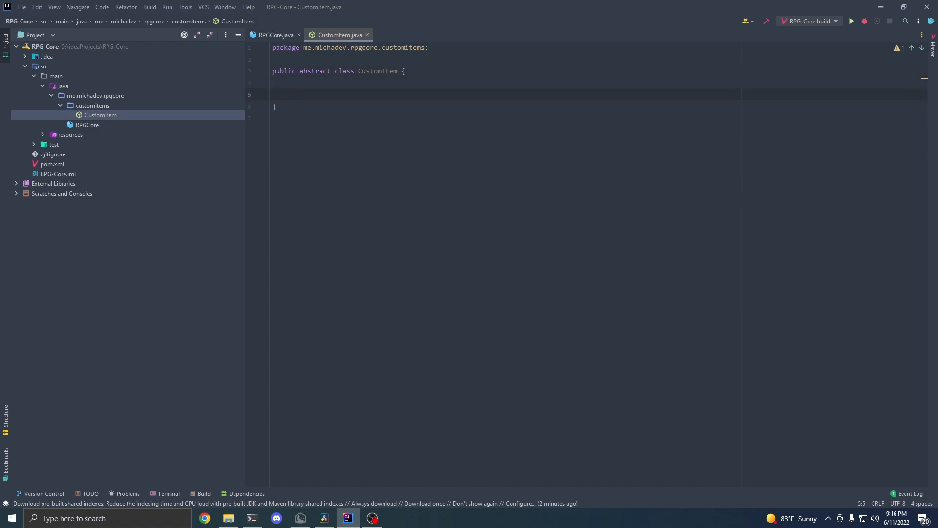
{"action": "left_click", "coordinate": [288, 95]}
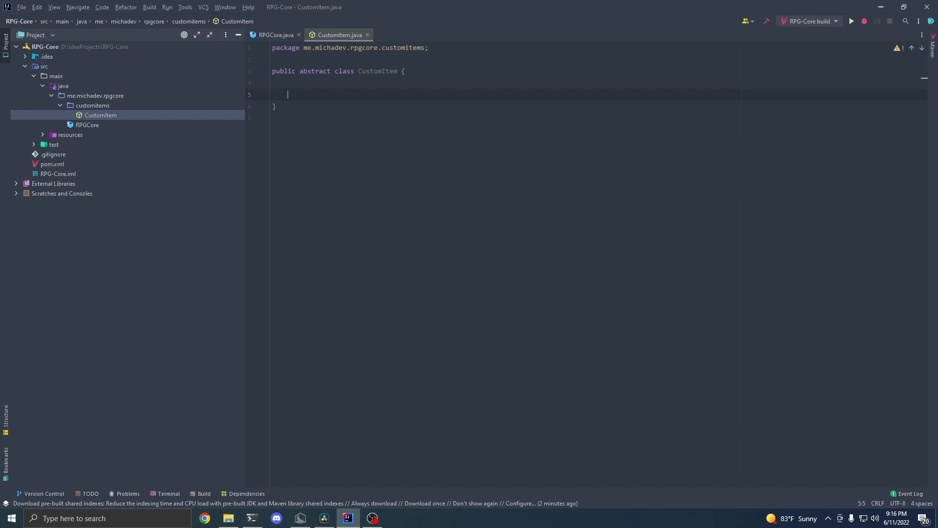
{"action": "type", "text": "public abstract Strin"}
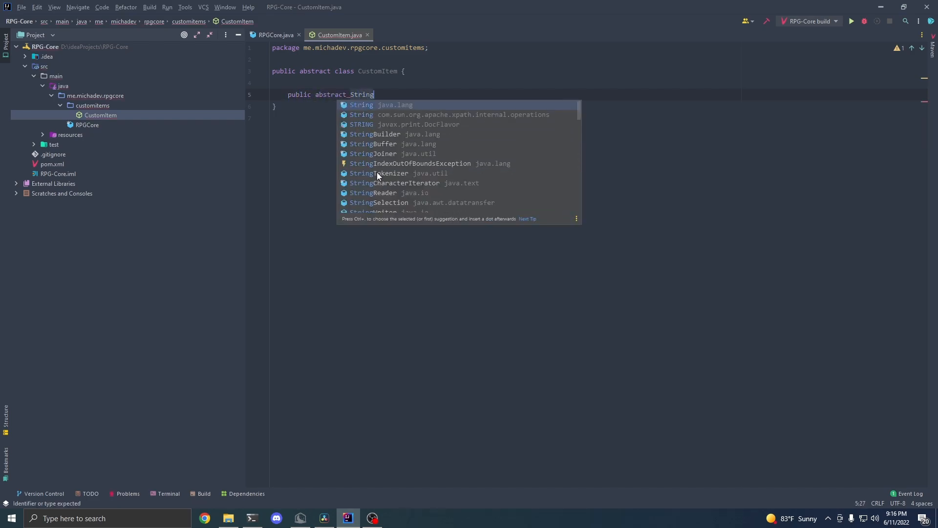
{"action": "type", "text": "getName();"}
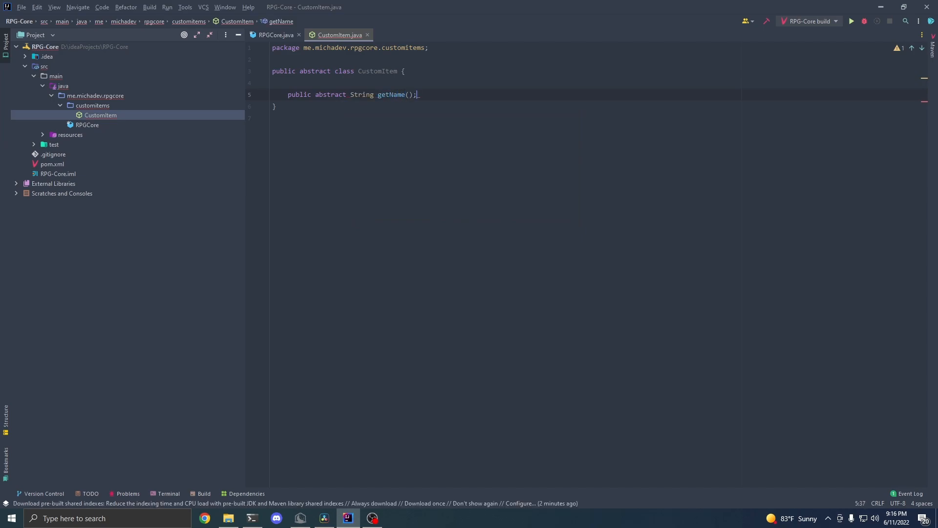
Declare abstract Material getMaterial() and List<String> getLore(), importing Material and List
{"action": "type", "text": "public abstract Material getMateri"}
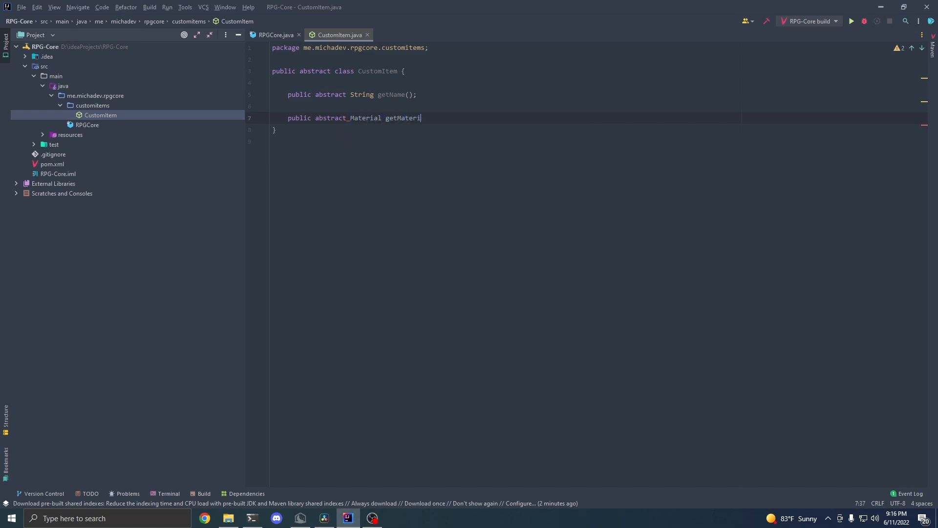
{"action": "type", "text": "public abstract"}
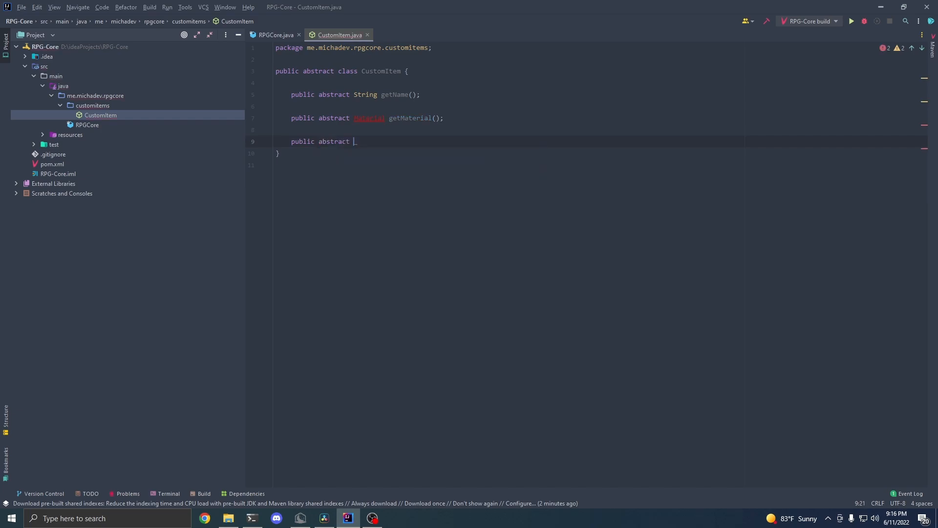
{"action": "type", "text": "List<String> getLore();"}
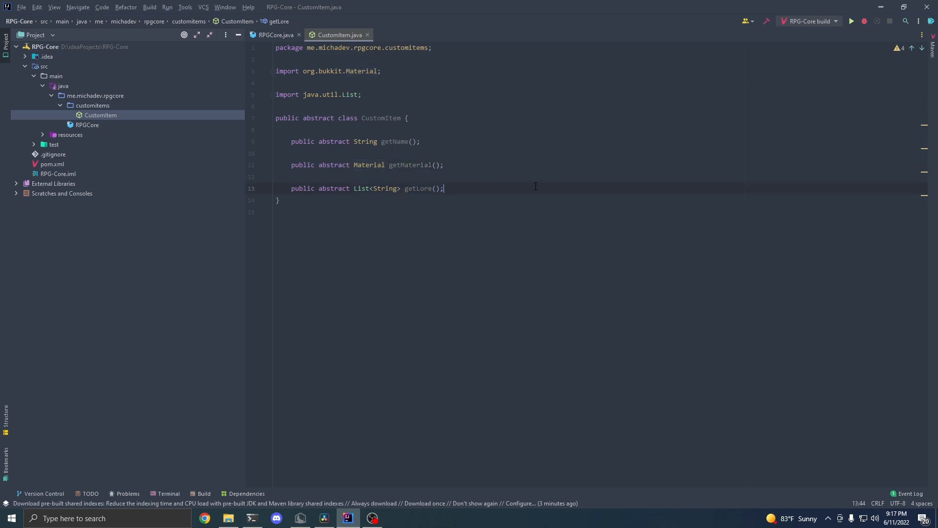
{"action": "key", "text": "enter"}
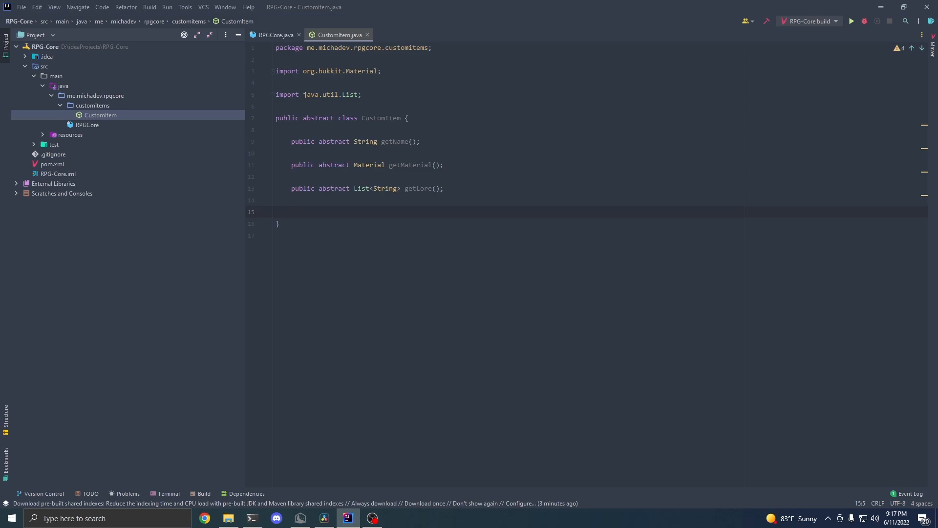
{"action": "mouse_move", "coordinate": [535, 190]}
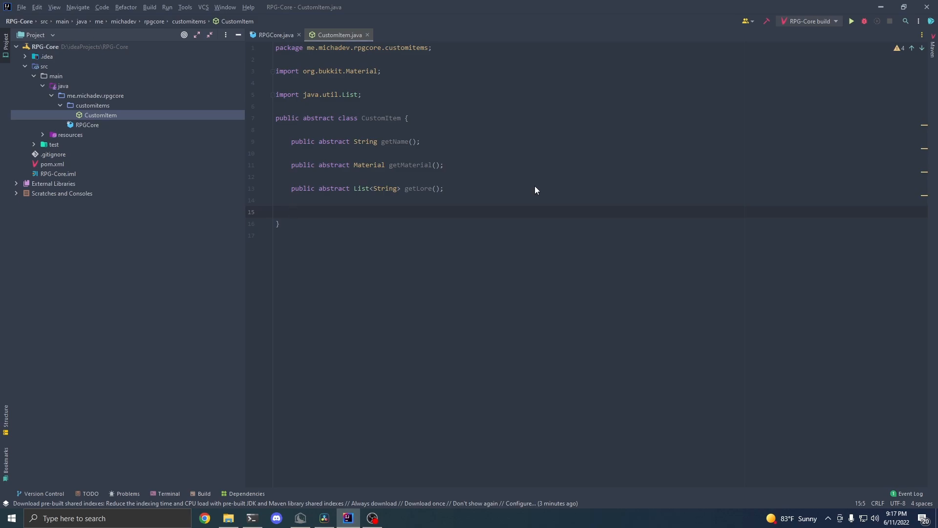
Add public String getId() returning getClass().getSimpleName() below getLore
{"action": "left_click", "coordinate": [329, 216]}
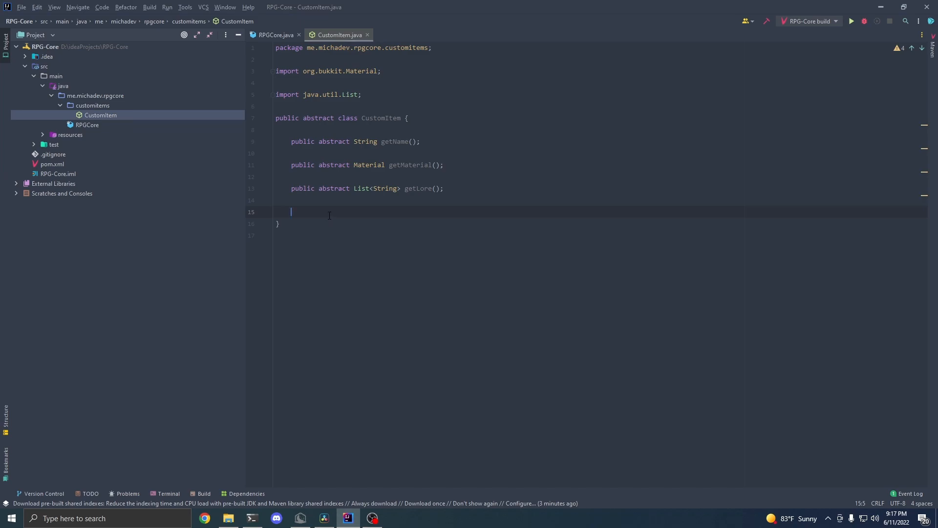
{"action": "type", "text": "public String"}
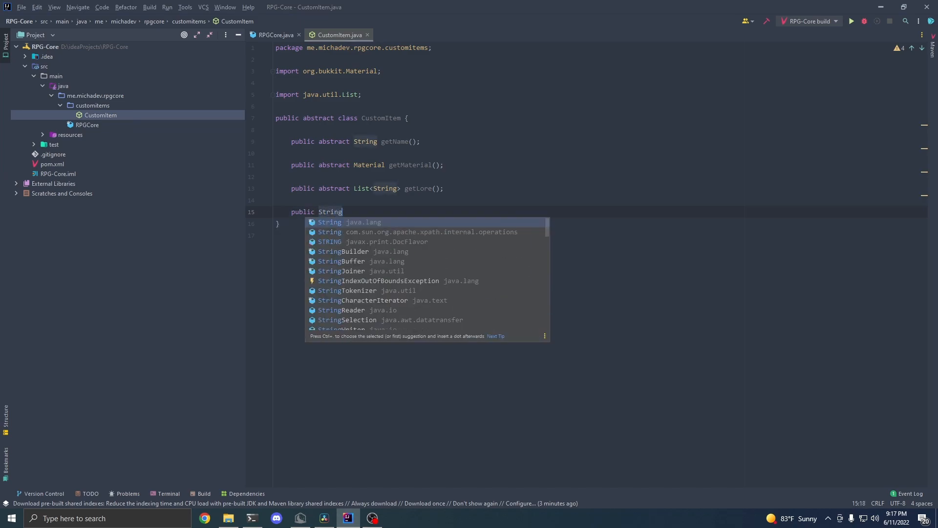
{"action": "type", "text": "getId() {}"}
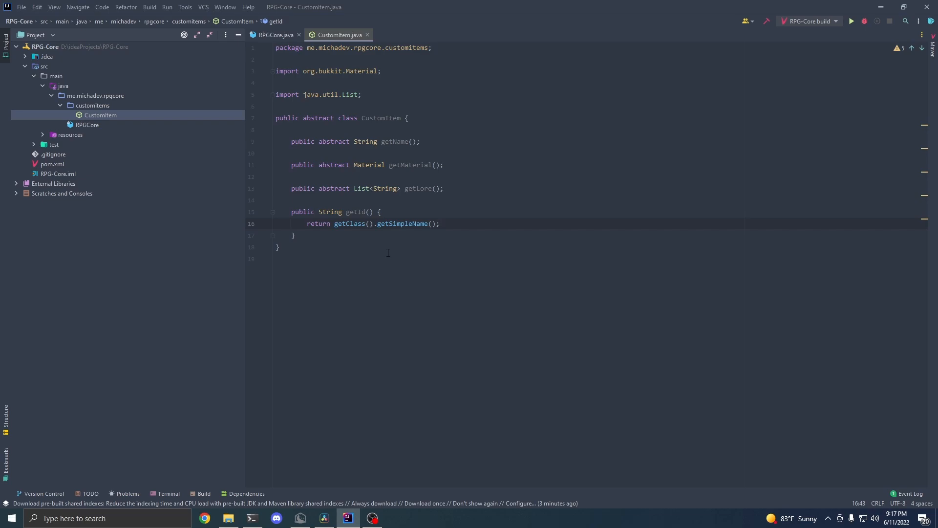
{"action": "mouse_move", "coordinate": [481, 240]}
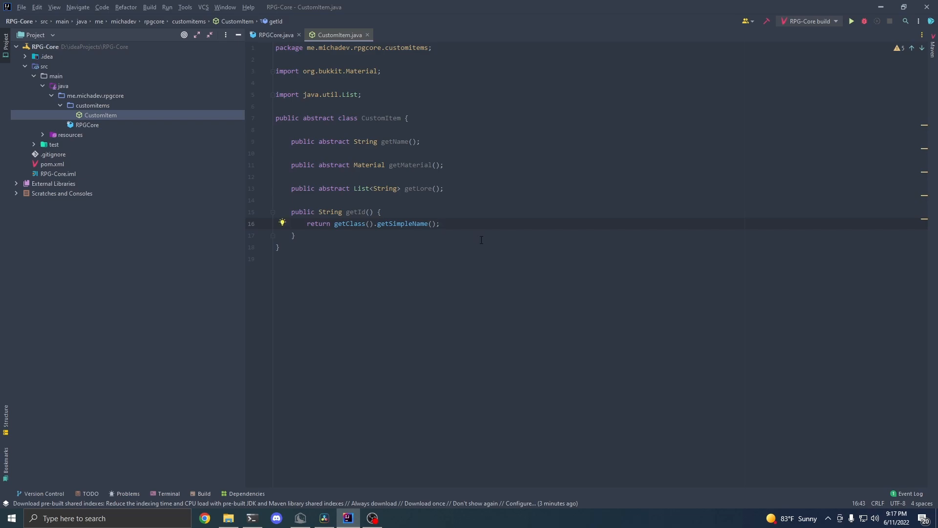
{"action": "mouse_move", "coordinate": [486, 236]}
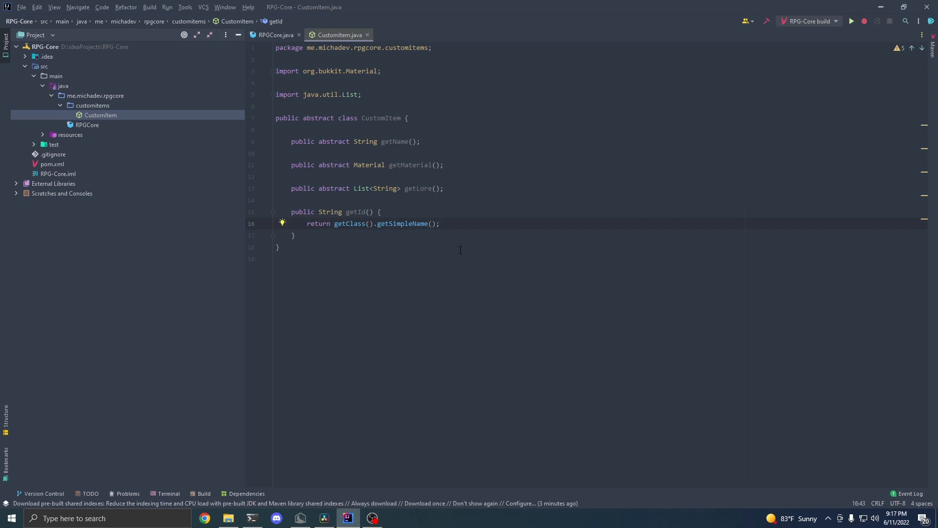
{"action": "mouse_move", "coordinate": [260, 215]}
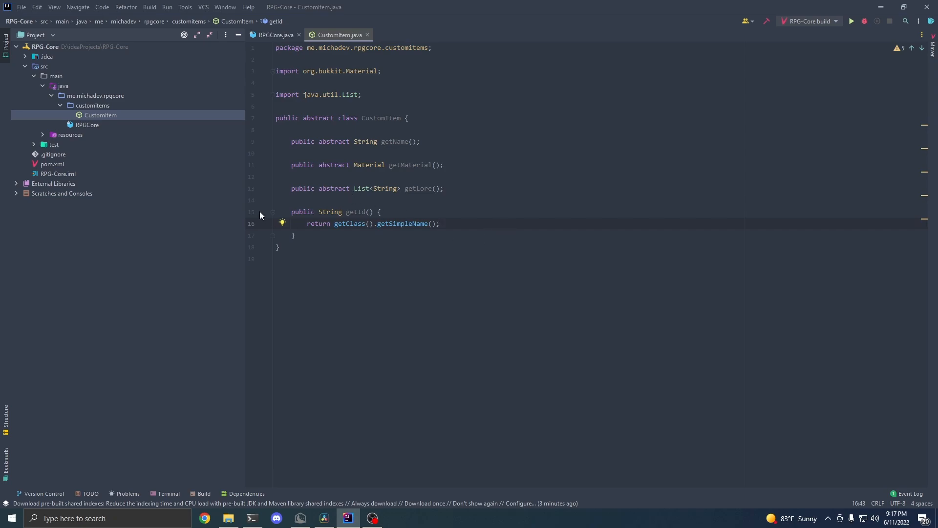
{"action": "right_click", "coordinate": [93, 105]}
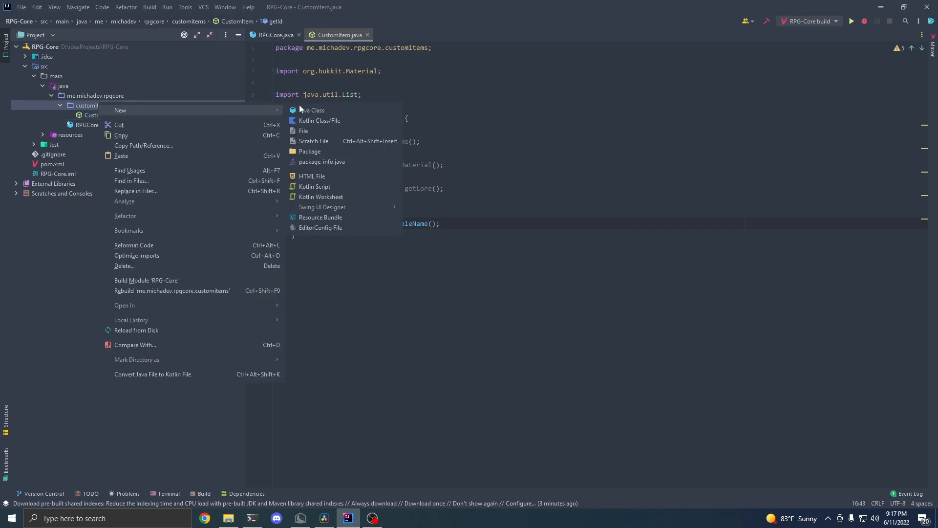
{"action": "left_click", "coordinate": [312, 110]}
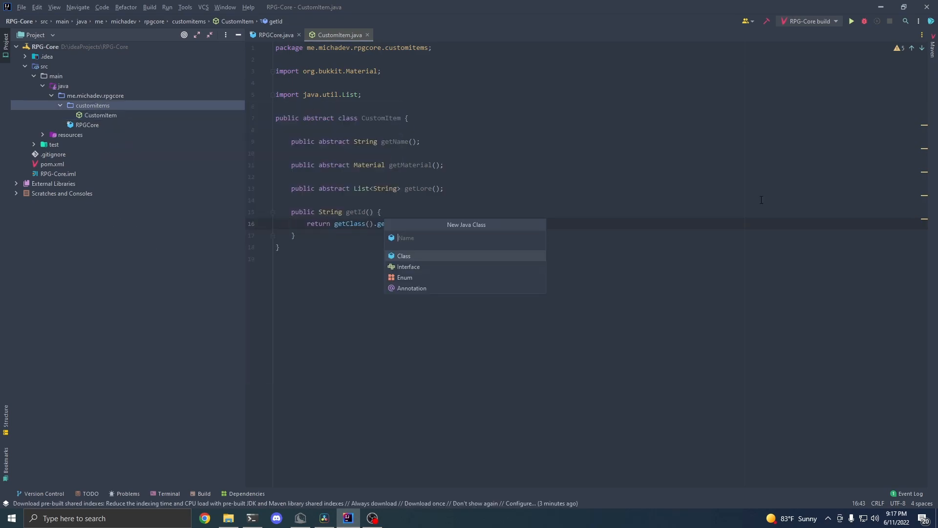
{"action": "mouse_move", "coordinate": [802, 192]}
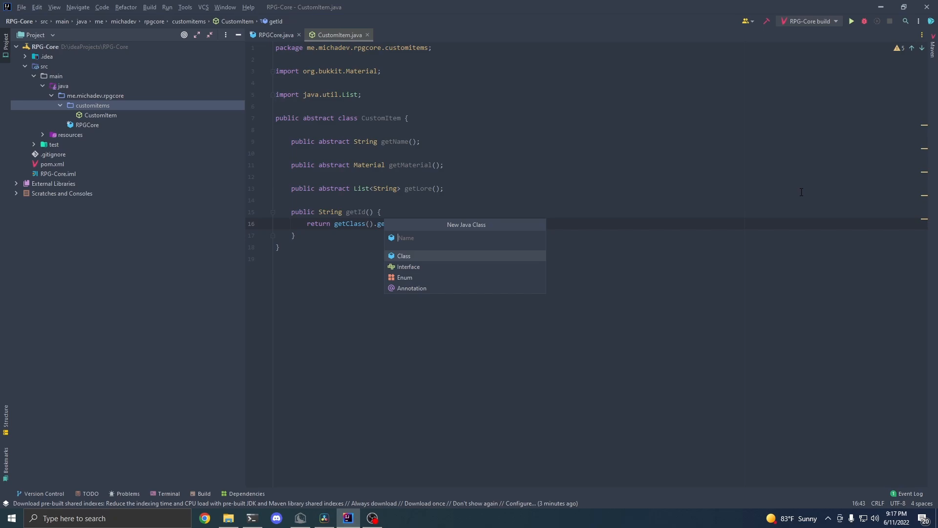
{"action": "type", "text": "F"}
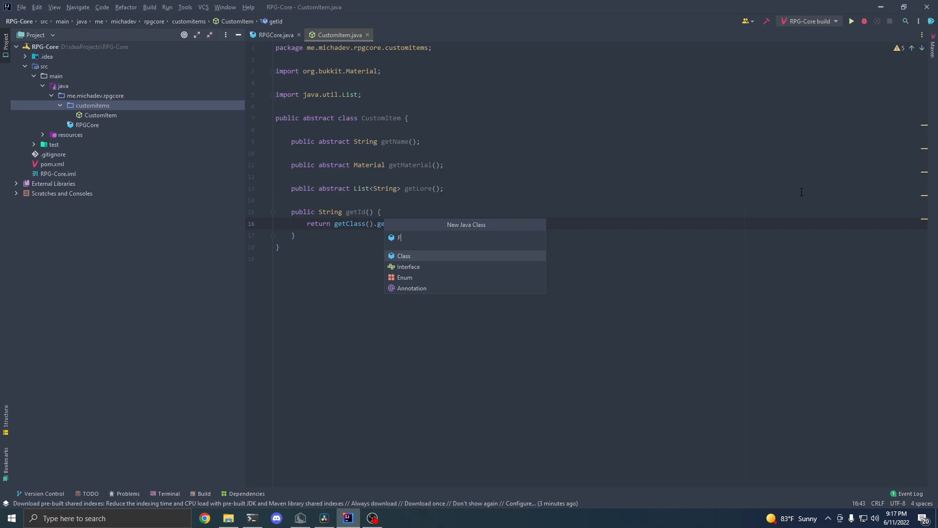
{"action": "left_click", "coordinate": [403, 255]}
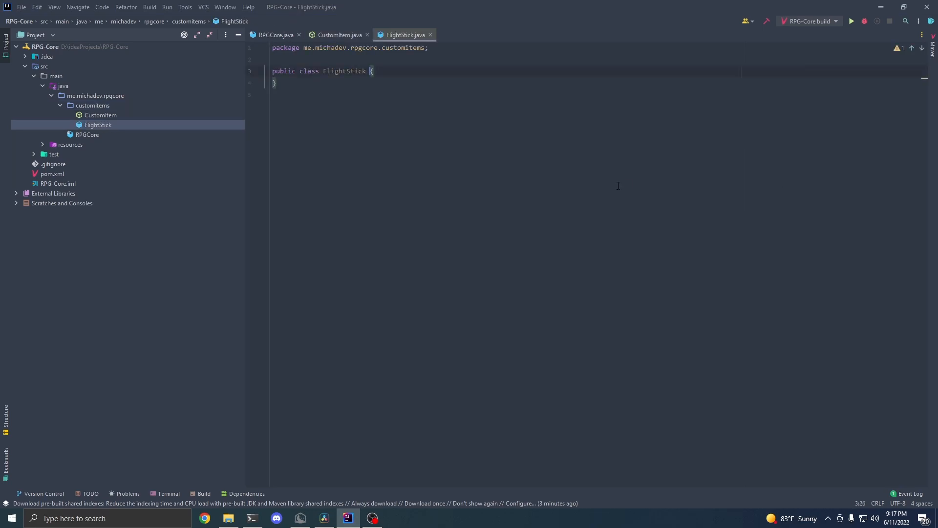
{"action": "double_click", "coordinate": [344, 70]}
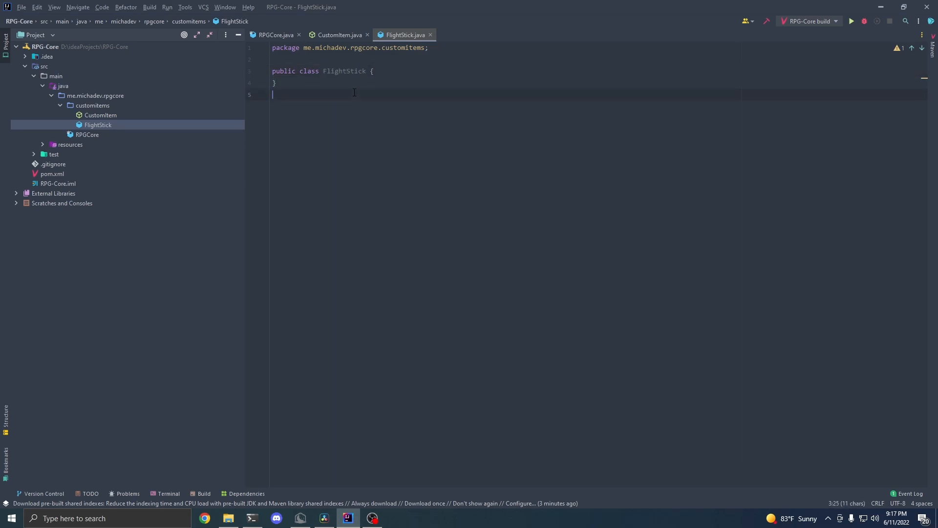
{"action": "left_click", "coordinate": [339, 35]}
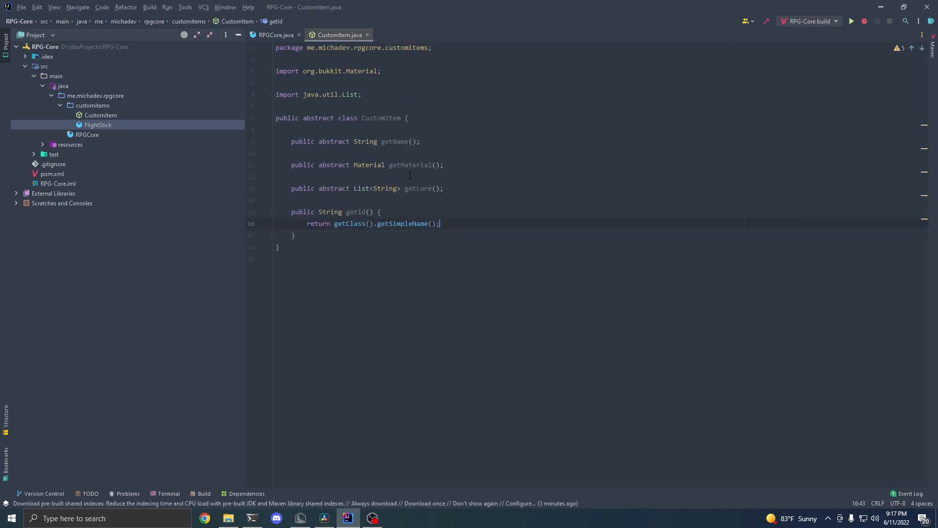
{"action": "mouse_move", "coordinate": [122, 128]}
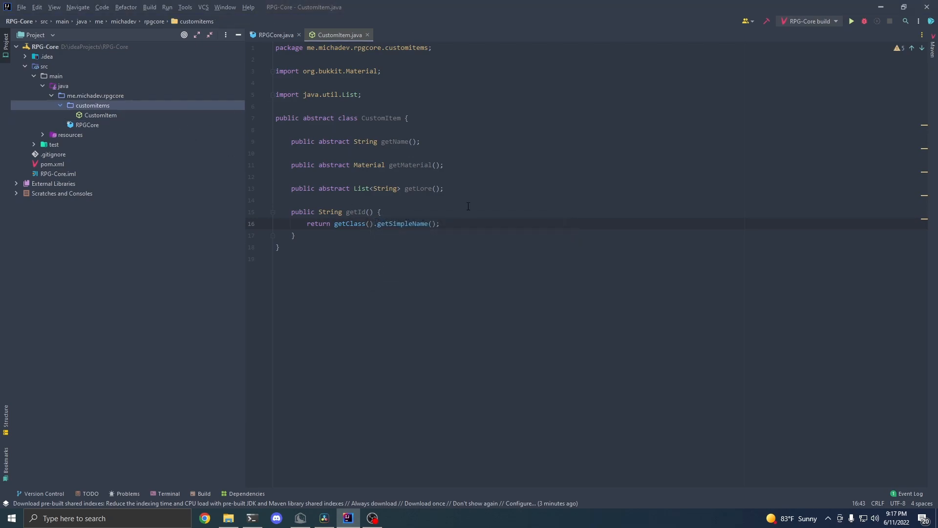
{"action": "mouse_move", "coordinate": [350, 229]}
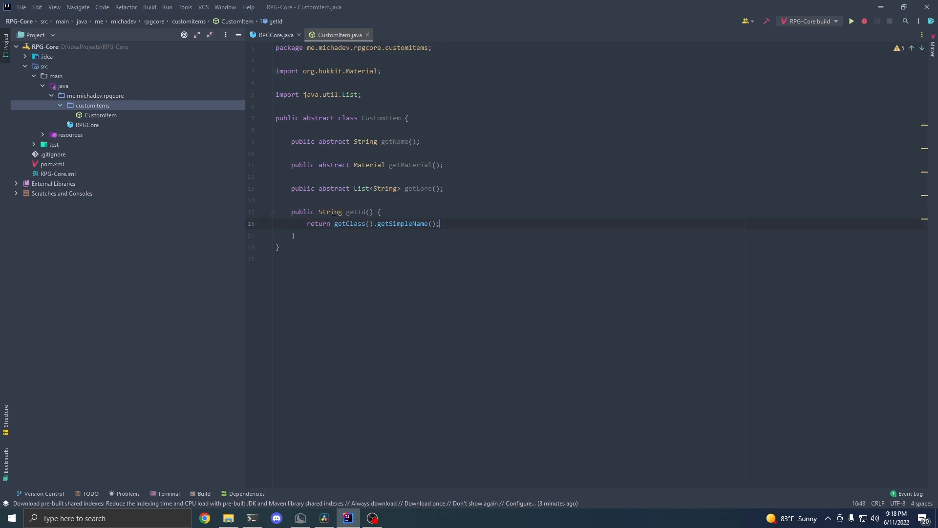
Add getItem creating new ItemStack(getMaterial(), 1) and fetching its ItemMeta
{"action": "type", "text": "p"}
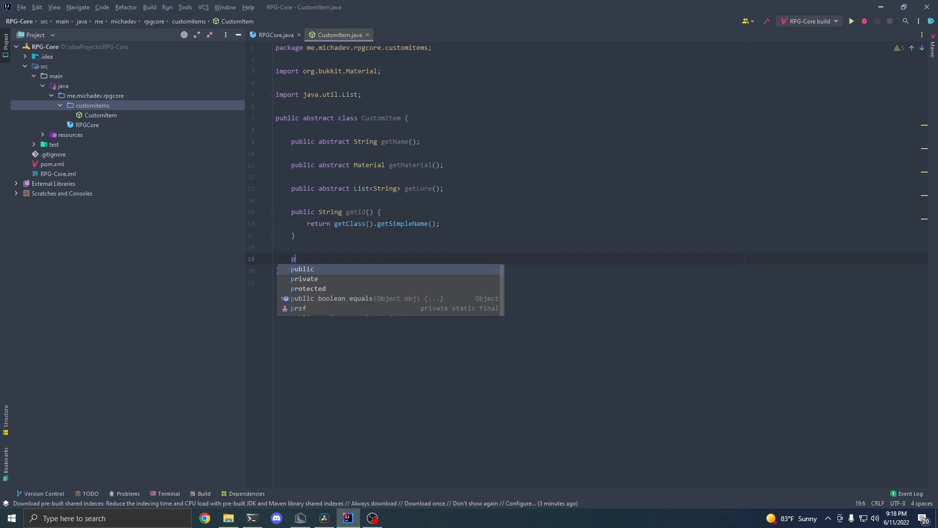
{"action": "type", "text": "ublic ItemStack get"}
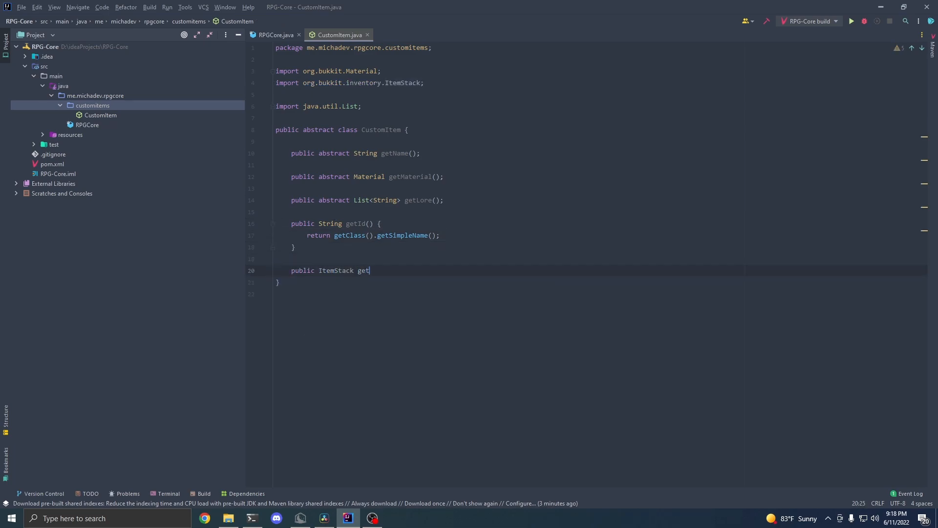
{"action": "type", "text": "Item() {}"}
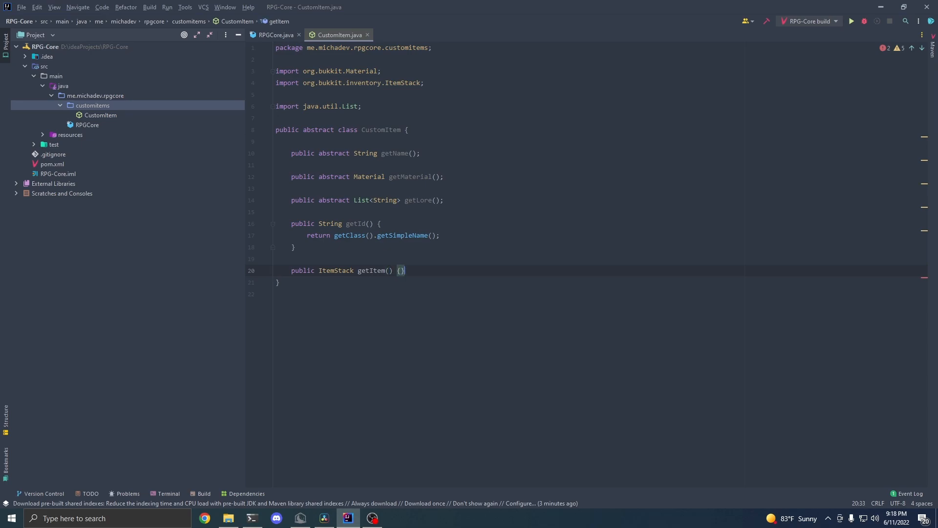
{"action": "type", "text": "Ite"}
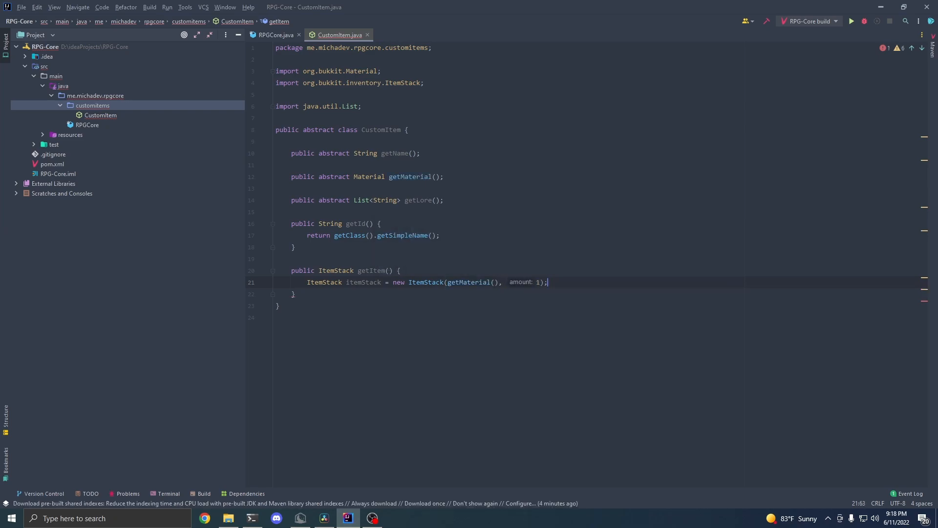
{"action": "type", "text": "itemStack."}
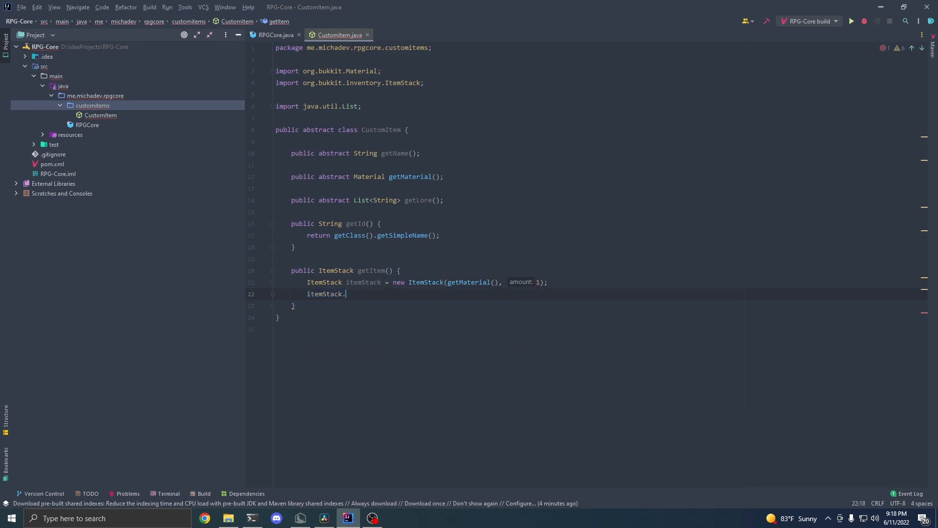
{"action": "type", "text": "getr"}
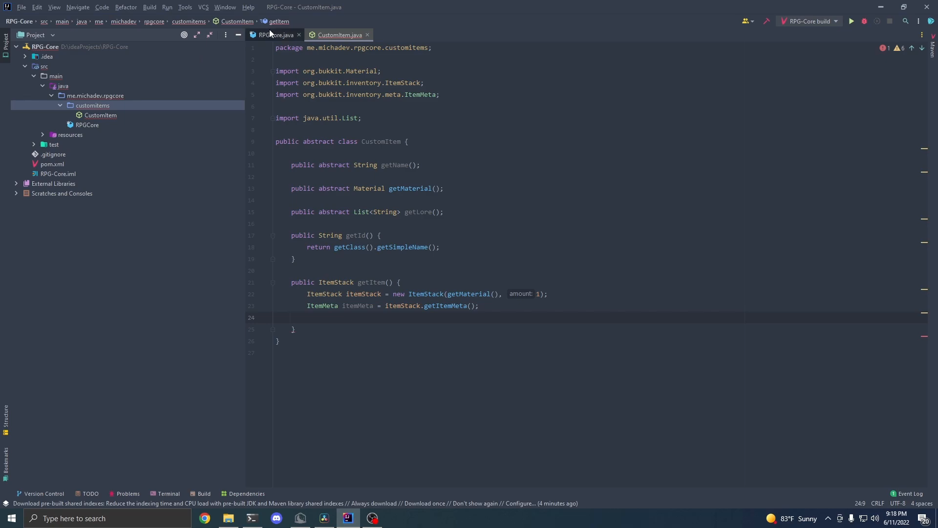
Declare public static NamespacedKey rpgItemKey in the RPGCore main class
{"action": "left_click", "coordinate": [275, 34]}
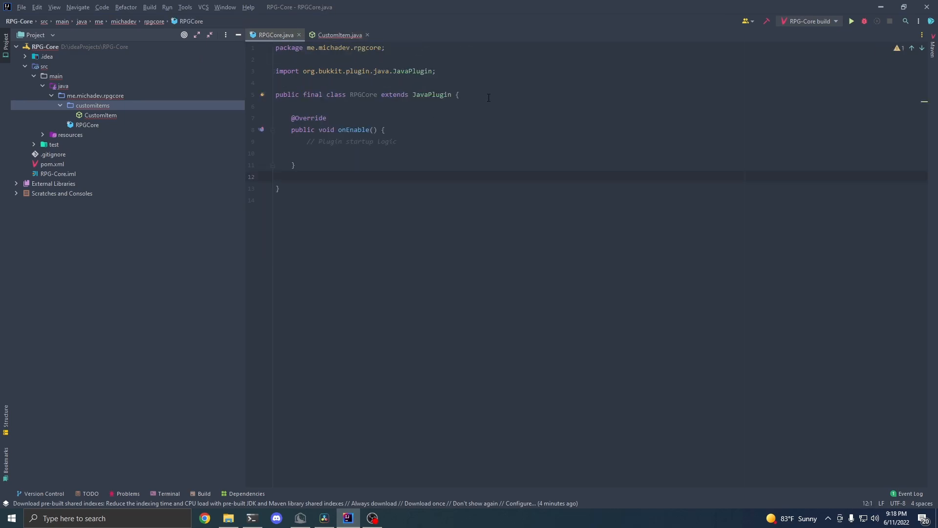
{"action": "type", "text": "public"}
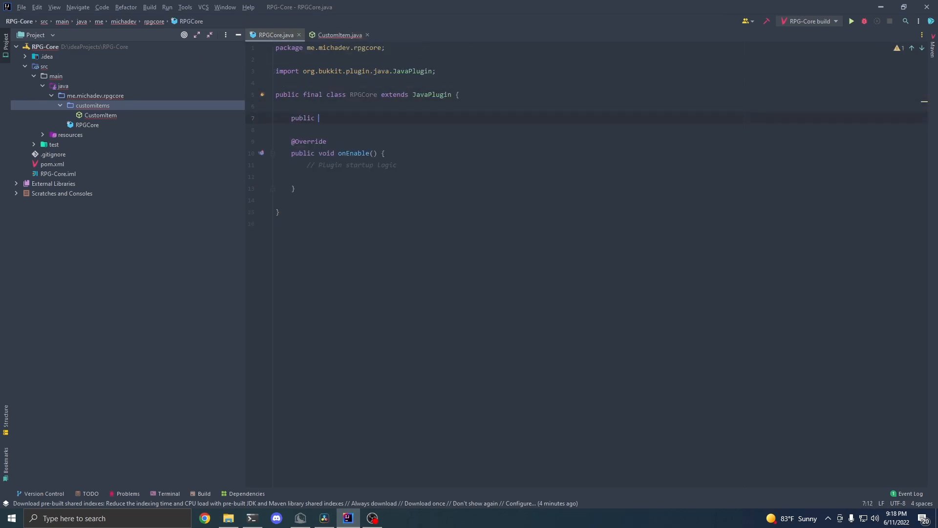
{"action": "type", "text": "static NamSp"}
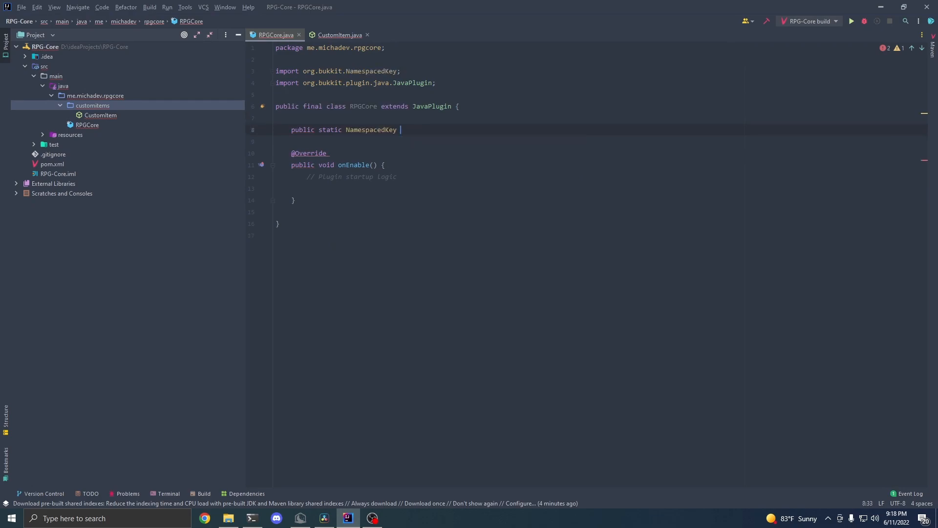
{"action": "type", "text": "rpg"}
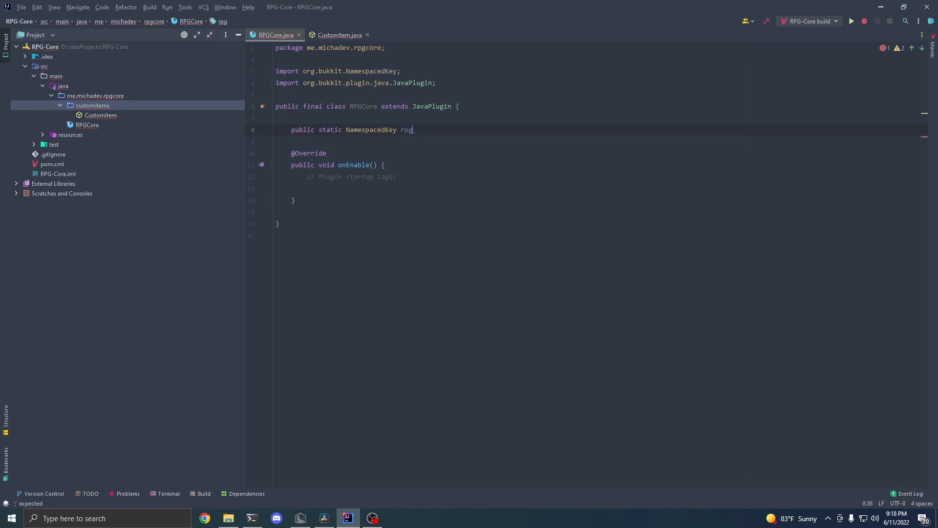
{"action": "type", "text": "ItemKey;"}
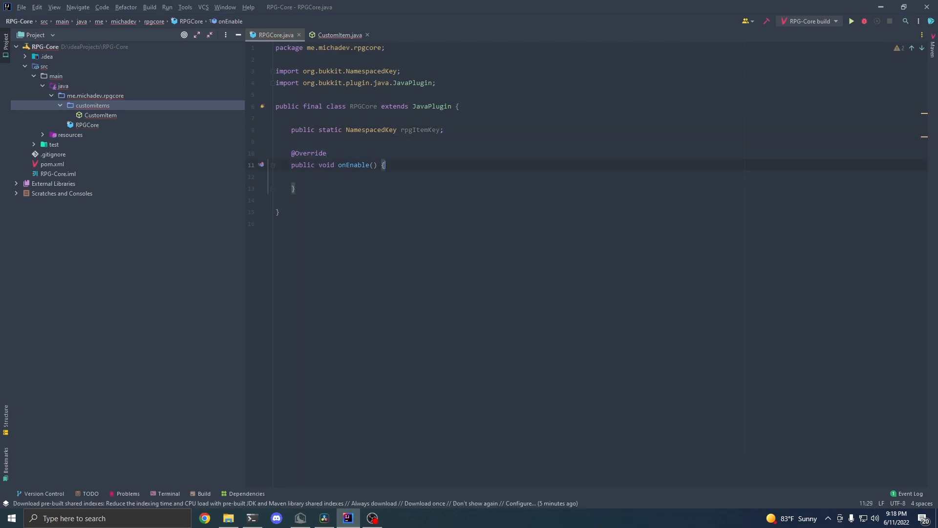
Initialise rpgItemKey in onEnable as new NamespacedKey(this, "rpg-item-key")
{"action": "type", "text": "rpgItemKey = new NamespacedKey("}
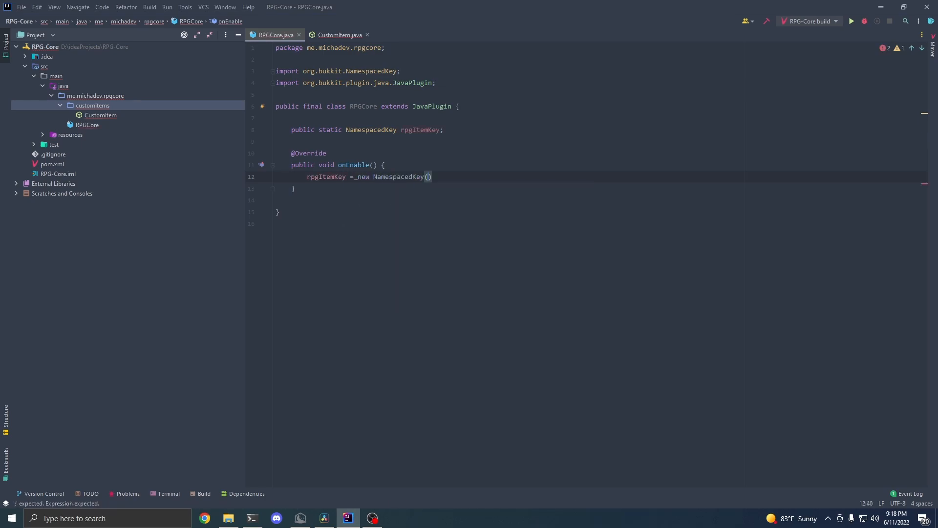
{"action": "type", "text": "this,"}
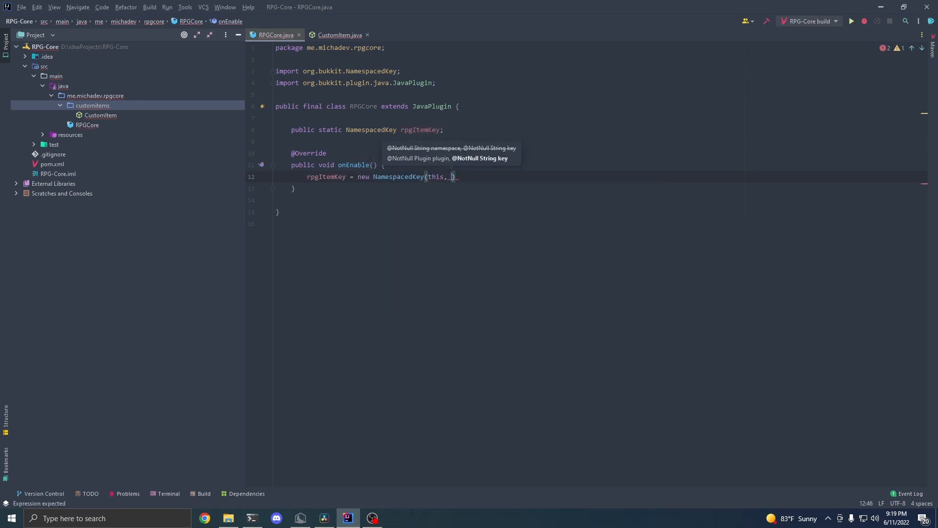
{"action": "type", "text": "\"rpg\""}
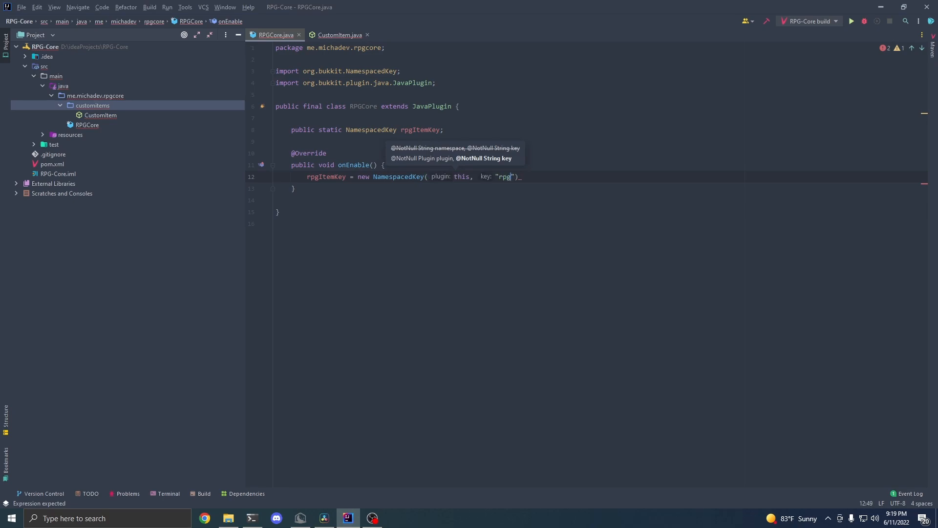
{"action": "type", "text": "-itempk"}
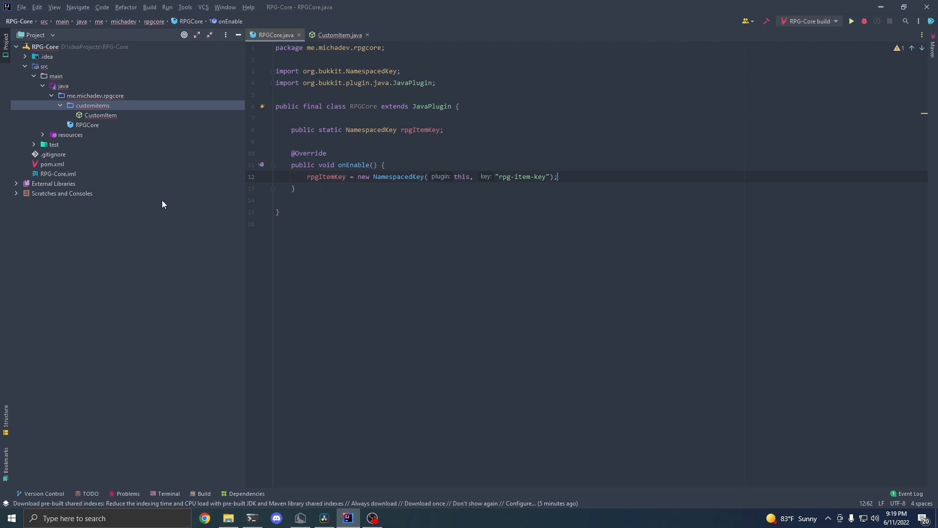
{"action": "mouse_move", "coordinate": [406, 37]}
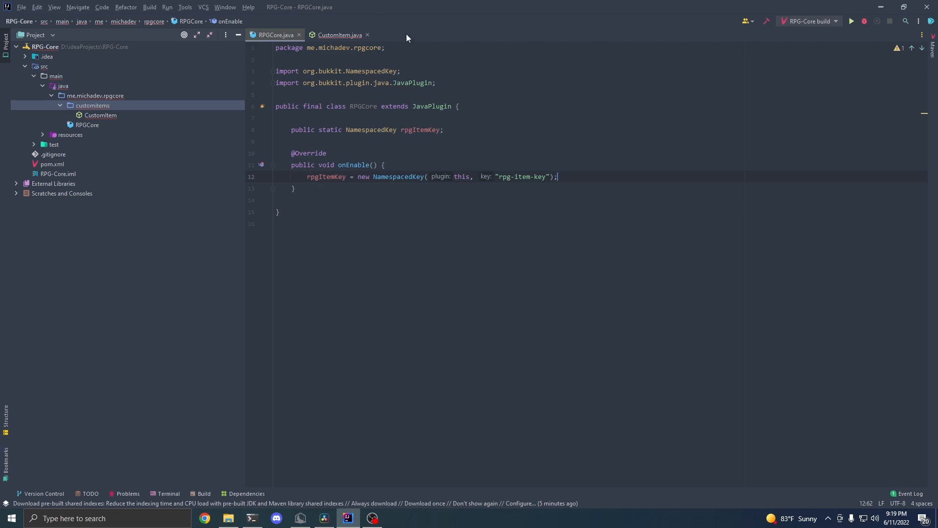
Return to CustomItem's getItem and discard a started // comment line
{"action": "left_click", "coordinate": [339, 35]}
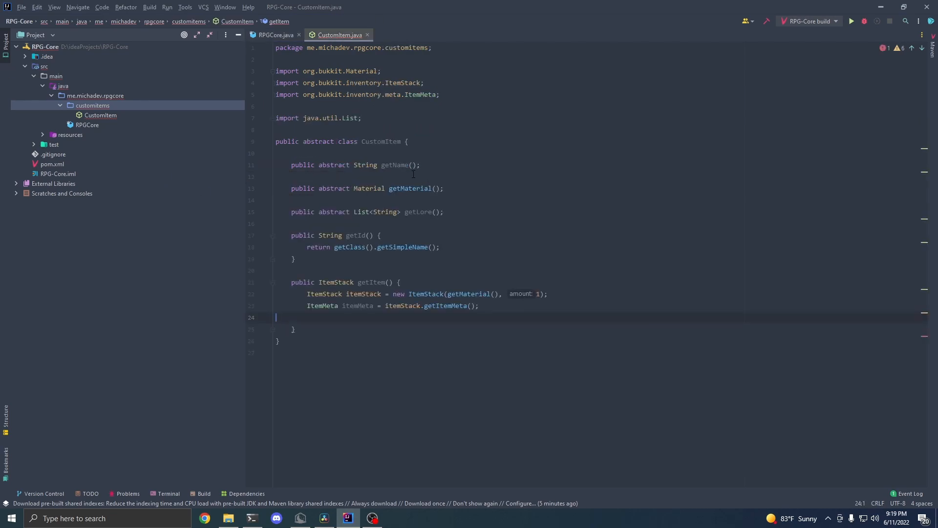
{"action": "mouse_move", "coordinate": [676, 114]}
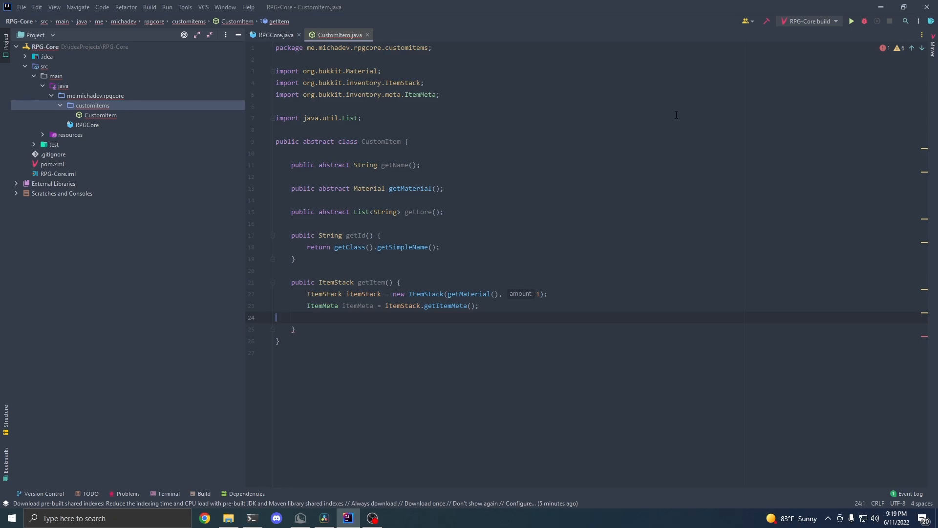
{"action": "type", "text": "//"}
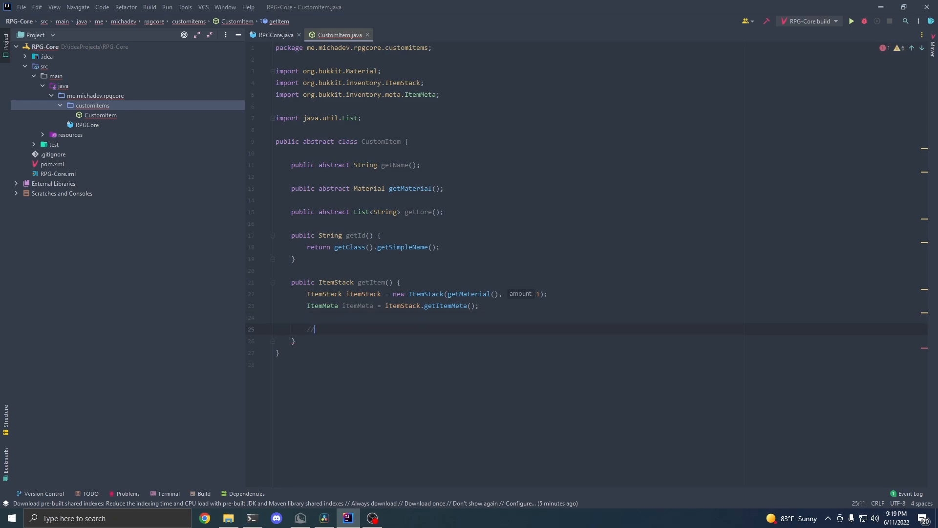
{"action": "key", "text": "BackSpace"}
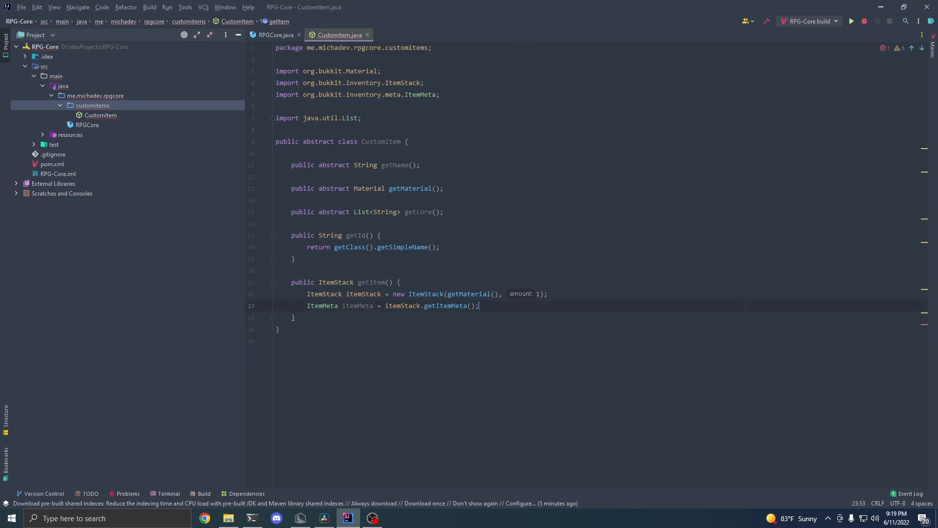
{"action": "mouse_move", "coordinate": [106, 96]}
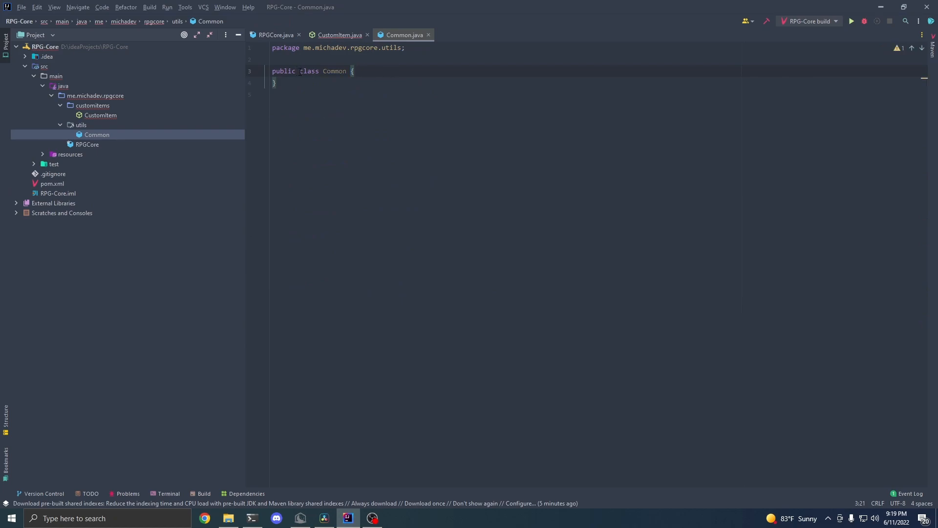
Declare public static String colorize(String string) in the final Common class
{"action": "type", "text": "final"}
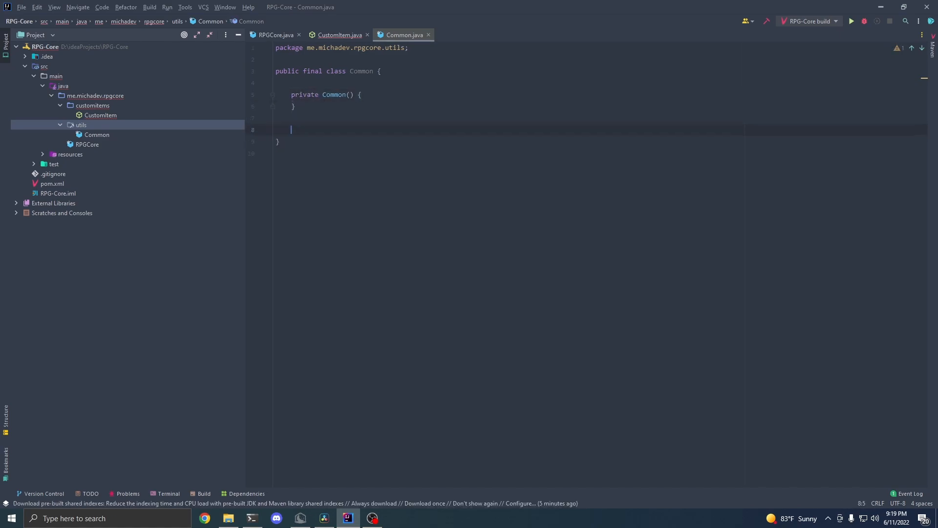
{"action": "type", "text": "public"}
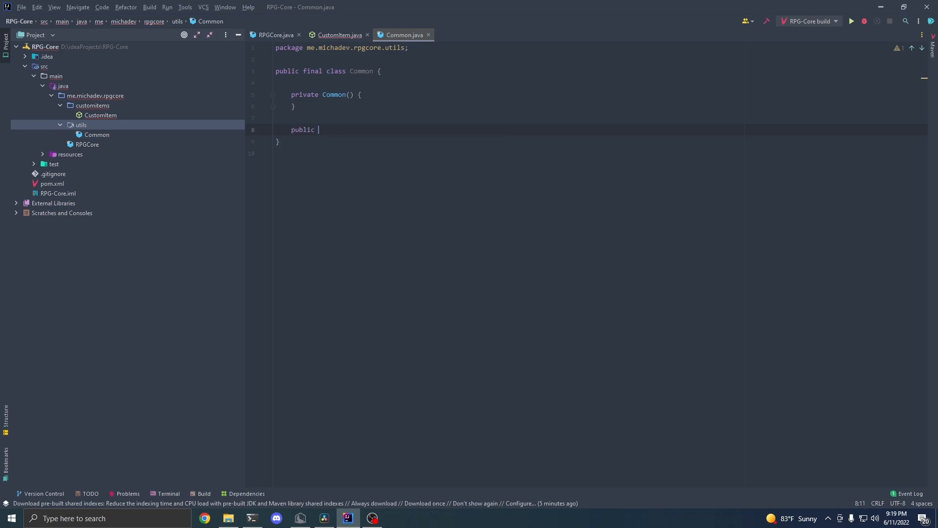
{"action": "type", "text": "static String color"}
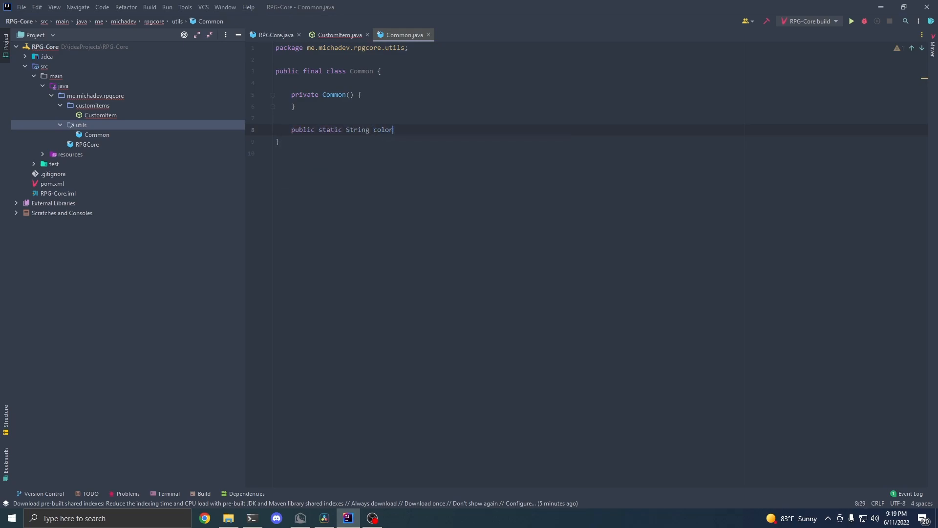
{"action": "type", "text": "ize(String string) {"}
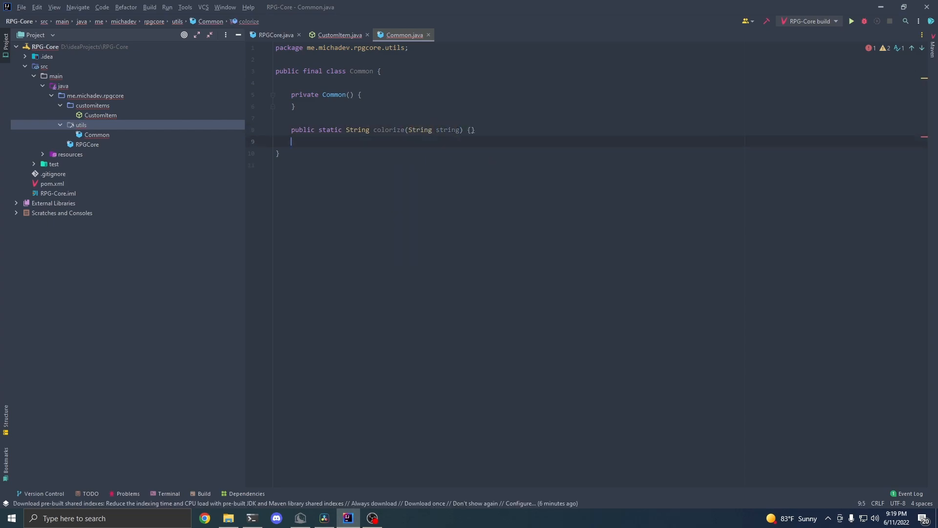
{"action": "key", "text": "Enter"}
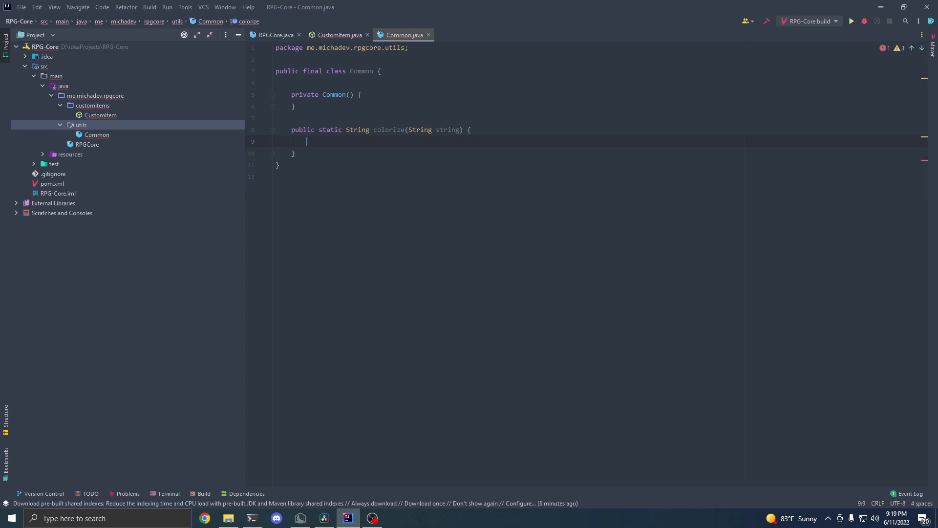
Return ChatColor.translateAlternateColorCodes('&', string) from colorize, importing ChatColor
{"action": "type", "text": "return ChatColor.translateAlternateColorCodes('&"}
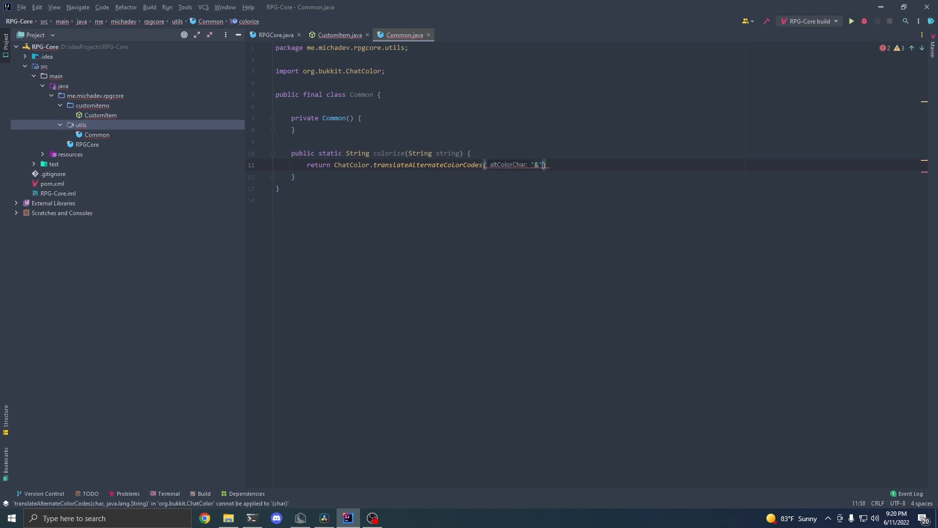
{"action": "type", "text": ","}
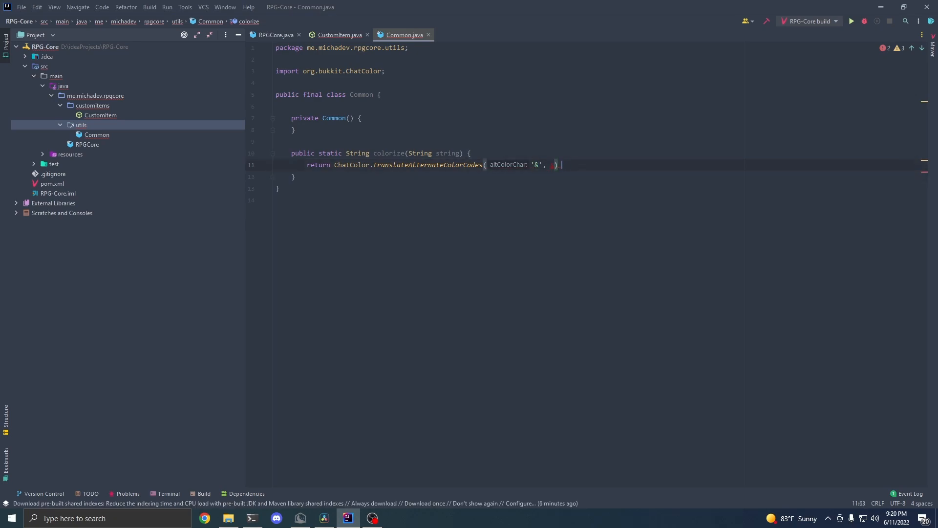
{"action": "type", "text": ";"}
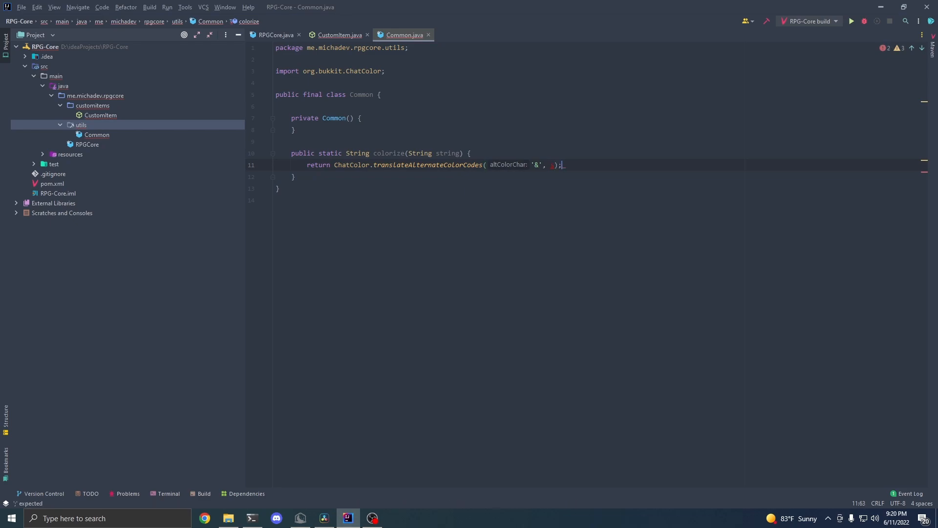
{"action": "type", "text": "s"}
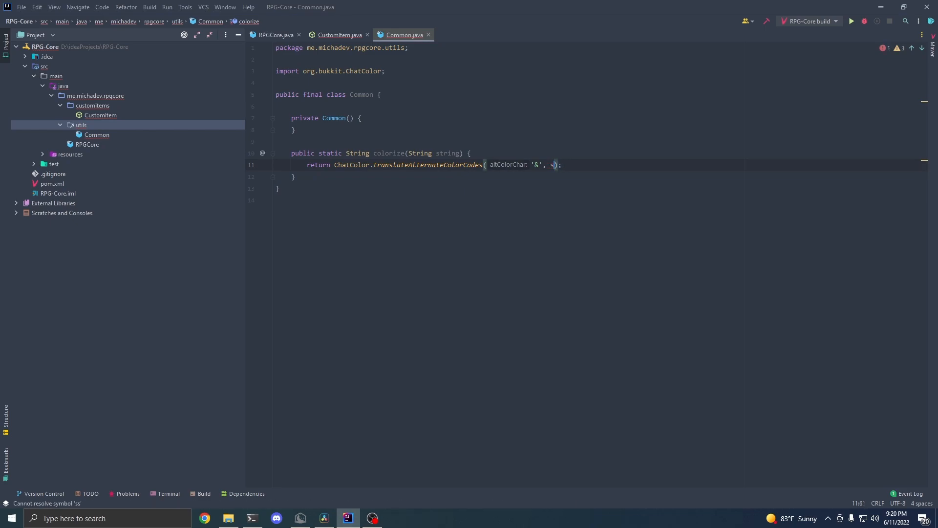
{"action": "type", "text": "tring"}
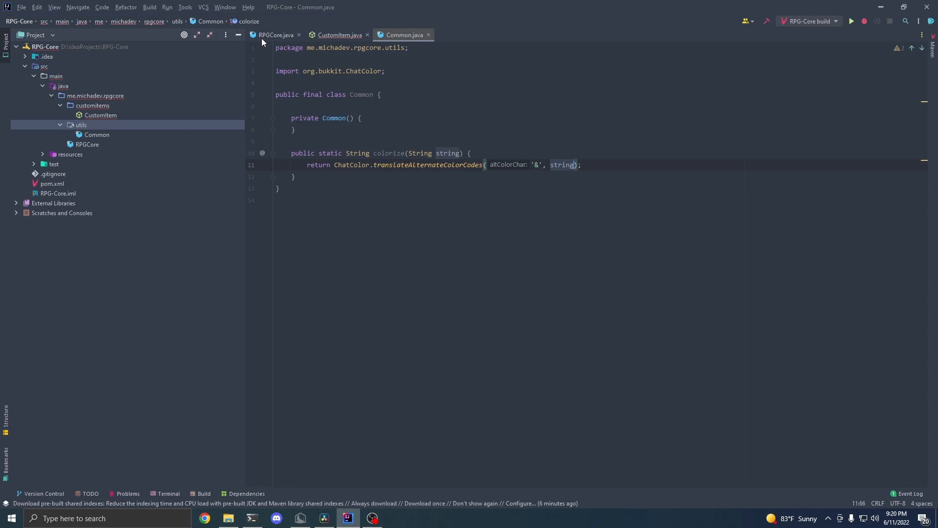
Set the display name in getItem with itemMeta.setDisplayName(Common.colorize(getName()))
{"action": "left_click", "coordinate": [338, 34]}
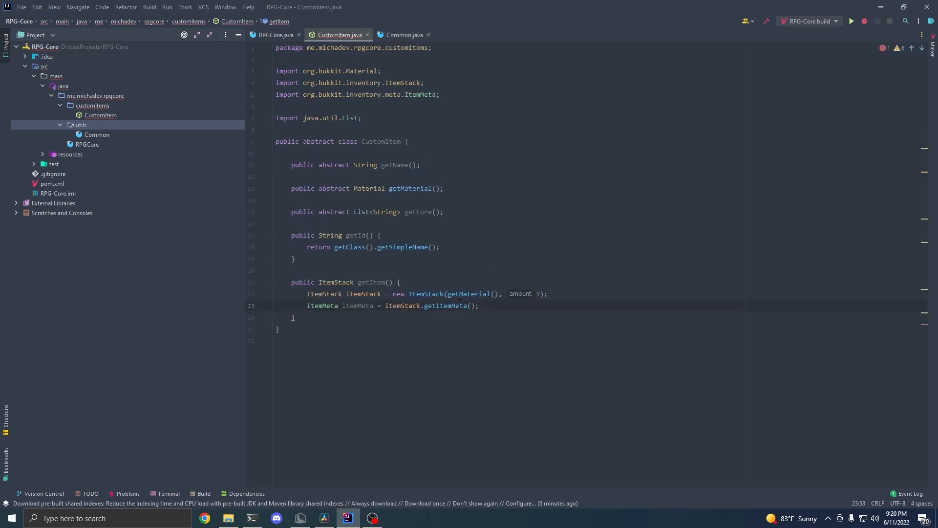
{"action": "type", "text": "itemMeta.setDisplayName();"}
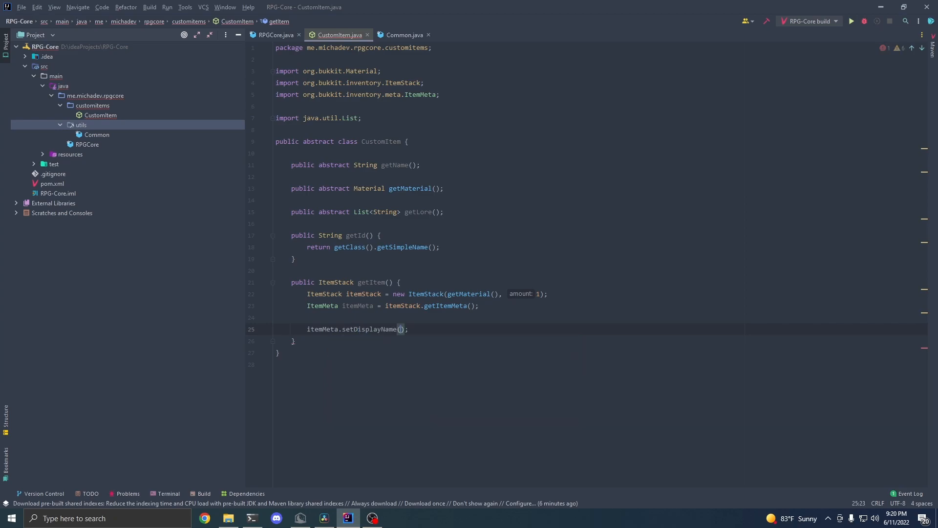
{"action": "type", "text": "Common.colorize(getName("}
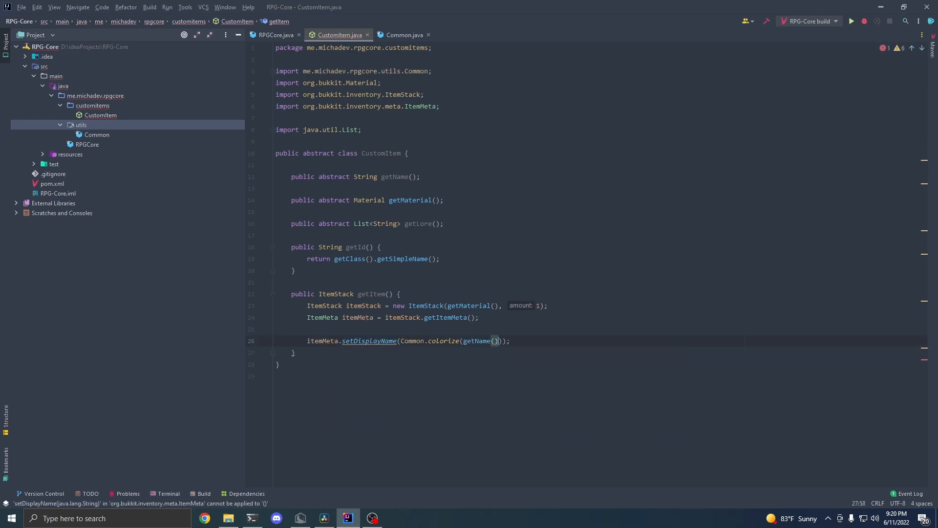
{"action": "key", "text": "enter"}
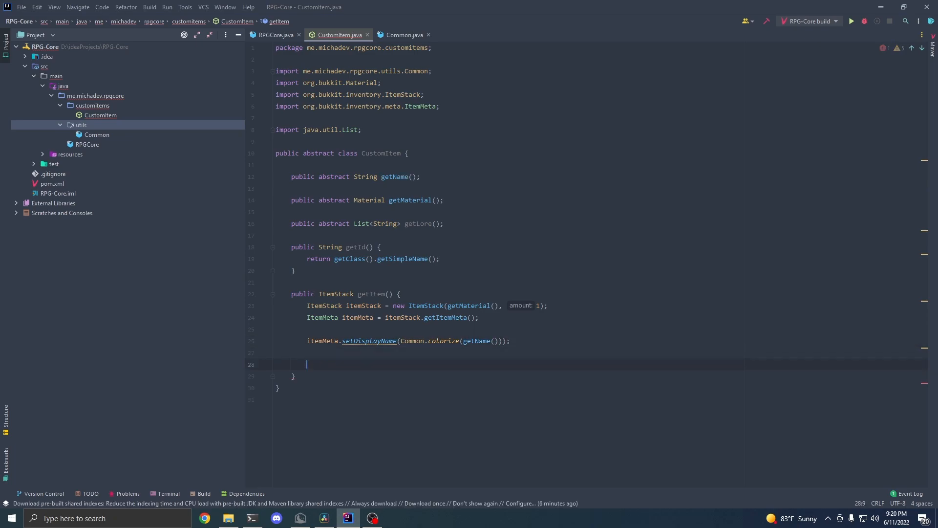
{"action": "mouse_move", "coordinate": [562, 237]}
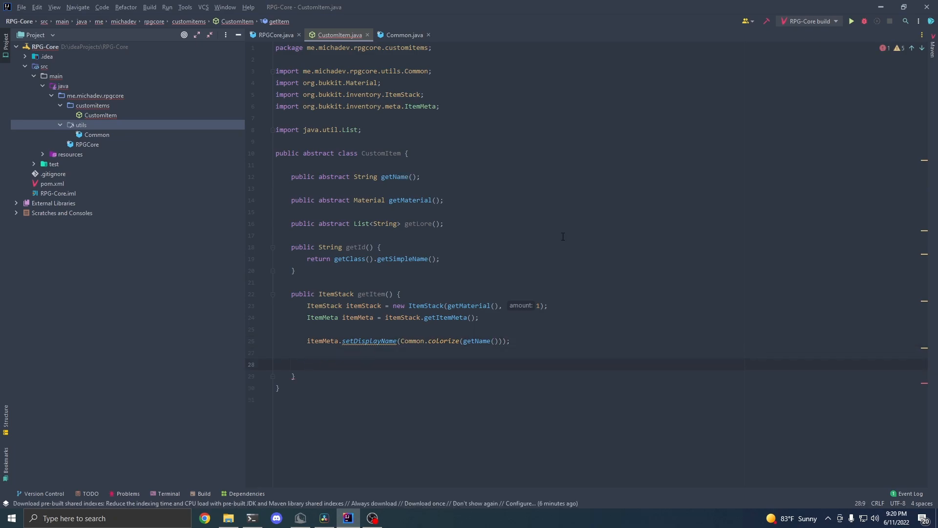
Build a final List<String> lore ArrayList and add each getLore() line colorized via forEach
{"action": "type", "text": "List<String>"}
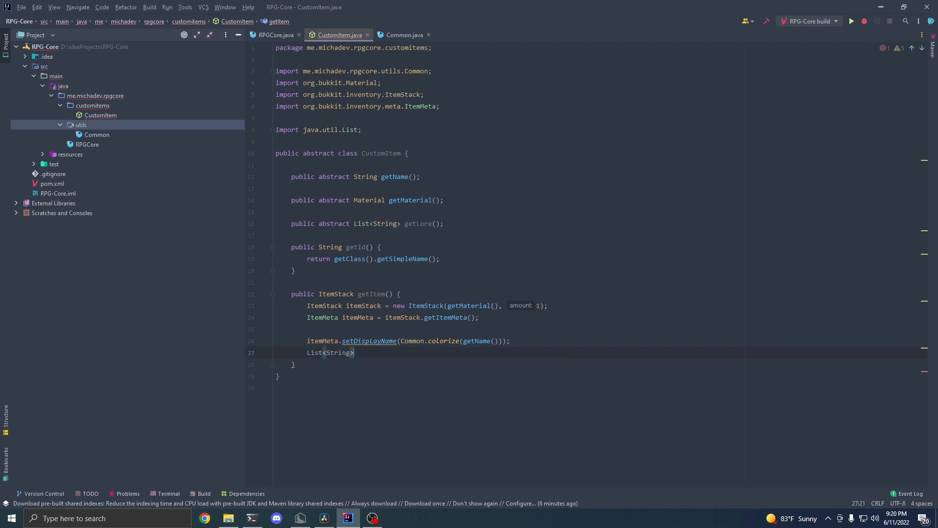
{"action": "type", "text": "fina"}
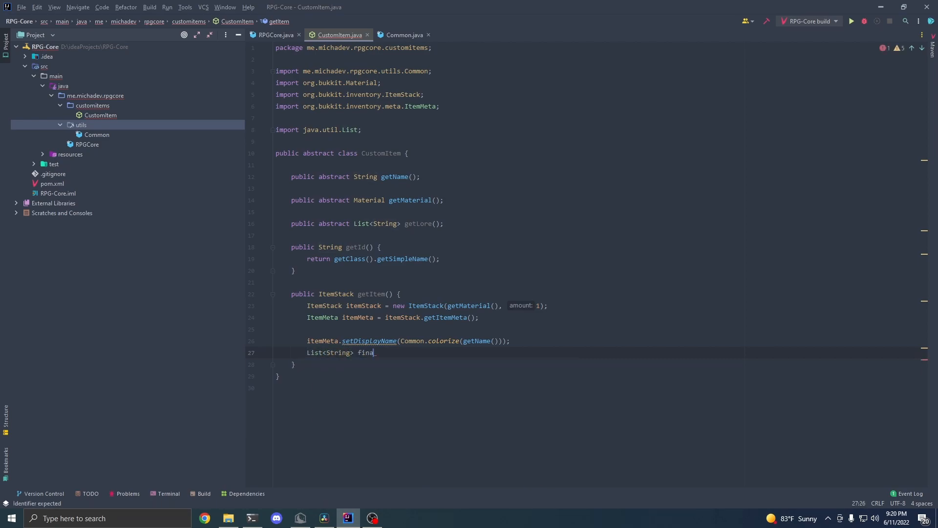
{"action": "type", "text": "lore"}
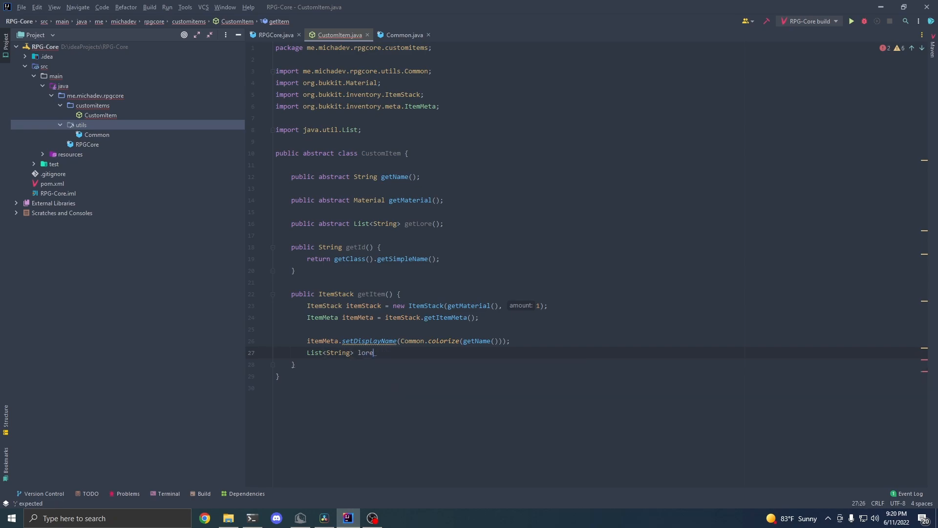
{"action": "type", "text": "= new ArrayList<>();"}
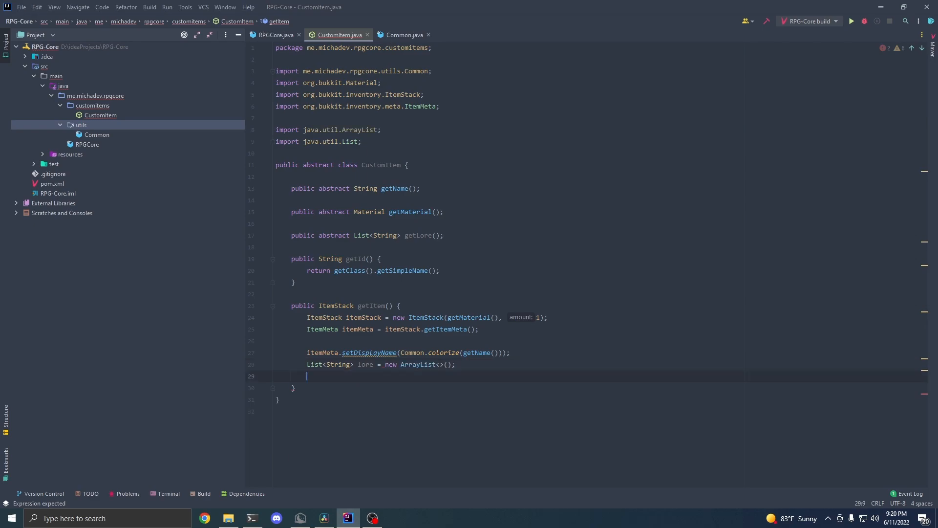
{"action": "type", "text": "getLore()"}
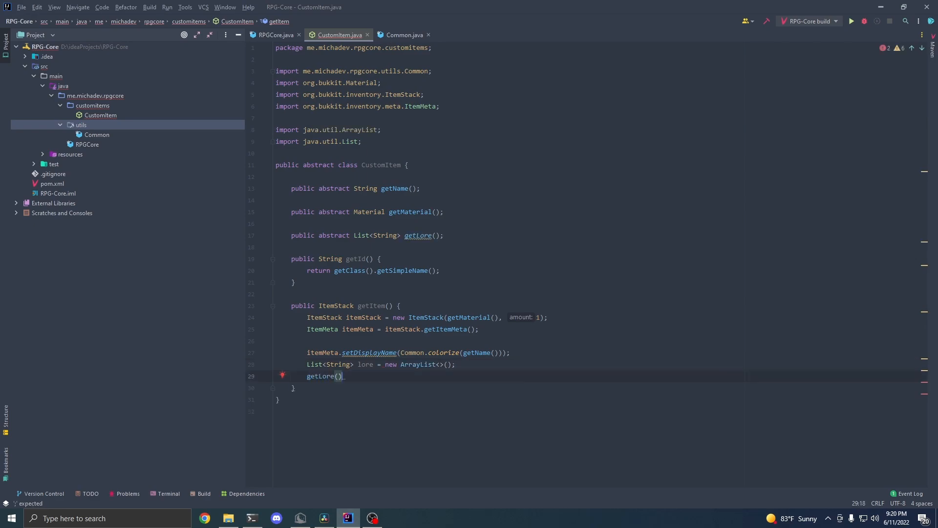
{"action": "type", "text": ".forea"}
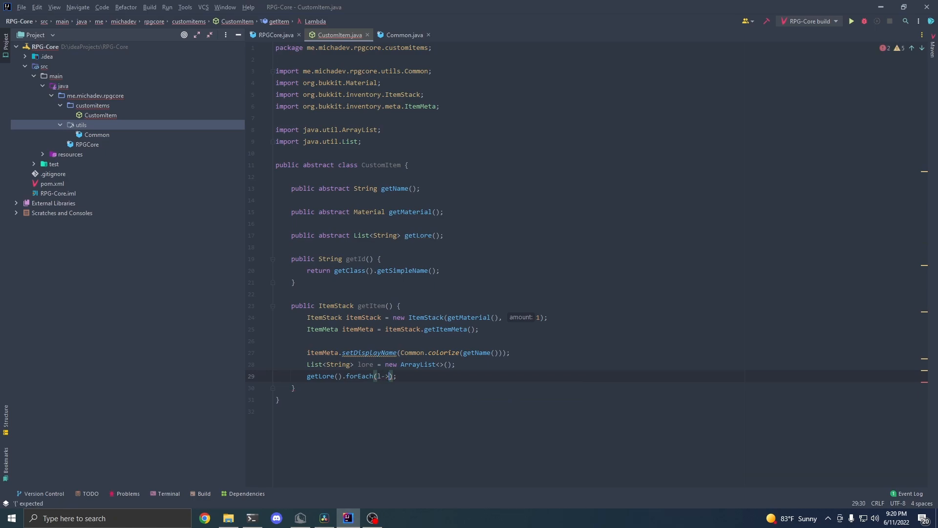
{"action": "type", "text": "lore.add(Comm"}
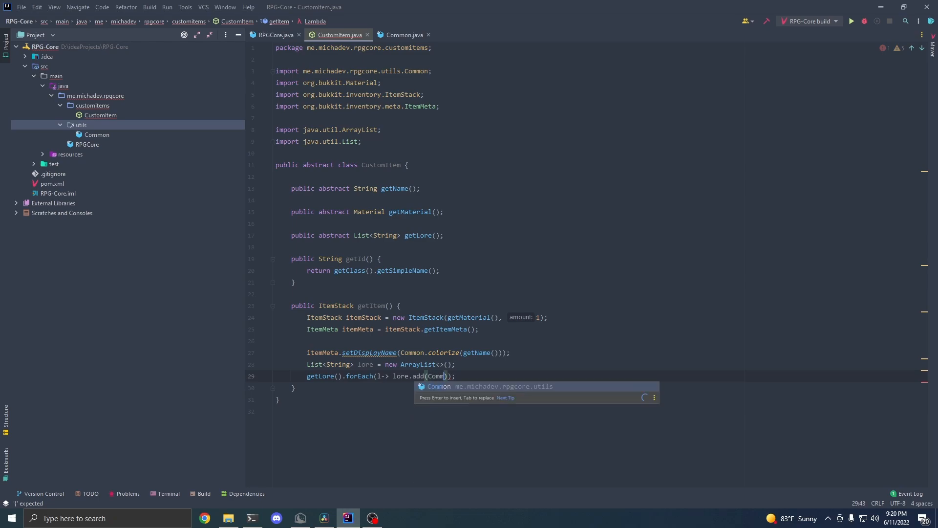
{"action": "key", "text": "Enter"}
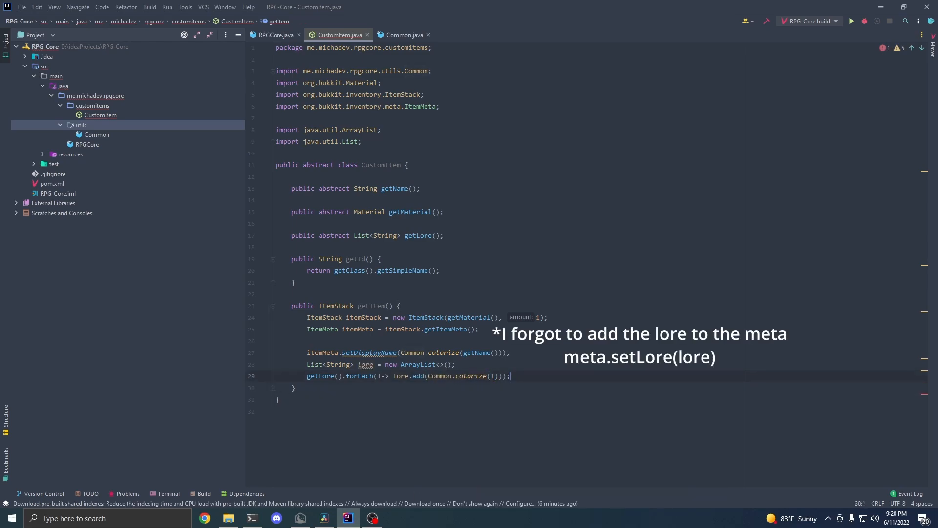
Store getId() under rpgItemKey as PersistentDataType.STRING in the renamed container variable
{"action": "key", "text": "enter"}
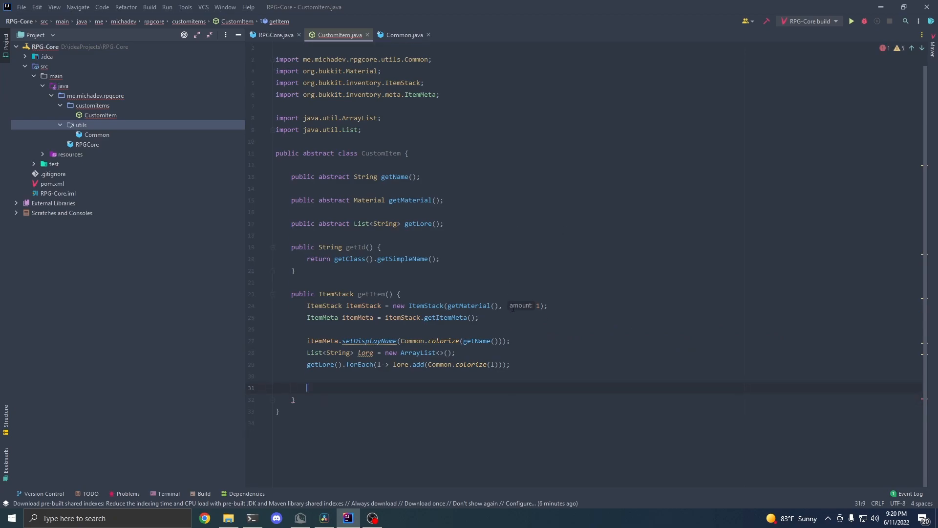
{"action": "mouse_move", "coordinate": [480, 256]}
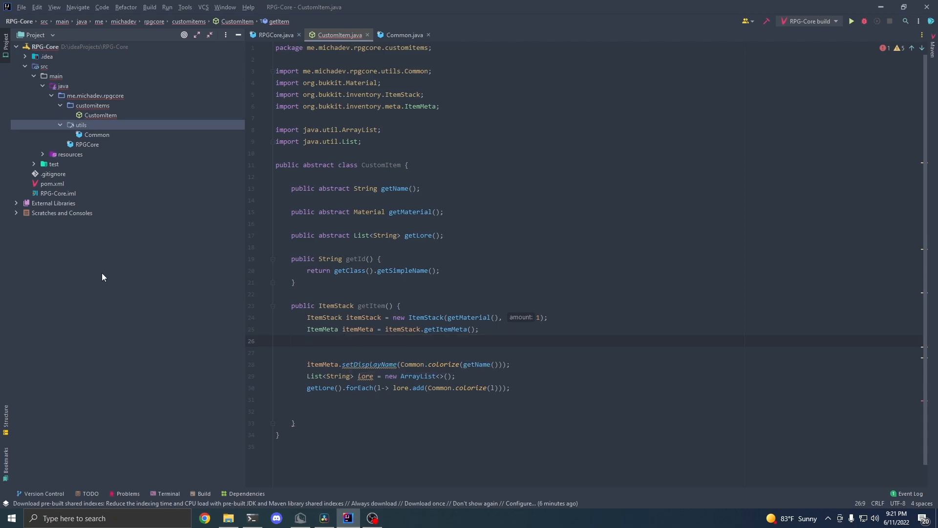
{"action": "mouse_move", "coordinate": [506, 298]}
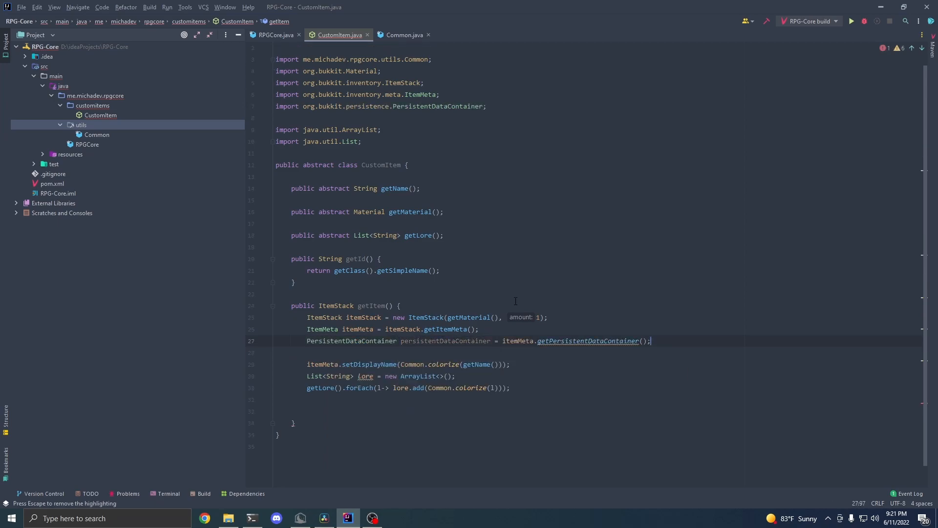
{"action": "double_click", "coordinate": [445, 341]}
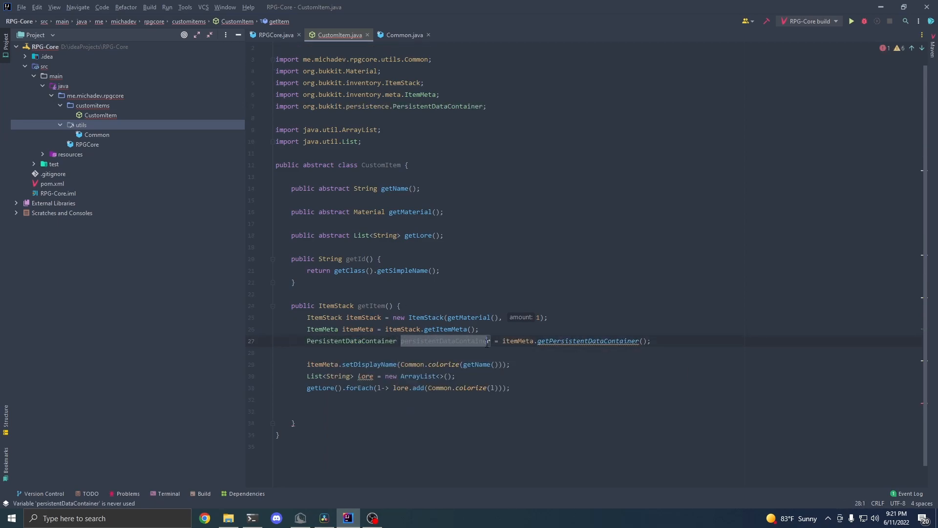
{"action": "type", "text": "containe"}
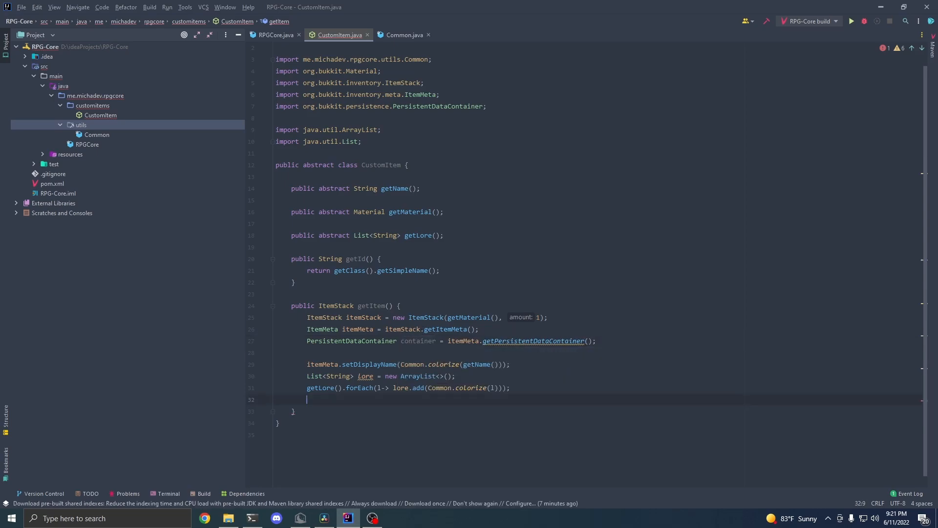
{"action": "type", "text": "container.set(RPGCore);"}
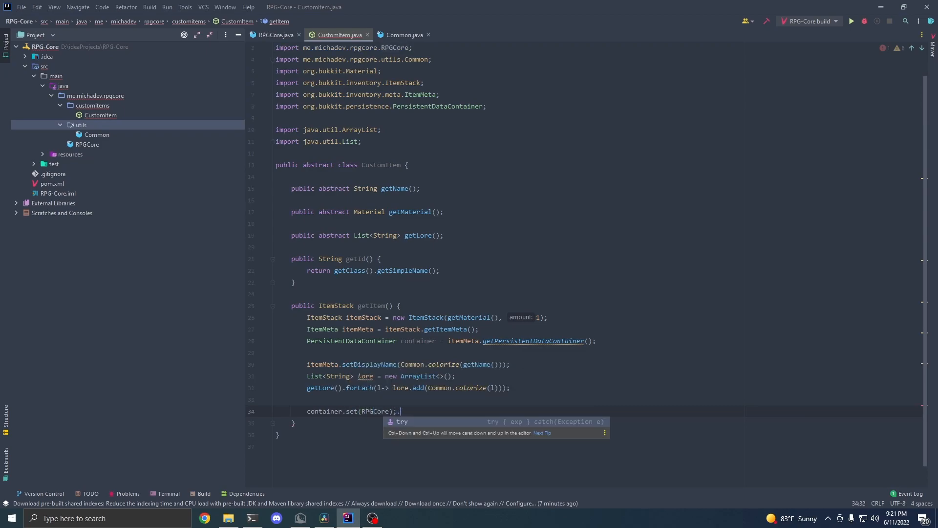
{"action": "type", "text": ".rpgItemKey, S"}
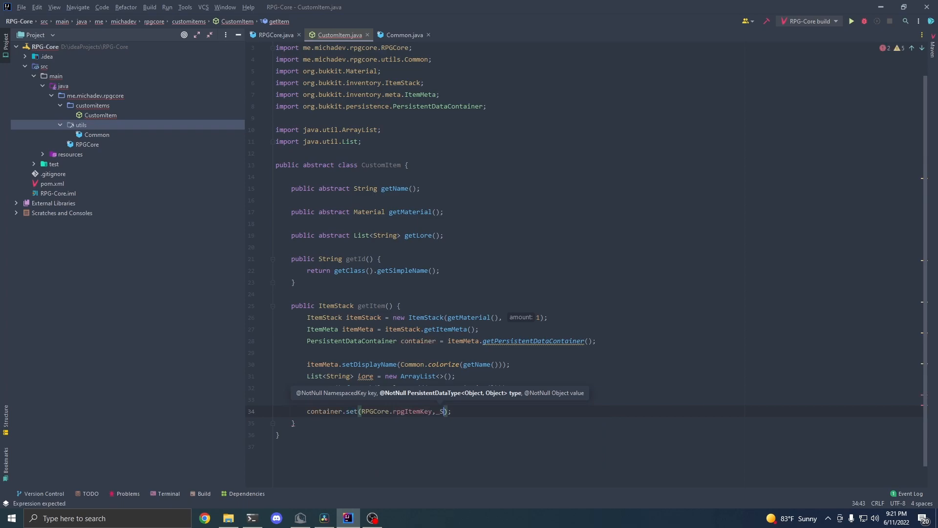
{"action": "type", "text": "TRING,"}
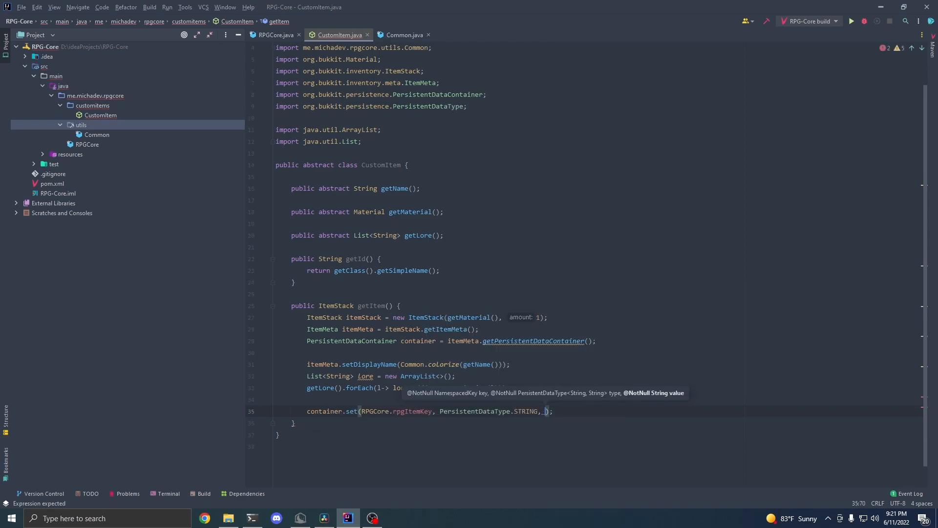
{"action": "mouse_move", "coordinate": [525, 423]}
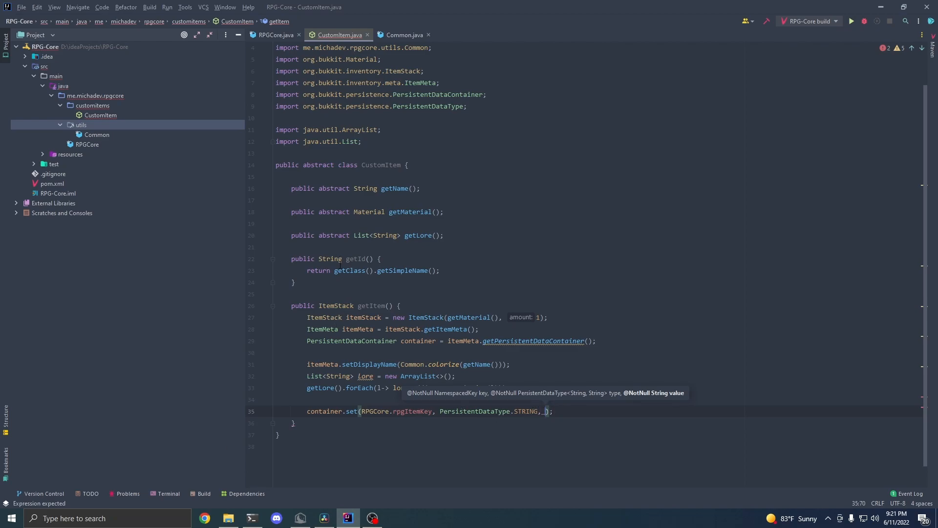
{"action": "type", "text": "getId()"}
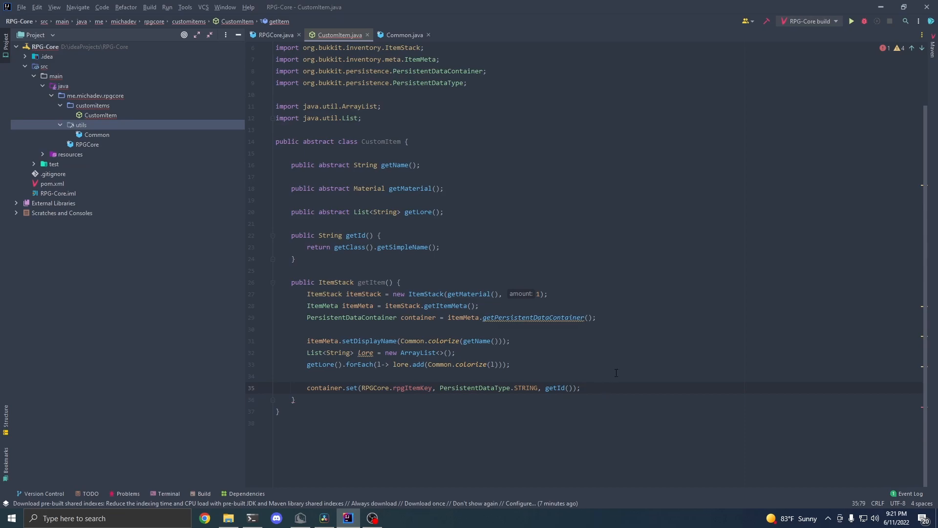
Apply the meta with itemStack.setItemMeta(itemMeta) and return itemStack
{"action": "type", "text": "item"}
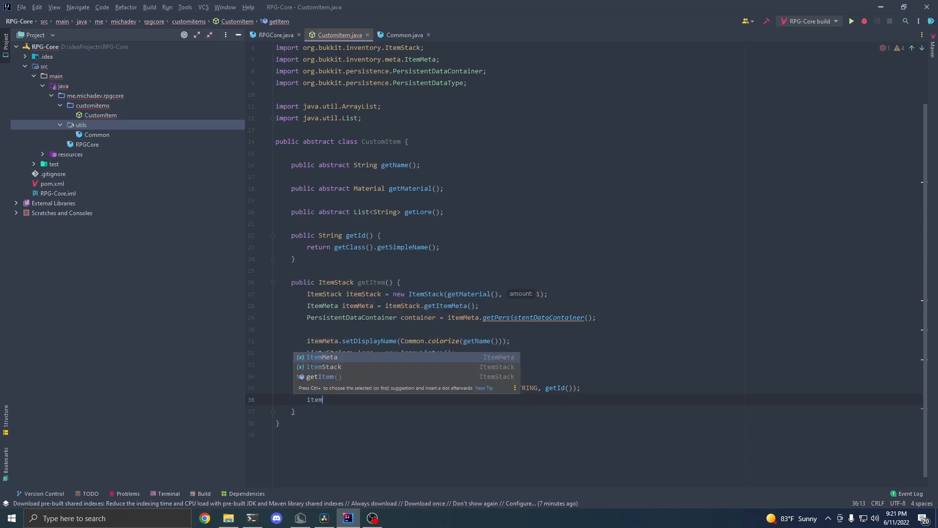
{"action": "type", "text": "Stack.set"}
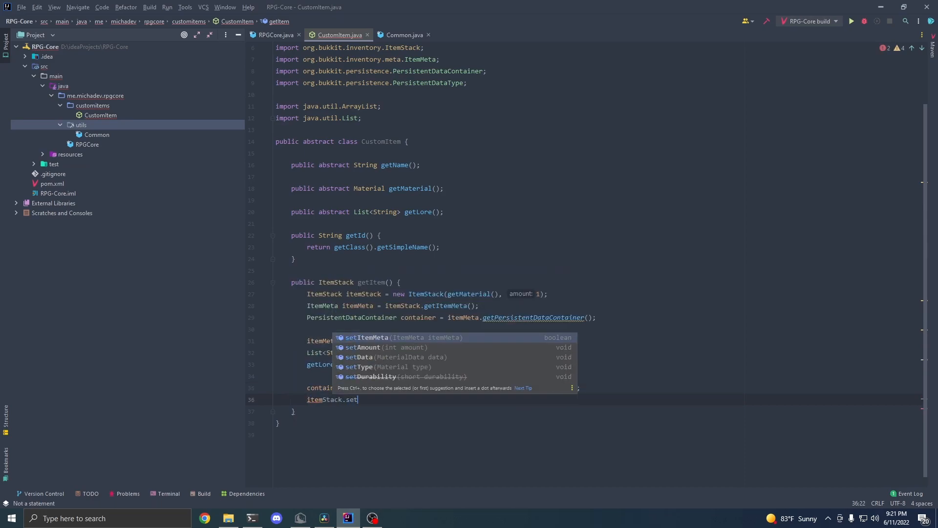
{"action": "type", "text": "return itemStack;"}
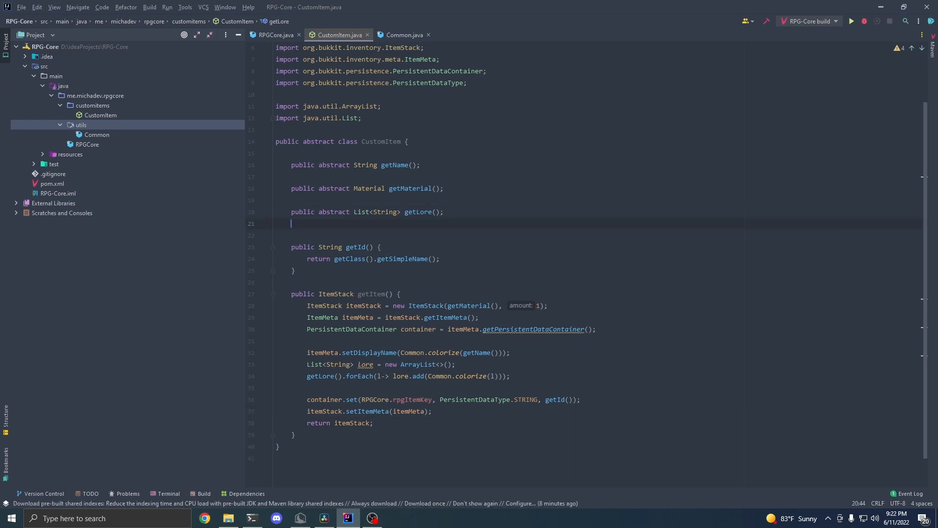
Write abstract handleLeftClick and handleRightClick with Player, ItemStack and PlayerInteractEvent parameters, importing the classes
{"action": "type", "text": "public abstract void o"}
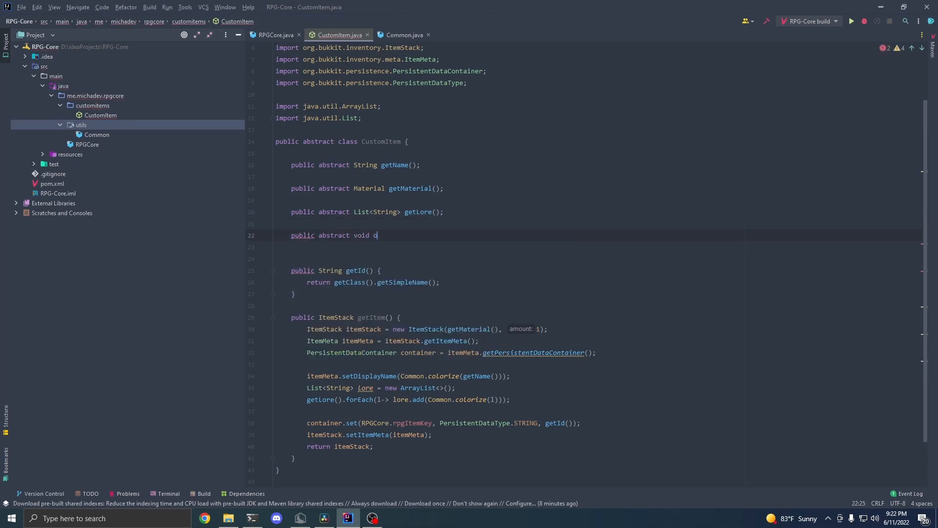
{"action": "key", "text": "Backspace"}
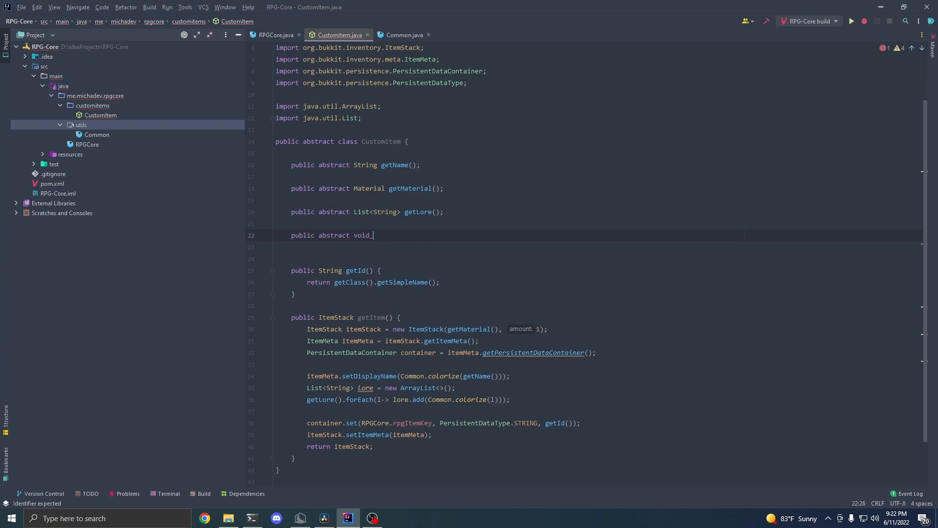
{"action": "type", "text": "handleLeftClick(Player player, It"}
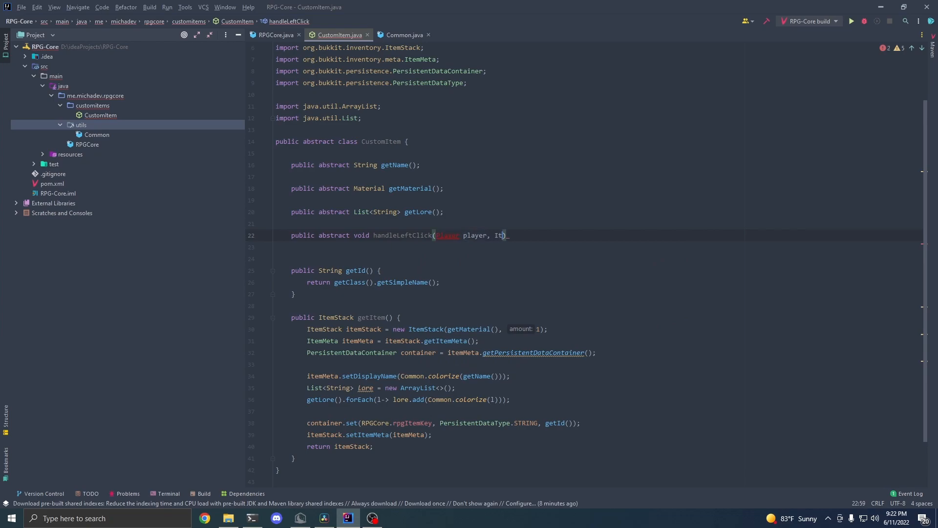
{"action": "type", "text": "ItemStack itemStack,"}
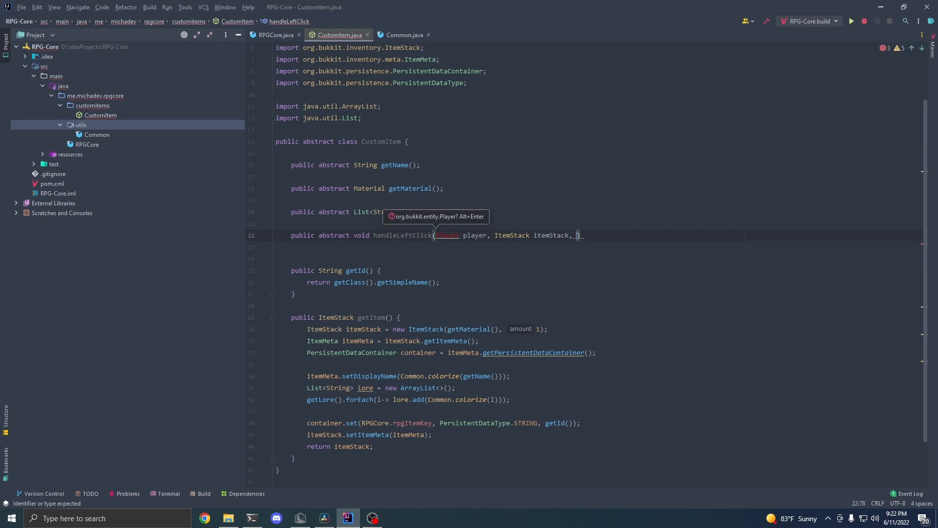
{"action": "type", "text": "Plaer"}
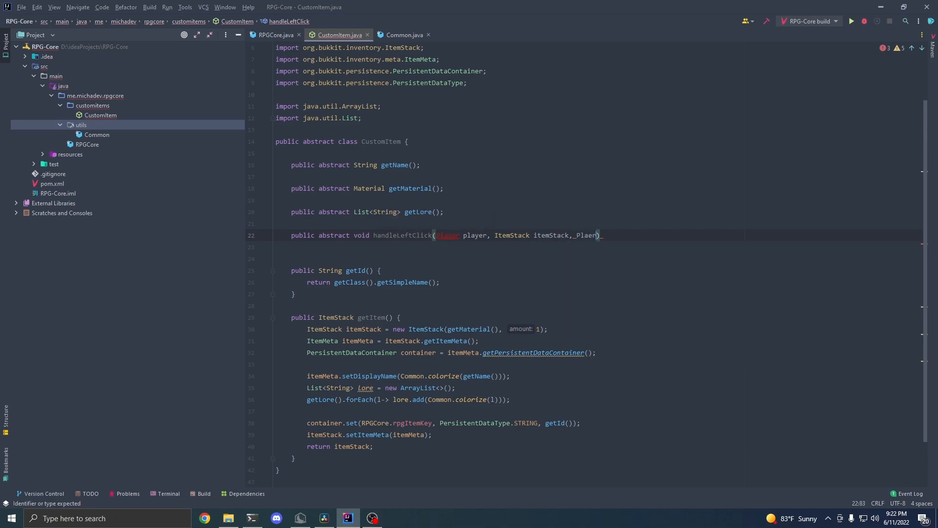
{"action": "type", "text": "PlayerInteractEvent event"}
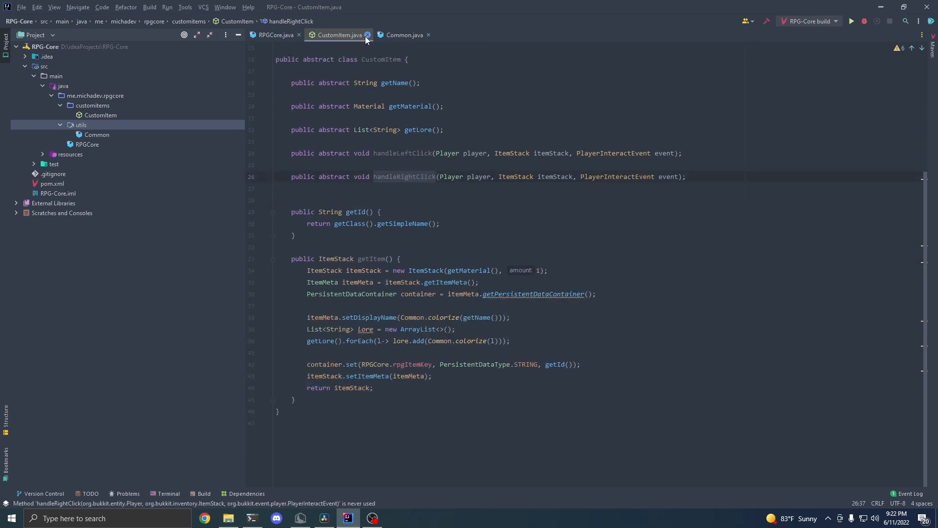
Close CustomItem and Common, then declare public static Map<String, CustomItem> in RPGCore after rpgItemKey
{"action": "left_click", "coordinate": [367, 35]}
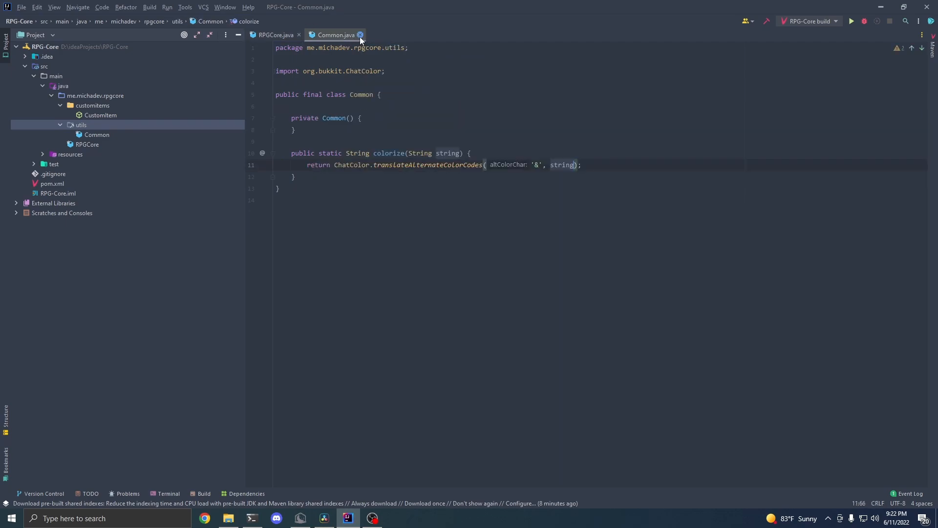
{"action": "left_click", "coordinate": [360, 35]}
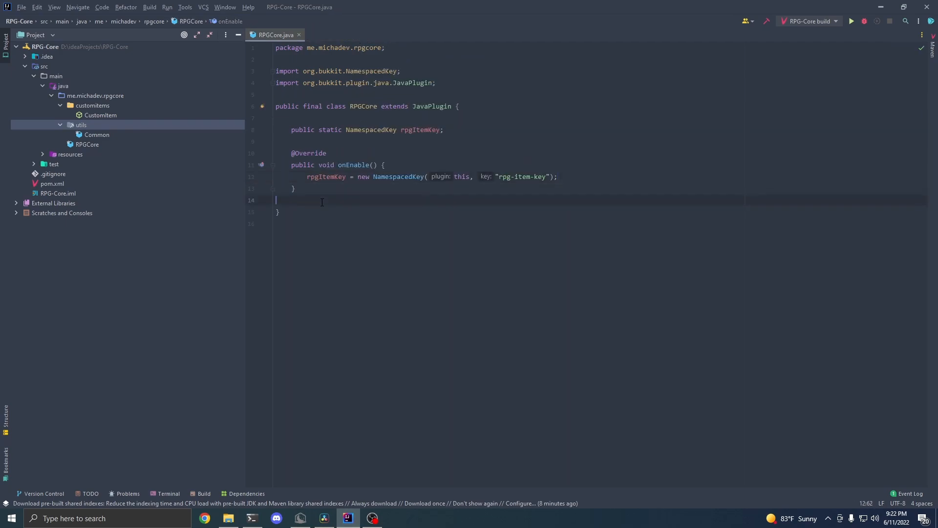
{"action": "left_click", "coordinate": [445, 130]}
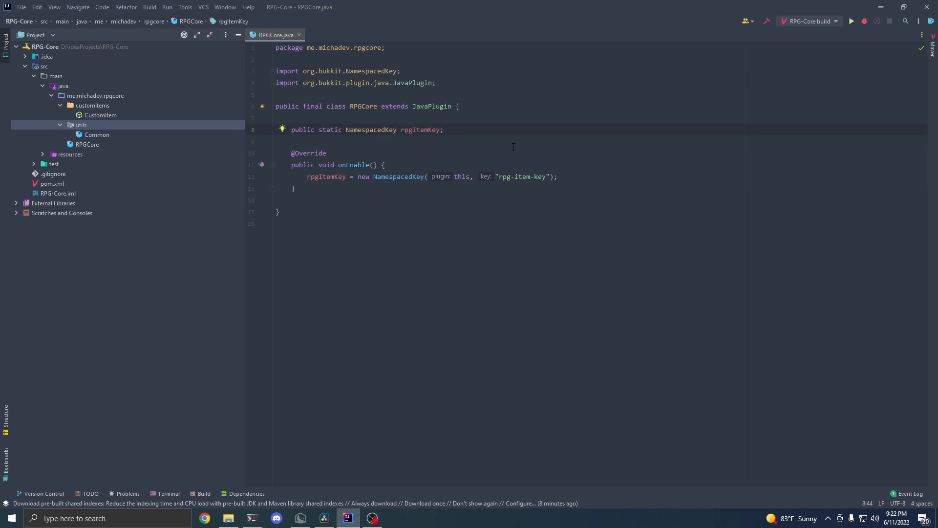
{"action": "mouse_move", "coordinate": [421, 170]}
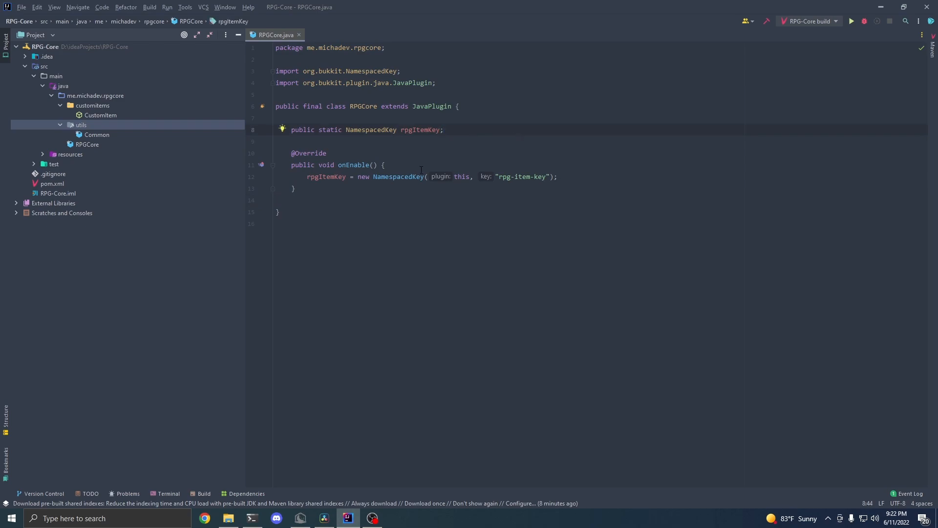
{"action": "type", "text": "p"}
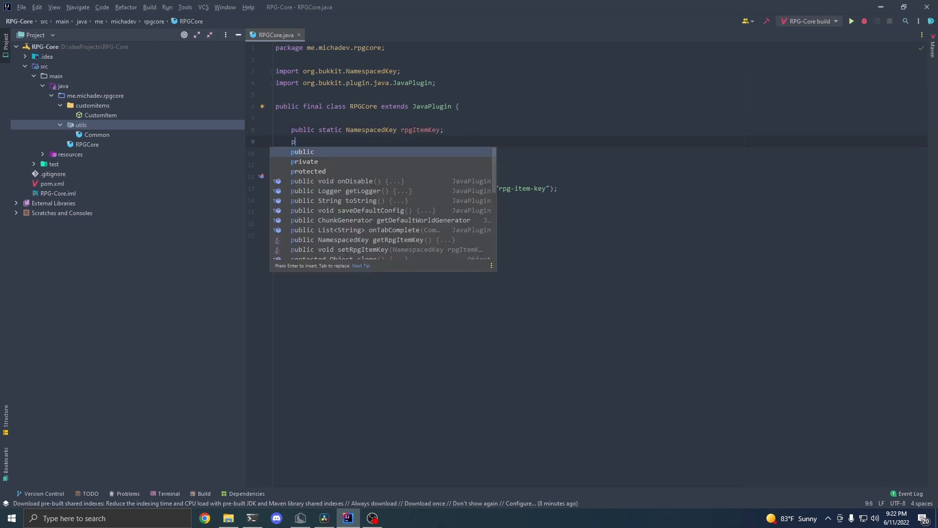
{"action": "type", "text": "ublic static Map"}
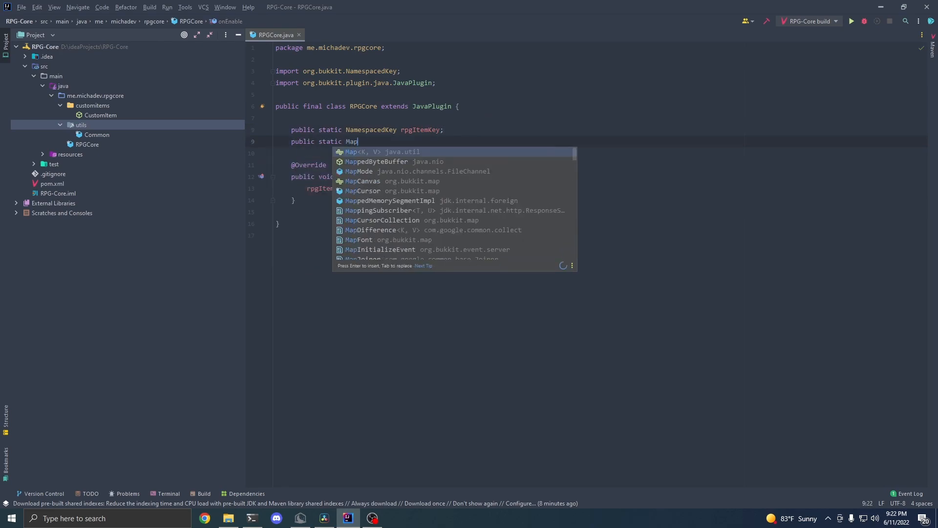
{"action": "type", "text": "<String, Custom>"}
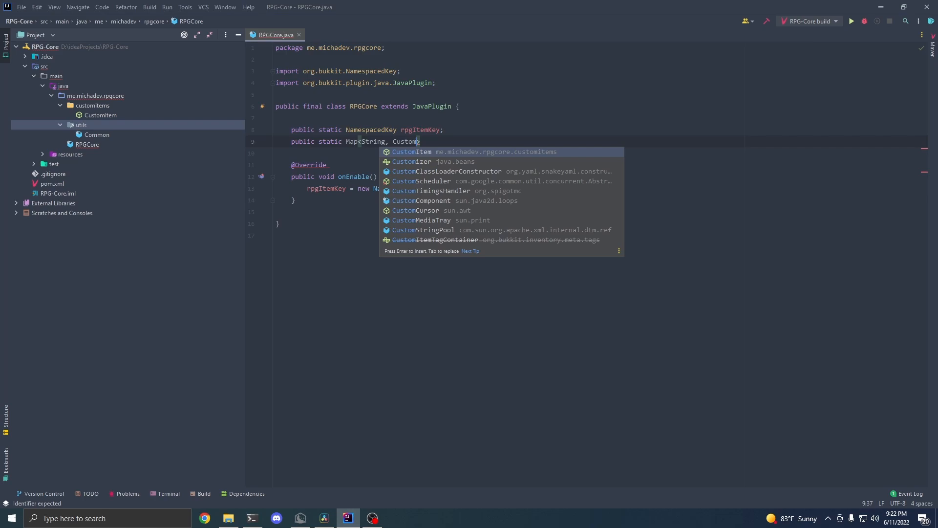
{"action": "left_click", "coordinate": [411, 152]}
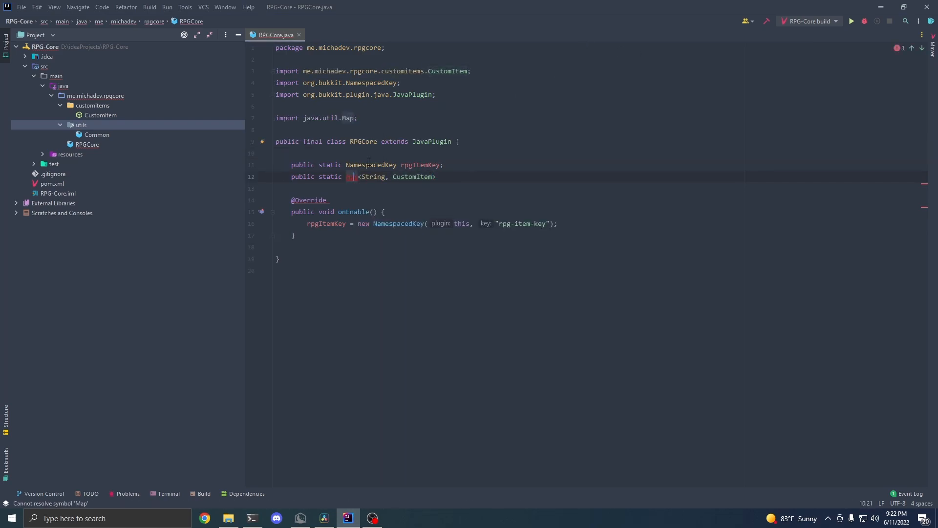
Name the field customItemMap and initialise it as new HashMap<>() in onEnable, starting a private member
{"action": "type", "text": "Map"}
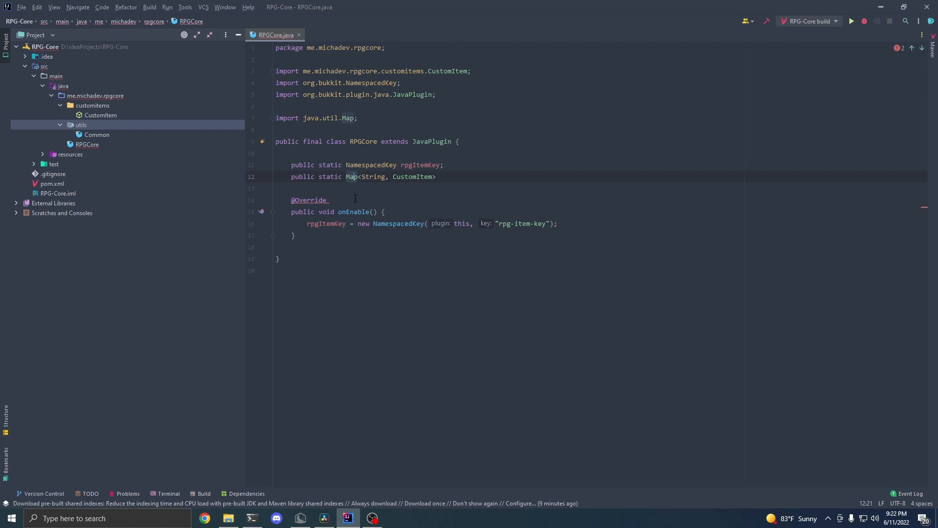
{"action": "type", "text": "customItemMap;"}
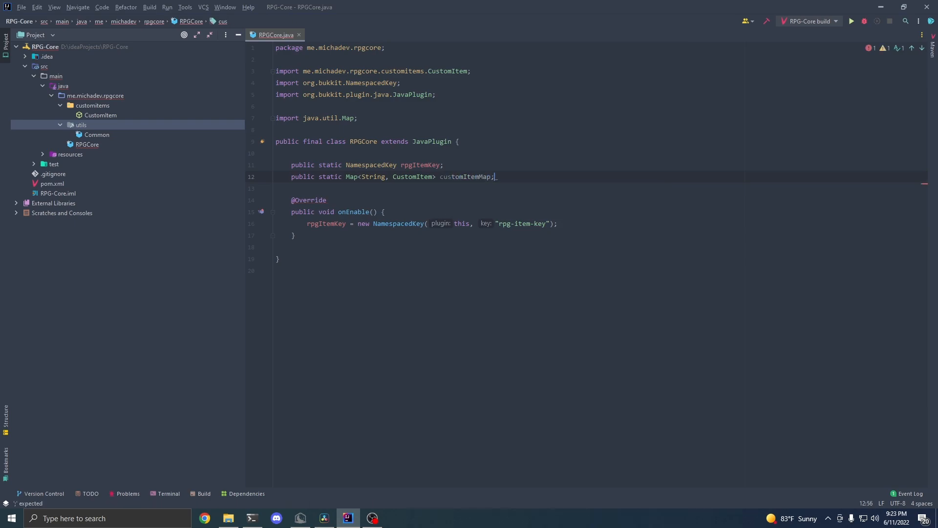
{"action": "key", "text": "enter"}
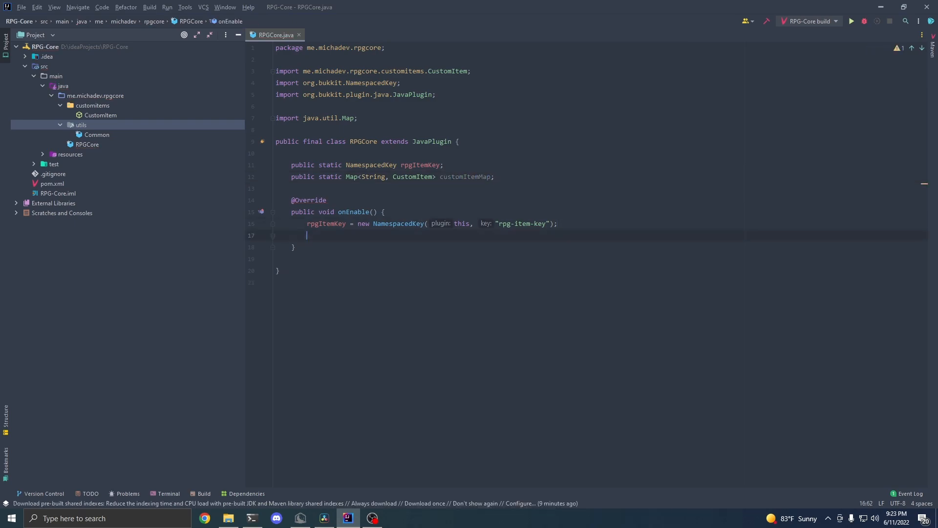
{"action": "type", "text": "customItemMap = new HashMap<>()"}
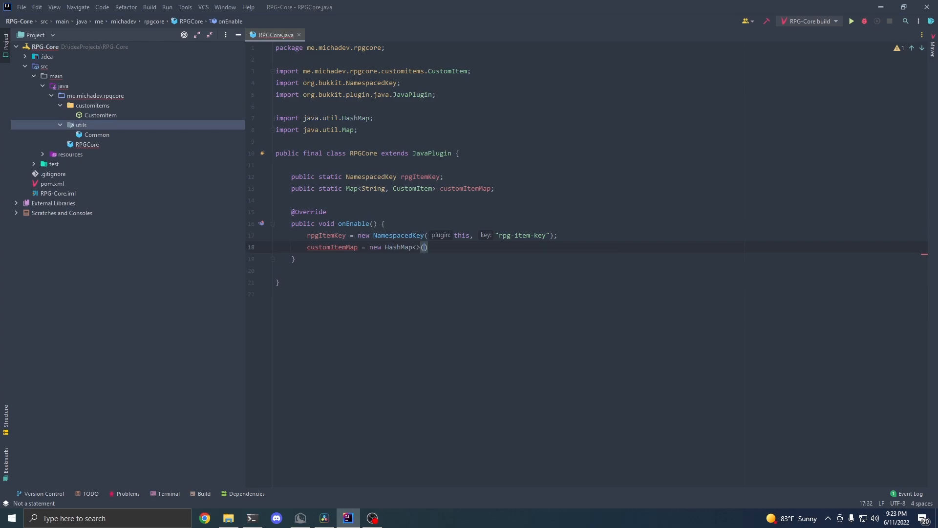
{"action": "type", "text": ";"}
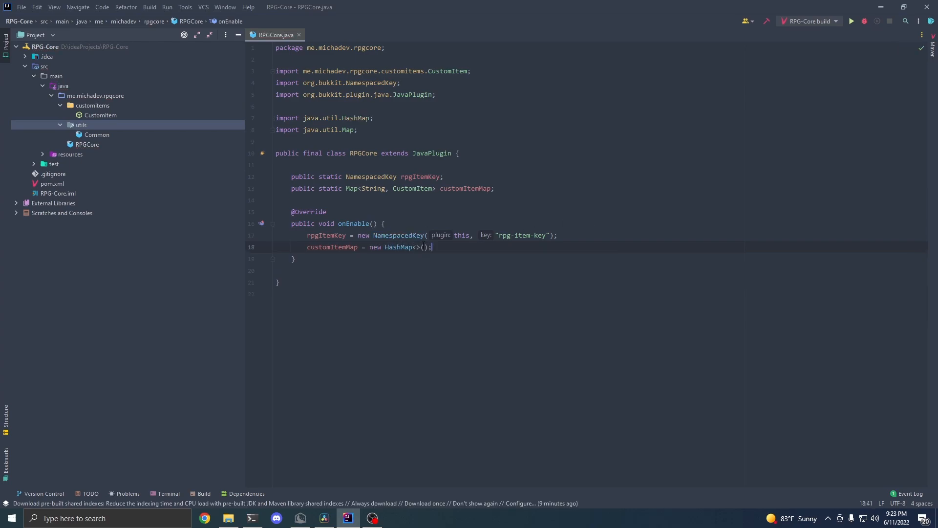
{"action": "type", "text": "private"}
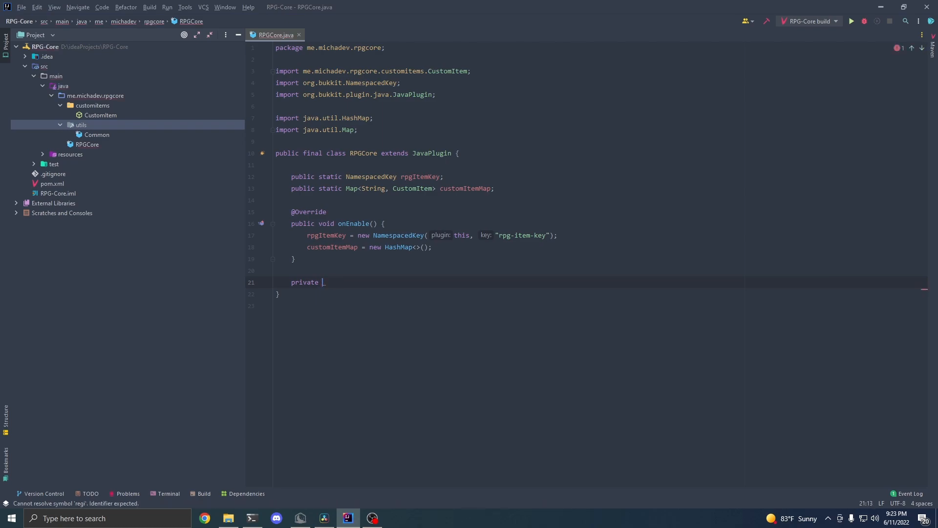
Write private void registerItems(CustomItem... customItems) iterating the items with Arrays.asList forEach
{"action": "type", "text": "void"}
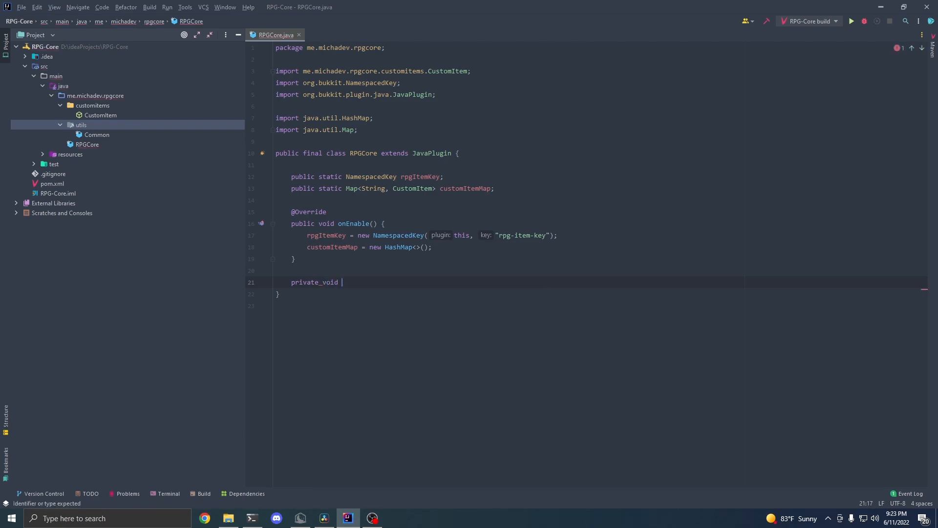
{"action": "type", "text": "registerItems(CustomItem.."}
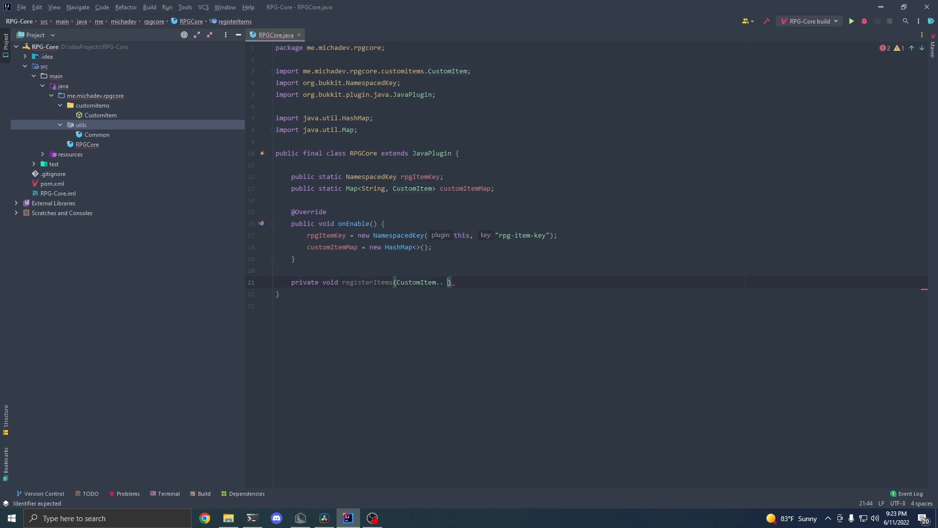
{"action": "type", "text": "."}
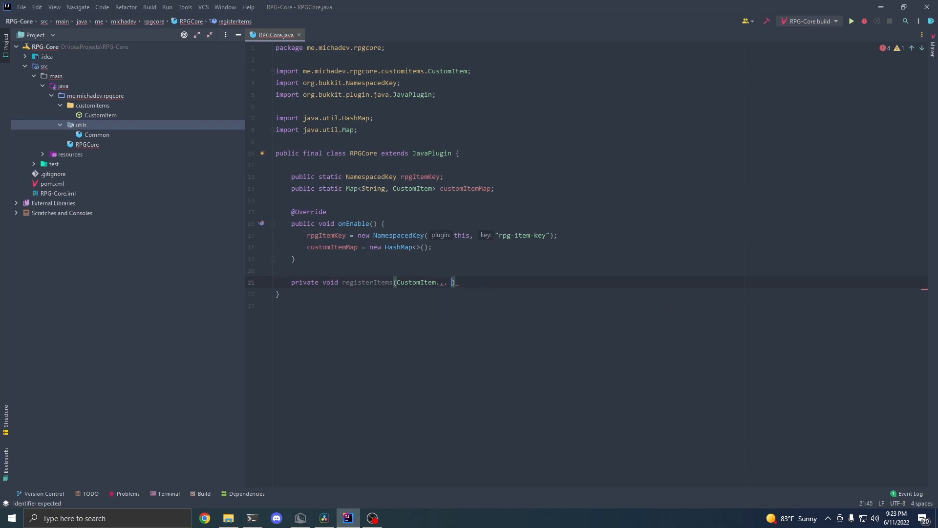
{"action": "type", "text": "customItems) {"}
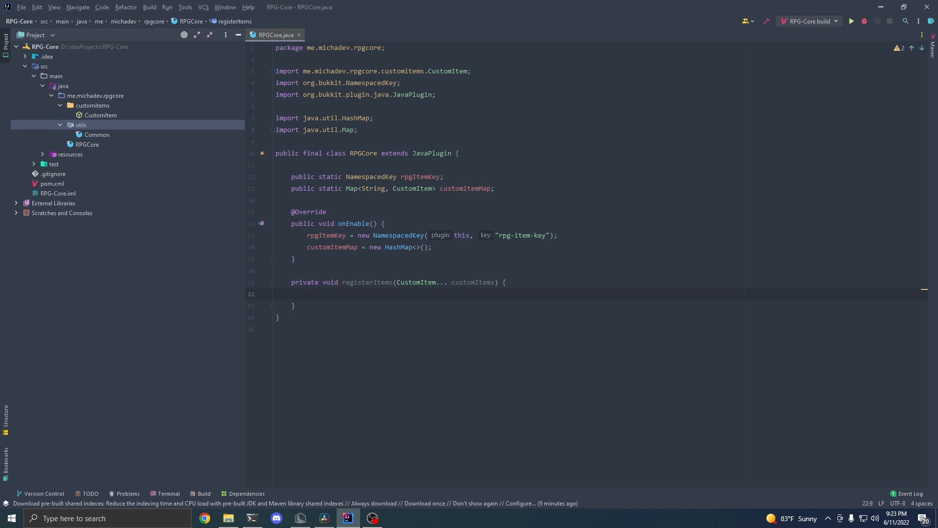
{"action": "type", "text": "Ar"}
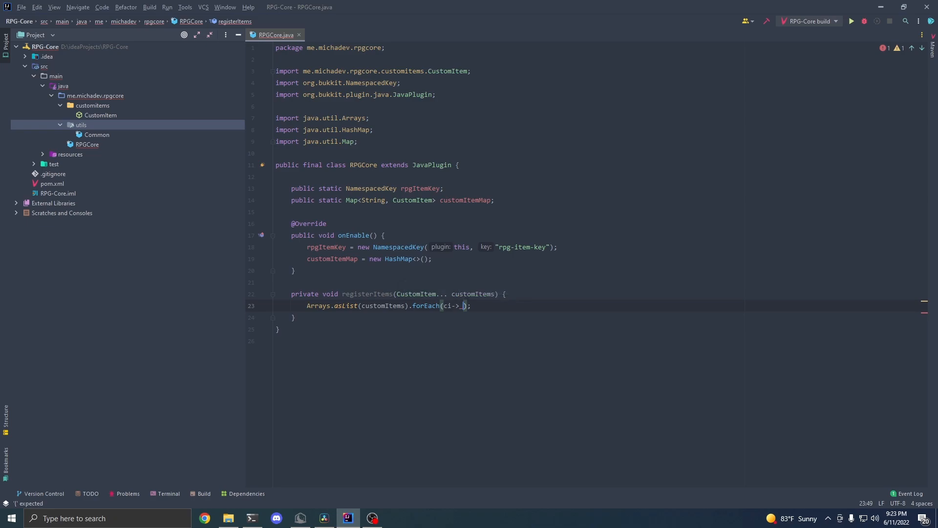
{"action": "type", "text": "customItems"}
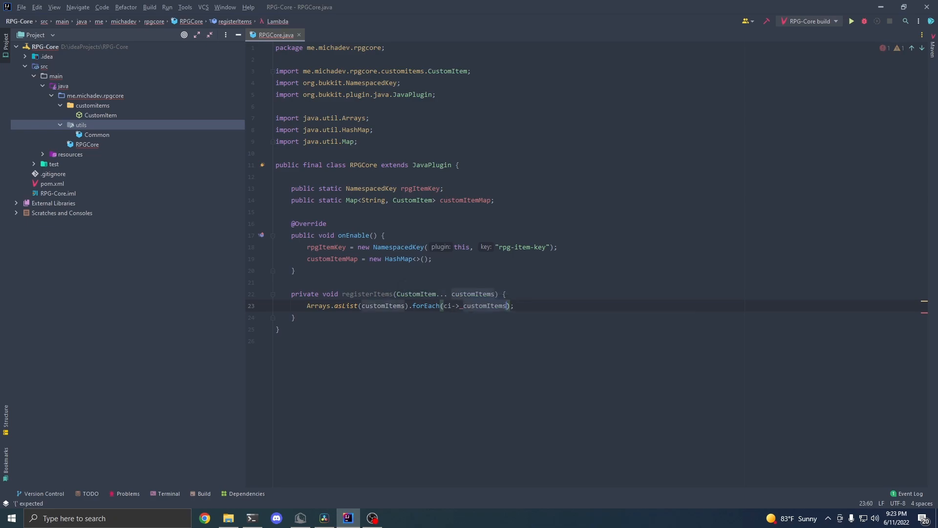
Put each item into customItemMap keyed by ci.getId() and call registerItems() from onEnable
{"action": "type", "text": "customItemMap.put(ci.getId()m )"}
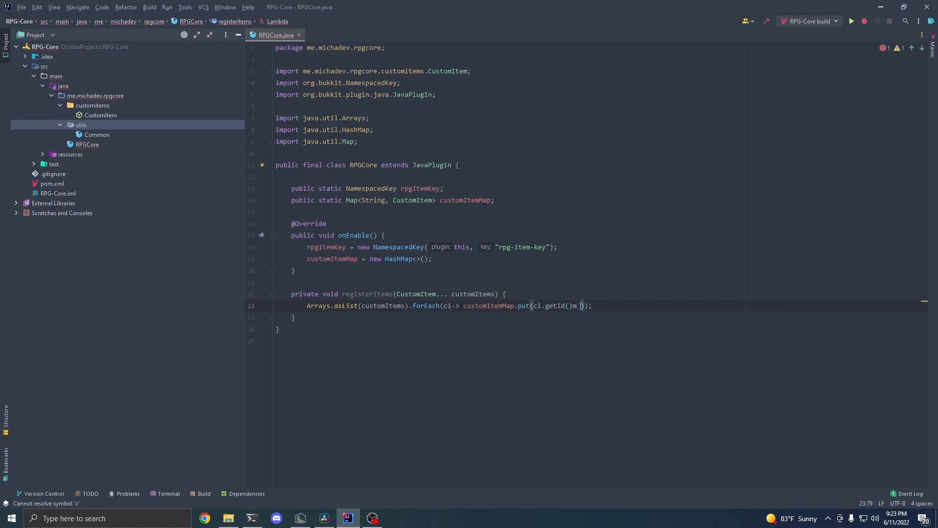
{"action": "type", "text": ", ci"}
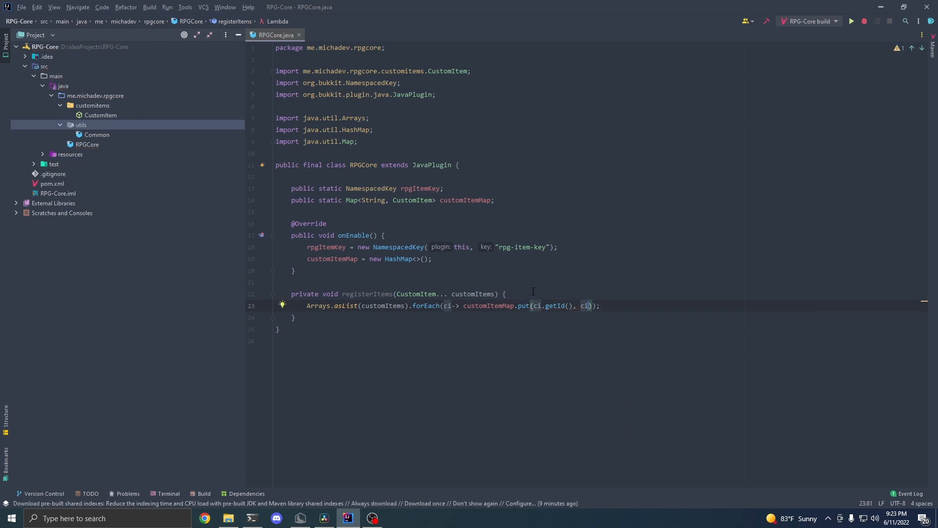
{"action": "type", "text": "ci"}
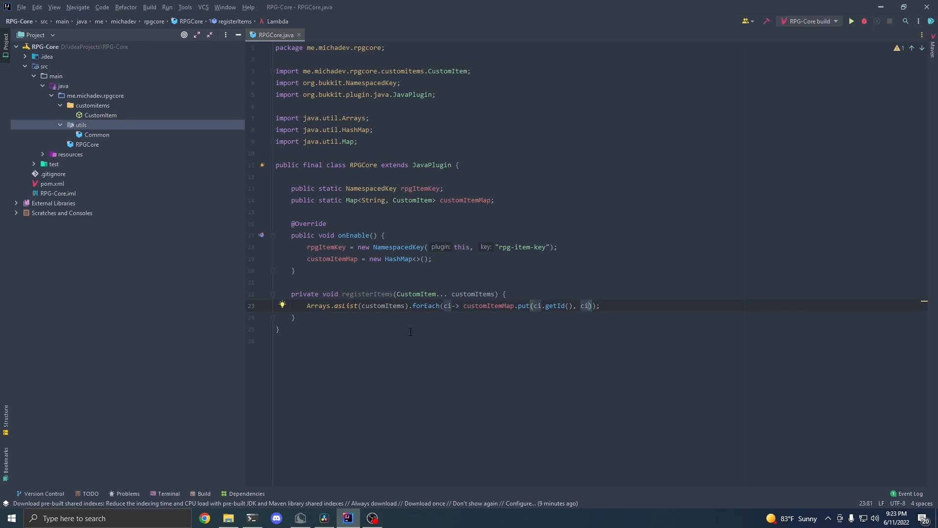
{"action": "type", "text": "registerItems();"}
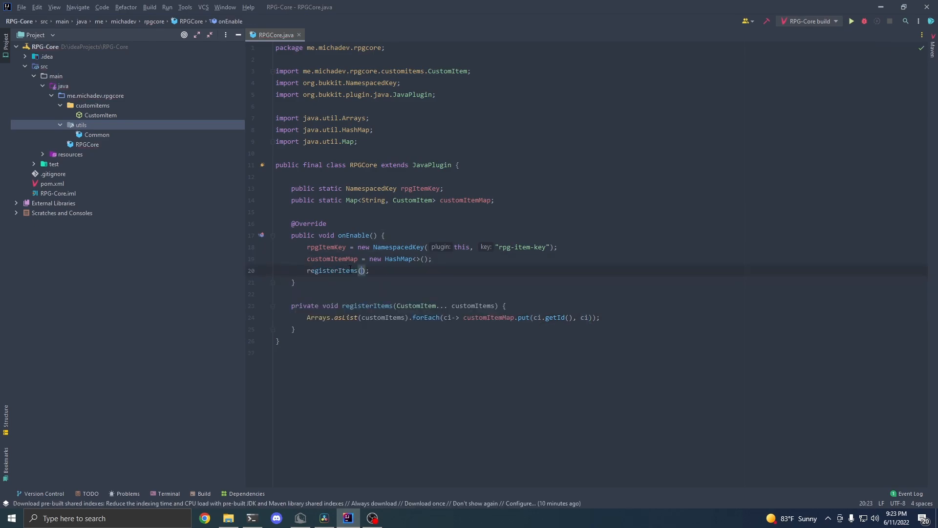
{"action": "type", "text": "null"}
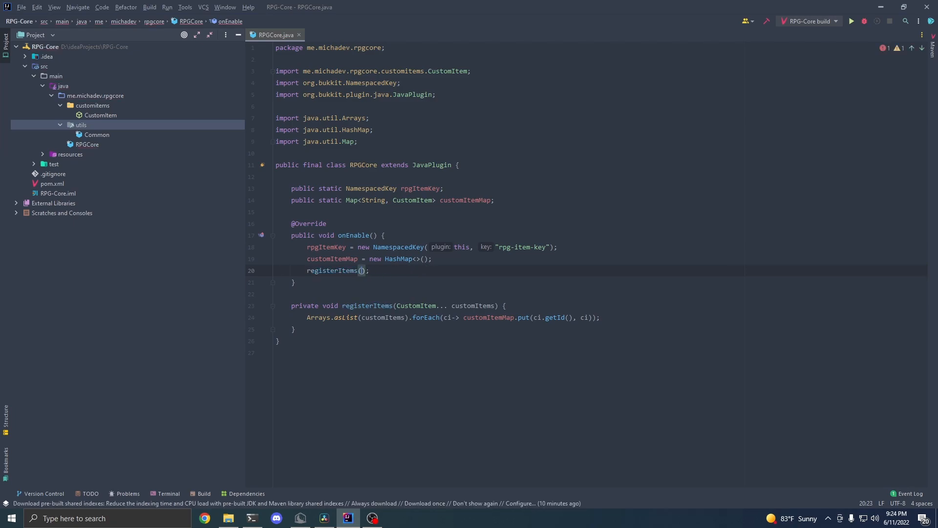
Create a CustomItemHandler class in customitems implementing the Bukkit Listener
{"action": "right_click", "coordinate": [93, 106]}
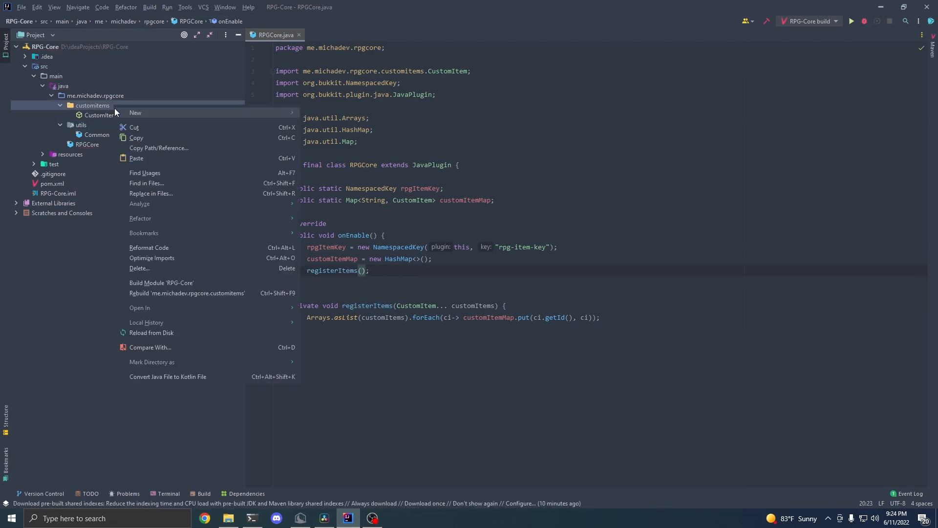
{"action": "left_click", "coordinate": [135, 112]}
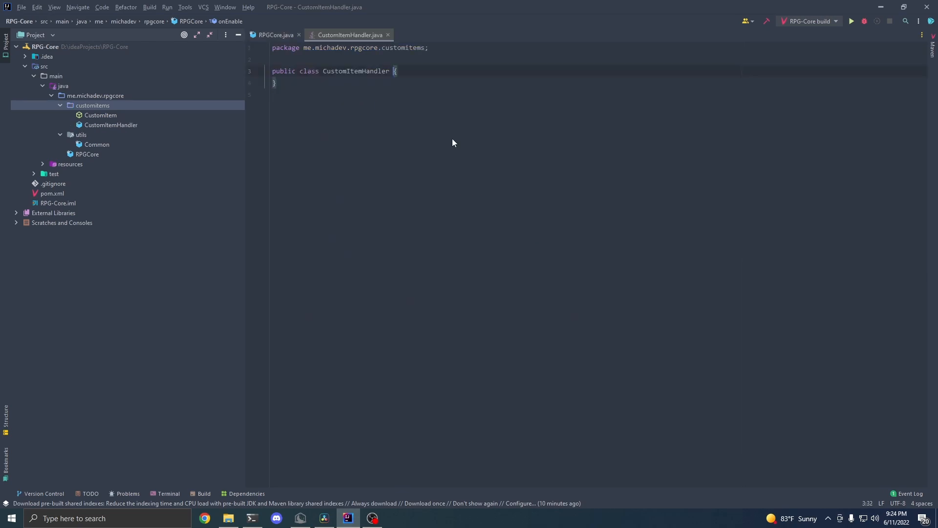
{"action": "type", "text": "implements Liste"}
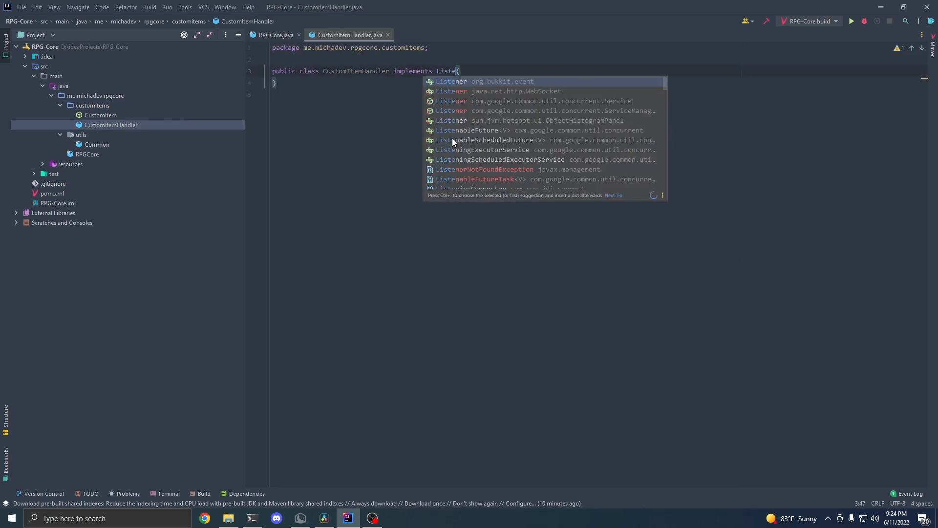
{"action": "left_click", "coordinate": [451, 81]}
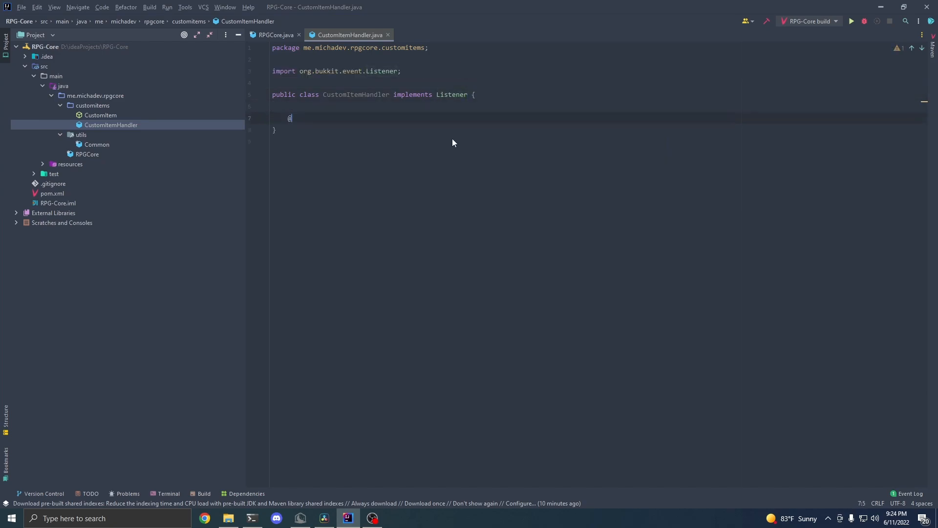
{"action": "type", "text": "@EventHandler(priority = EventPriority.MONITOR"}
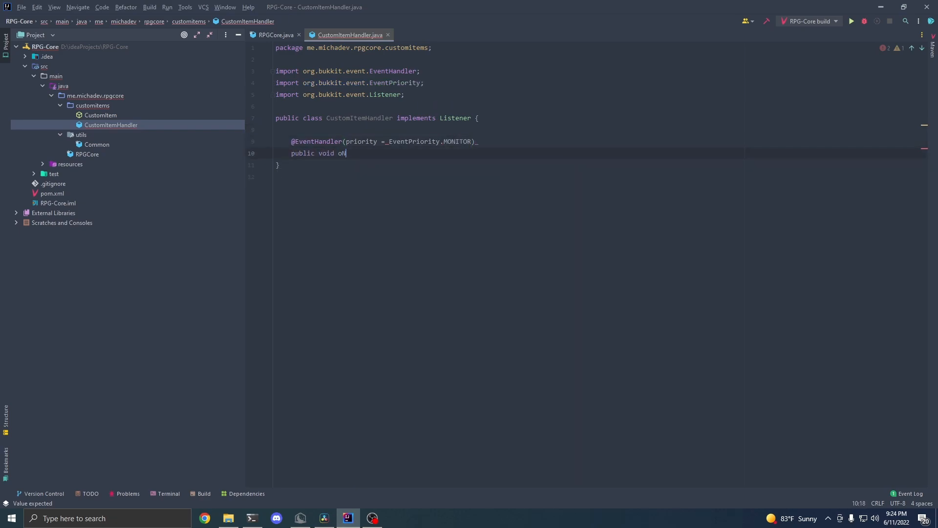
{"action": "type", "text": "PlayerInteract(PlayerInteractEvent event) {"}
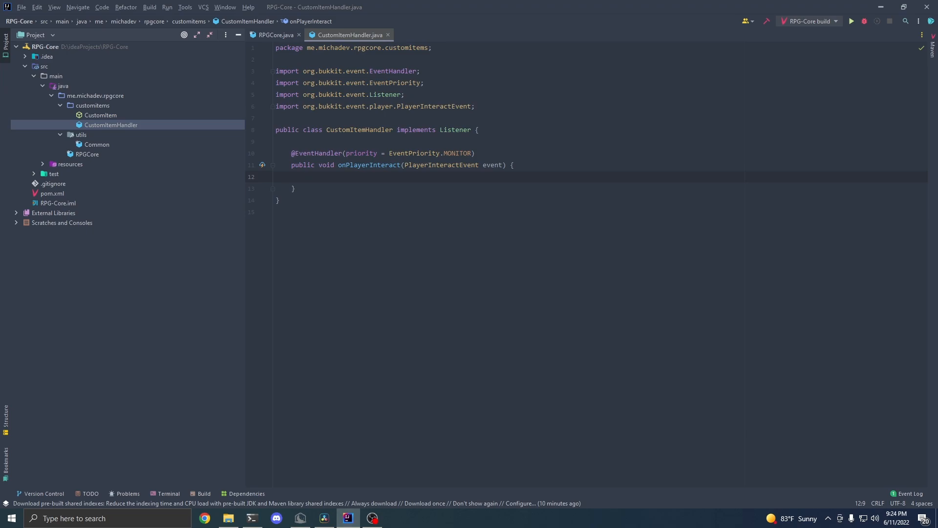
{"action": "left_click", "coordinate": [101, 115]}
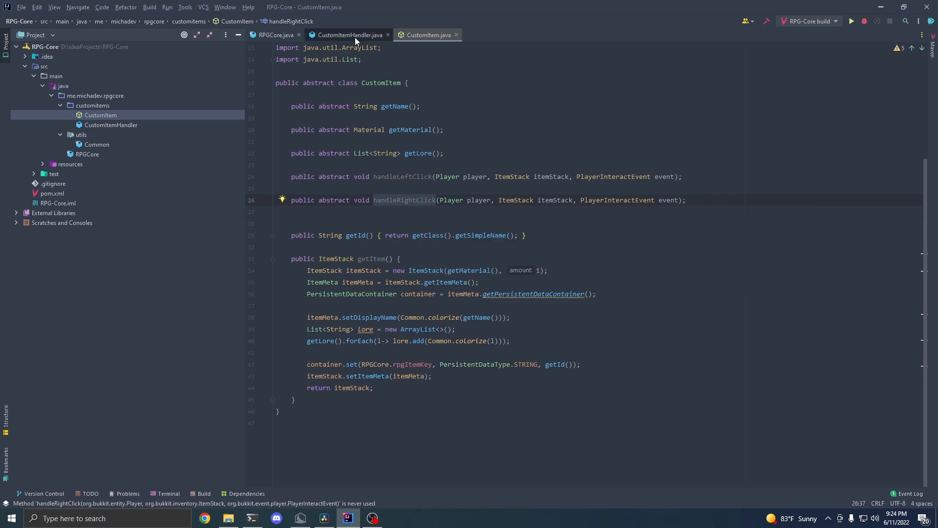
{"action": "left_click", "coordinate": [349, 35]}
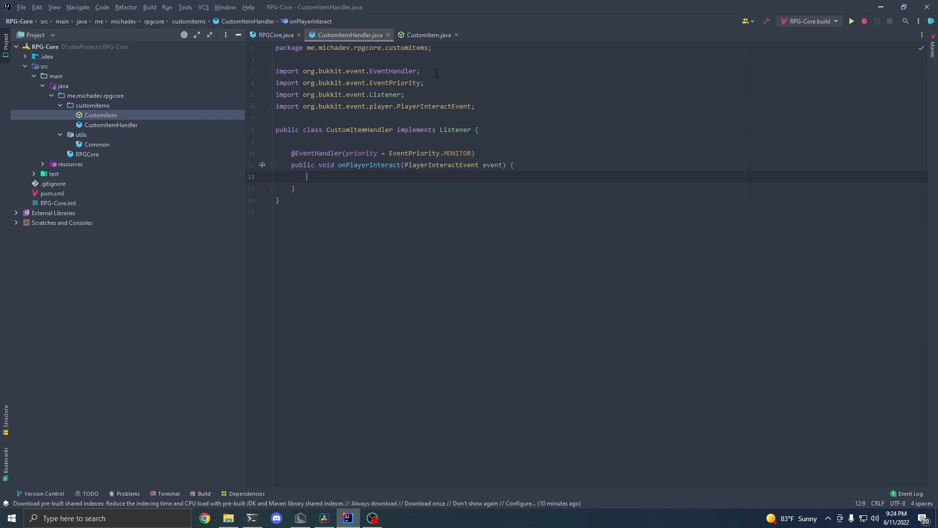
{"action": "left_click", "coordinate": [427, 35]}
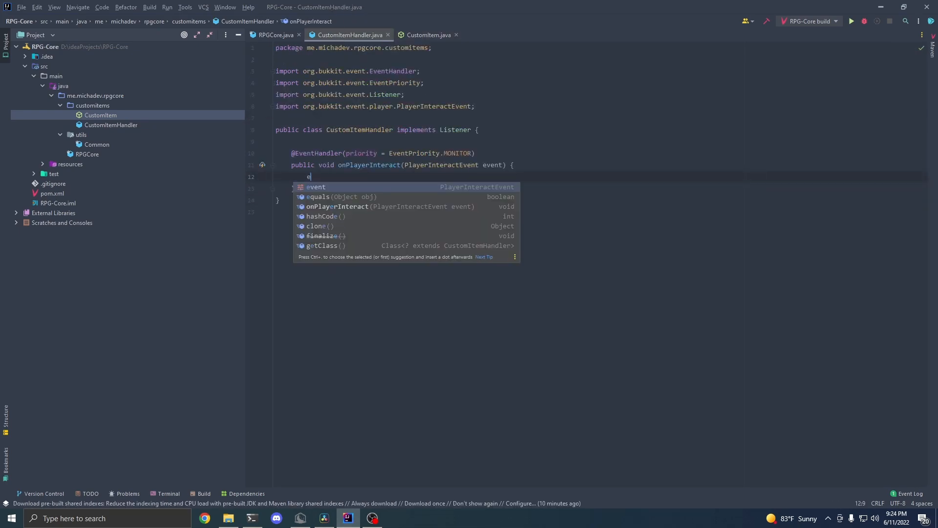
Get the event's player and their main-hand ItemStack heldItem via getInventory().getItemInMainHand()
{"action": "type", "text": "vent,.gety"}
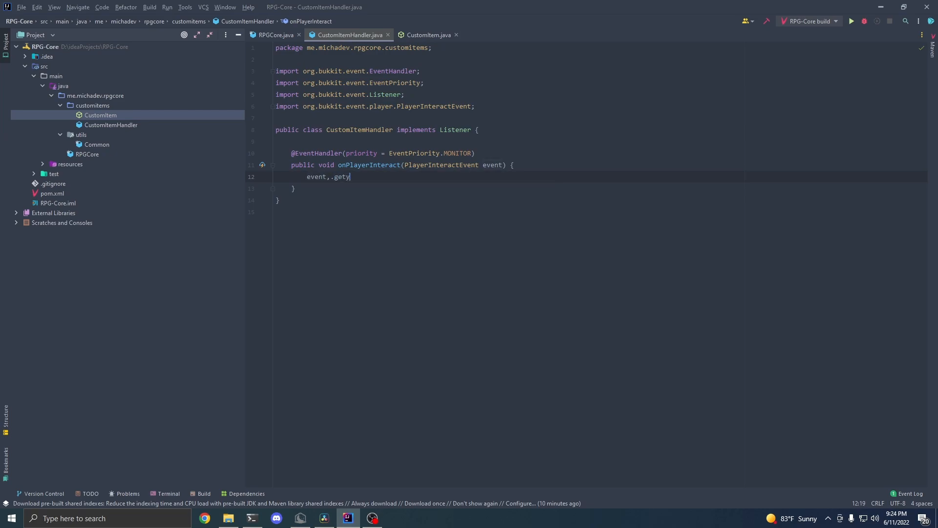
{"action": "type", "text": "getPlayer();_"}
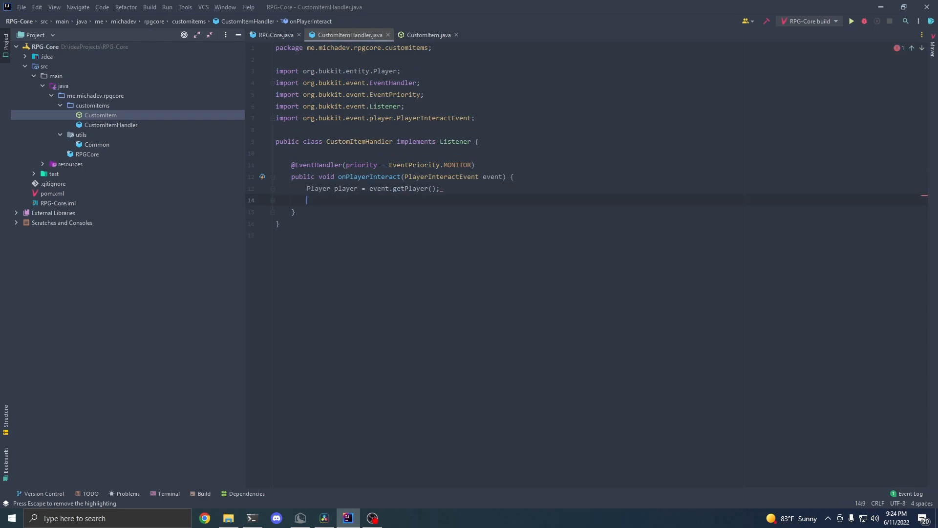
{"action": "type", "text": "player.getInventory()"}
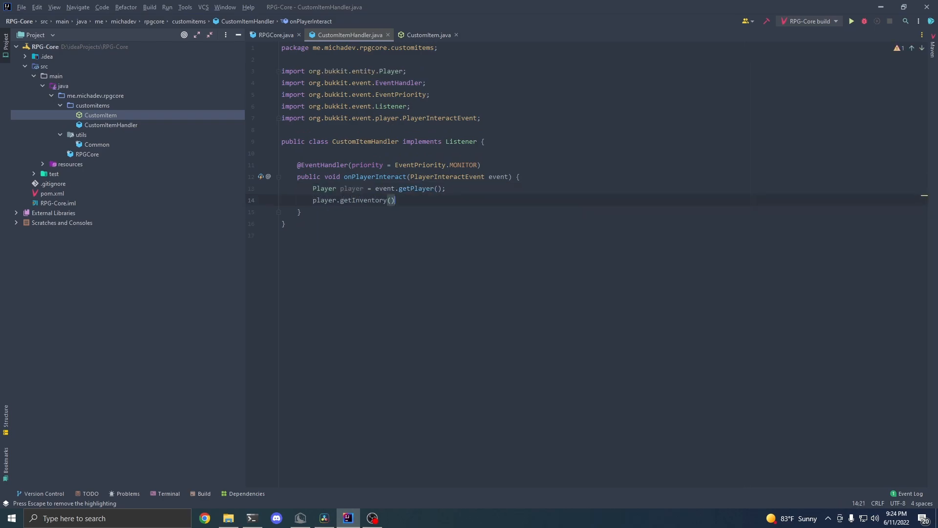
{"action": "type", "text": ".getItemInMainHand()."}
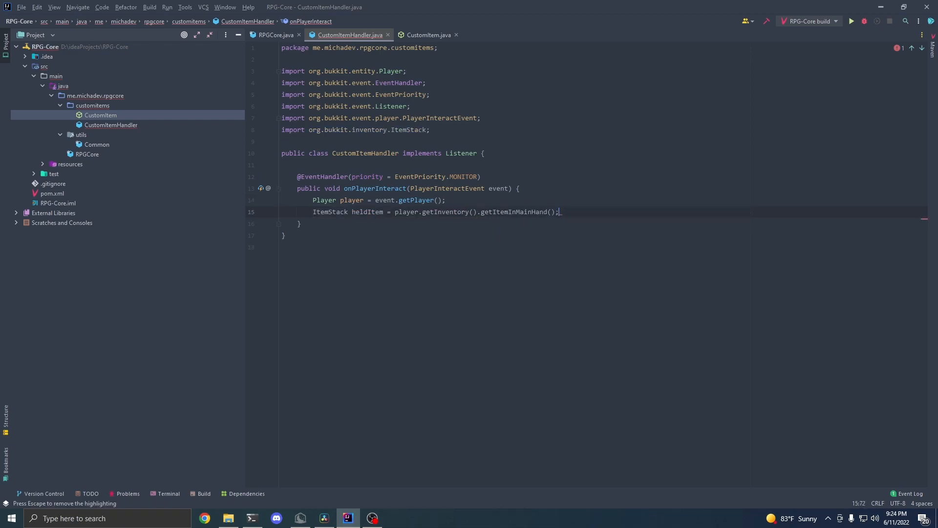
{"action": "key", "text": "enter"}
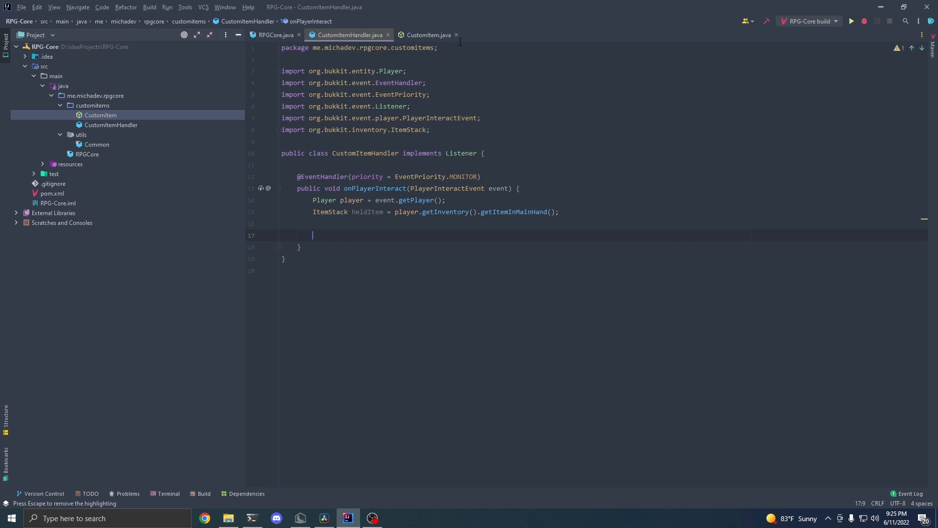
{"action": "left_click", "coordinate": [428, 35]}
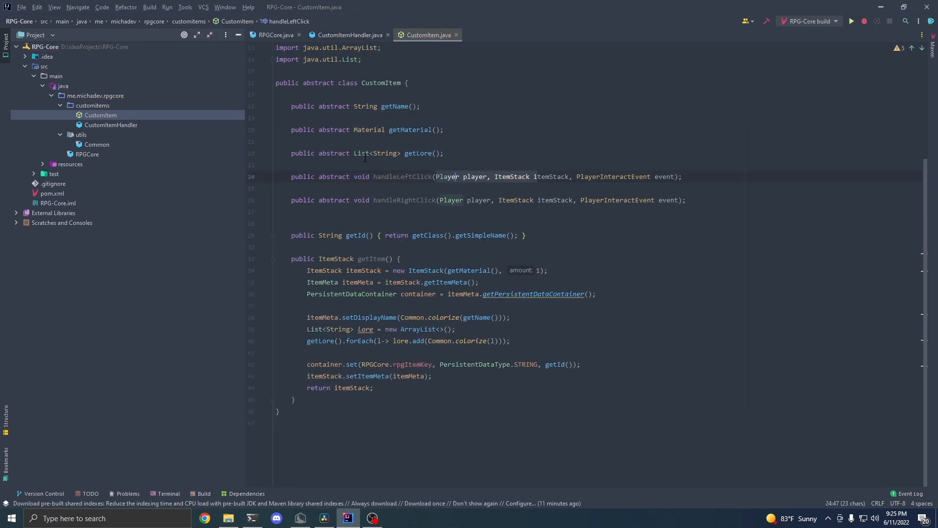
{"action": "left_click", "coordinate": [350, 35]}
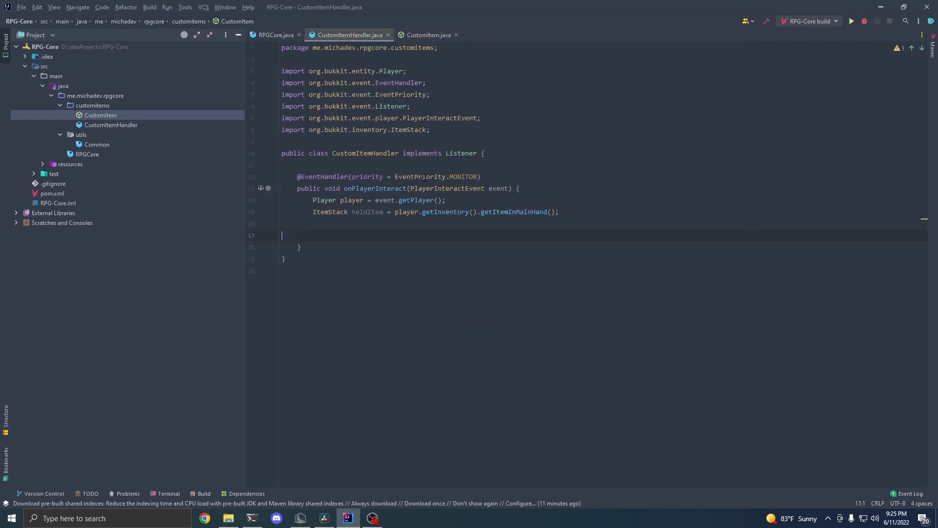
Add an empty if testing event.getAction() equals Action.RIGHT_CLICK_BLOCK or RIGHT_CLICK_AIR
{"action": "type", "text": "if"}
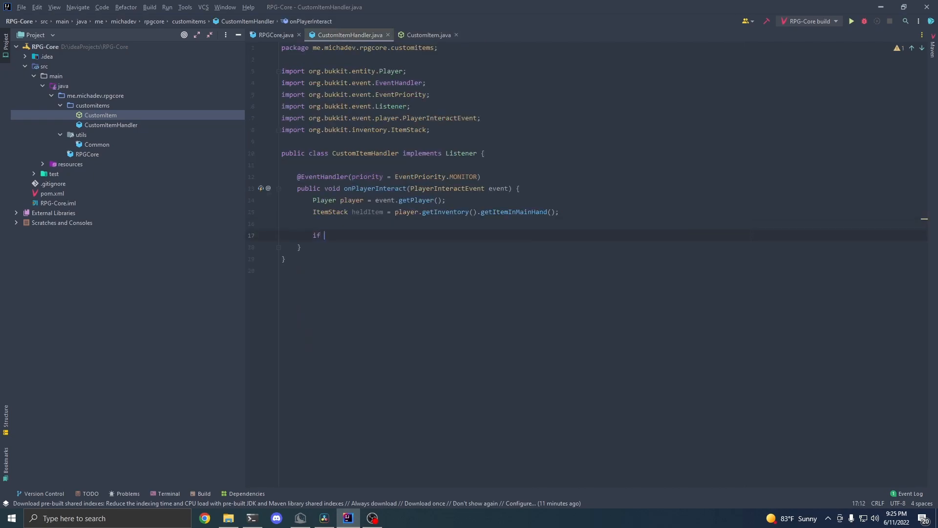
{"action": "type", "text": "(event.getAction()"}
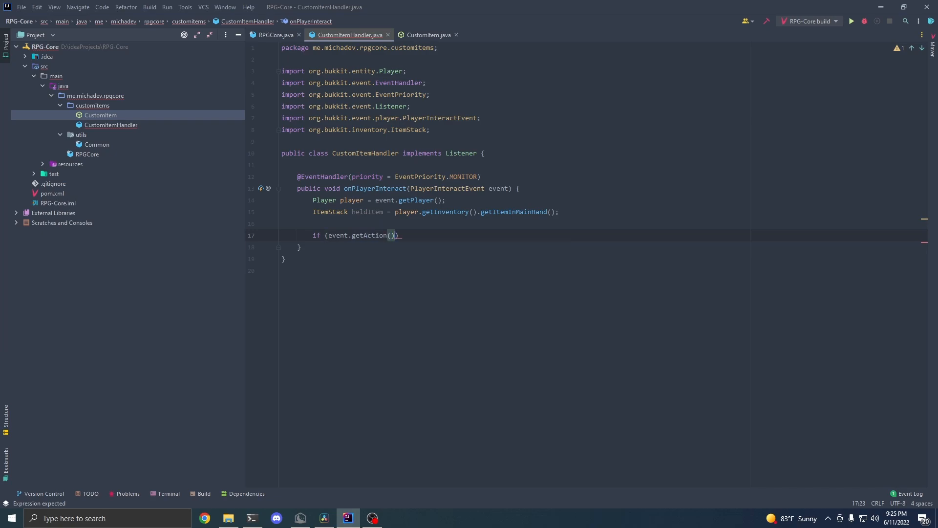
{"action": "type", "text": ".equals(Action.RIGHT_CLICK_BLOCK)"}
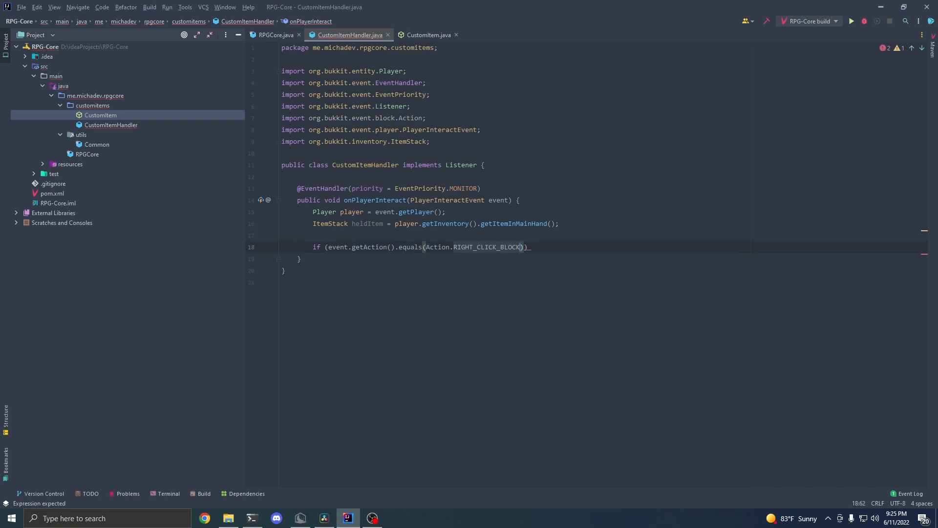
{"action": "type", "text": "||"}
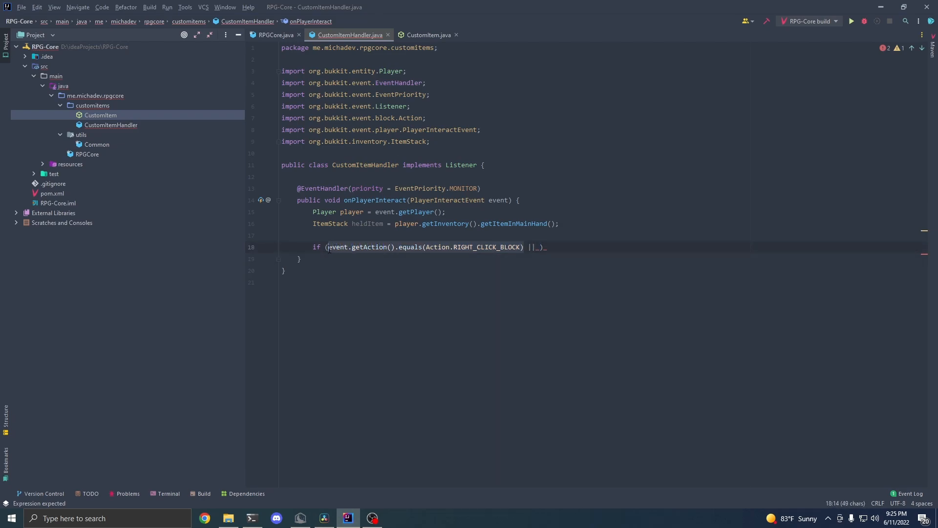
{"action": "type", "text": "event.getAction().equals(Action.RIGHT_CLICK_BLOCK)"}
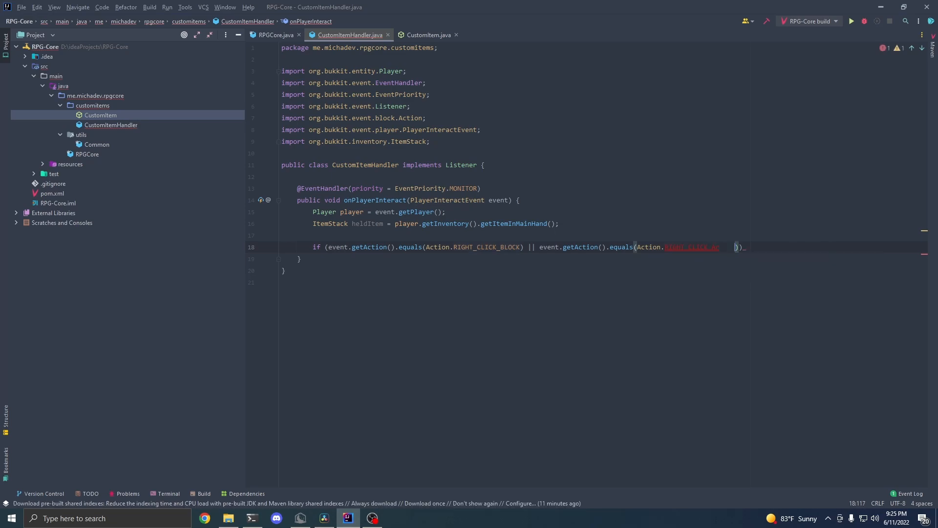
{"action": "type", "text": "RIGHT_CLICK_AIR"}
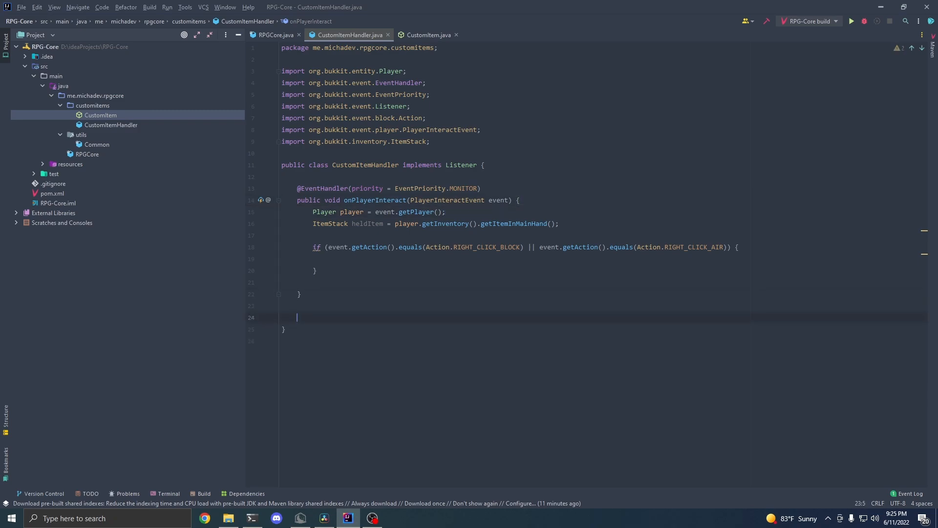
Write private boolean isCustomItem returning hasItemMeta() and the data container has RPGCore.rpgItemKey as STRING
{"action": "type", "text": "private boolean"}
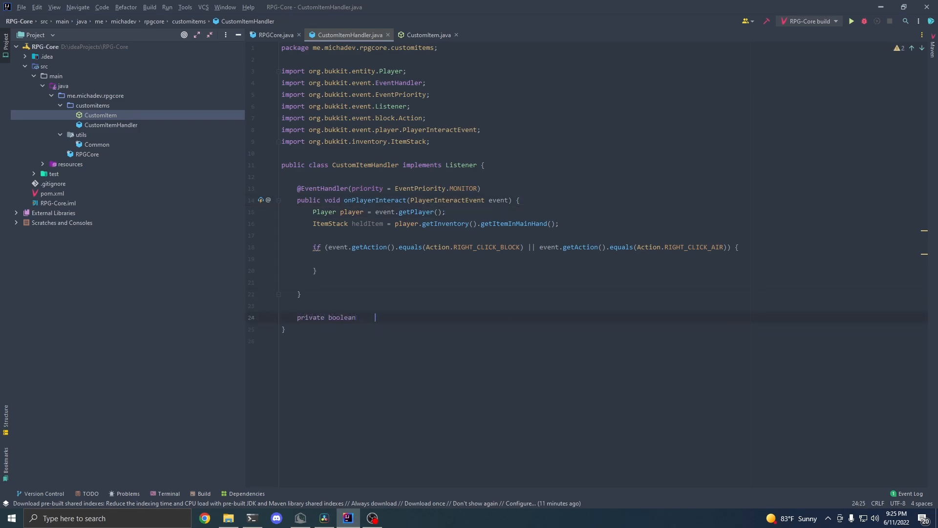
{"action": "type", "text": "isCustomItem(ItemStack itemStack) {"}
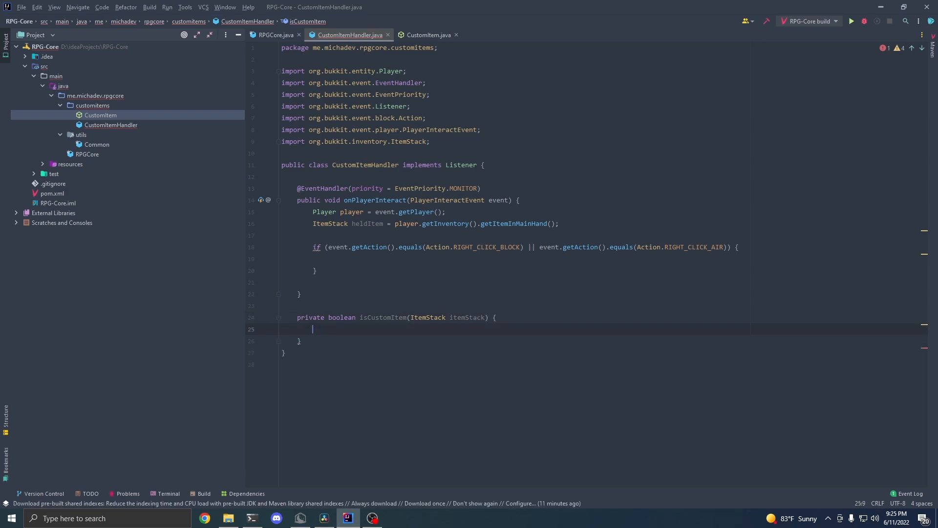
{"action": "type", "text": "return (itemStack.hasItemMeta("}
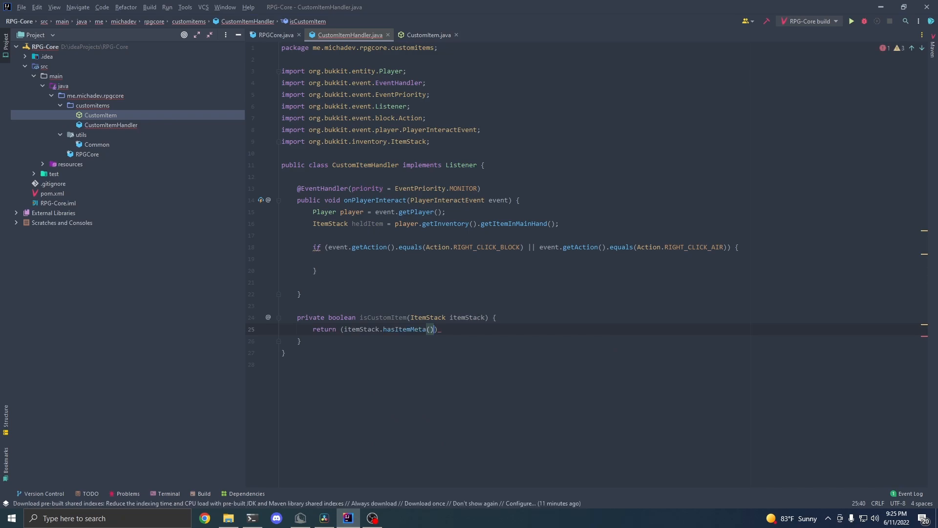
{"action": "type", "text": "&&"}
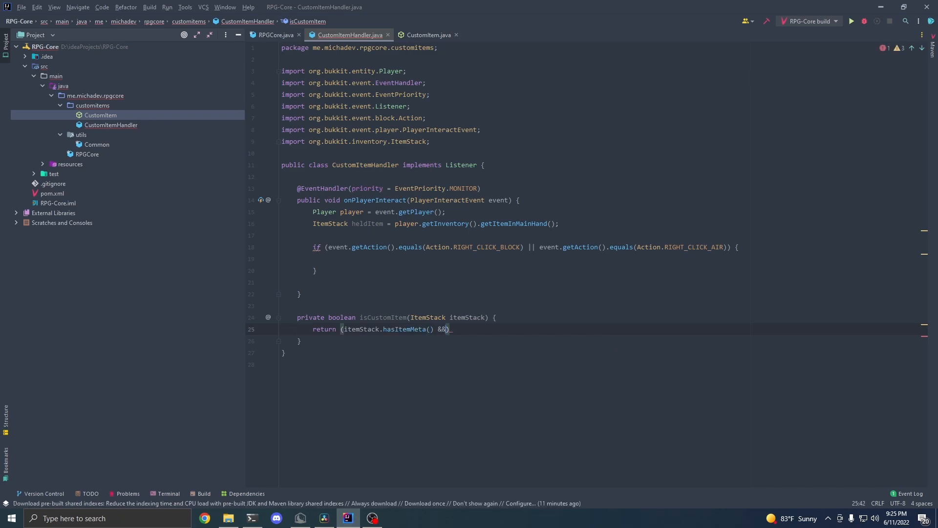
{"action": "type", "text": "itemStack.getItemMeta("}
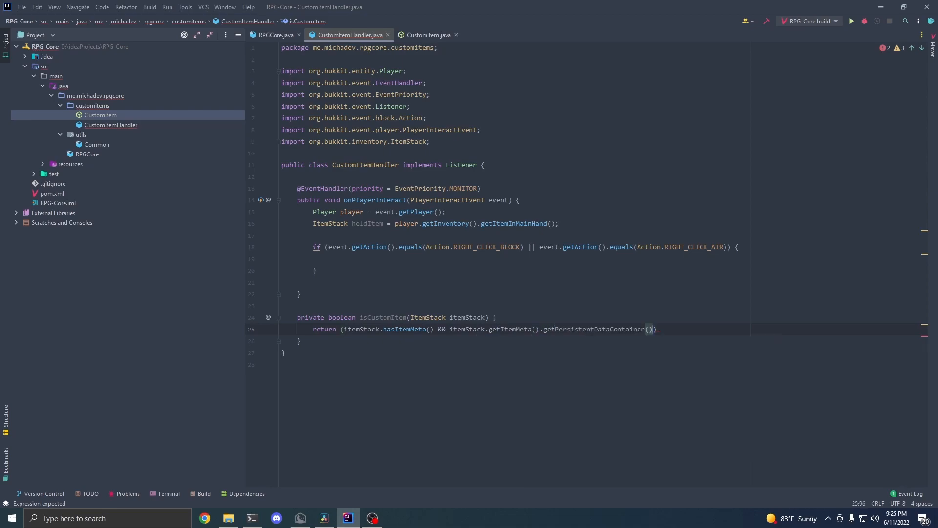
{"action": "type", "text": ".has("}
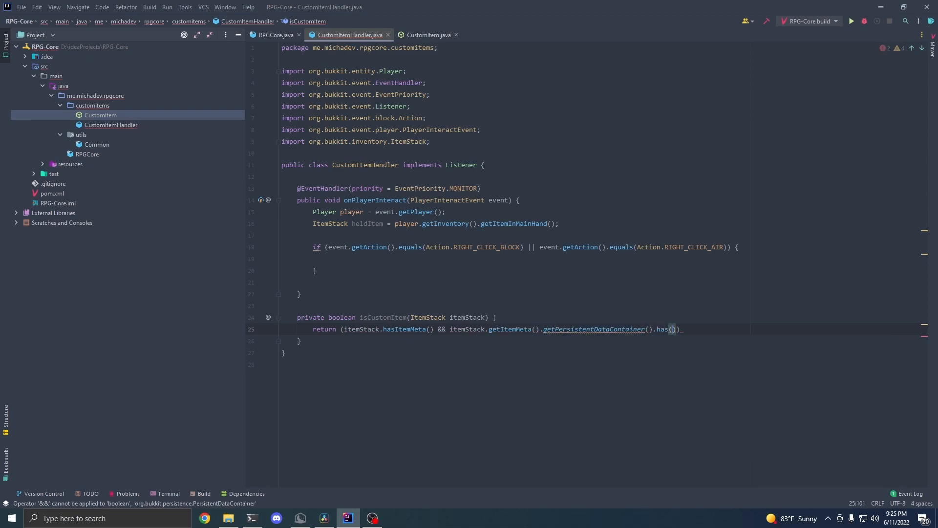
{"action": "type", "text": "RPGCore.rpgItemKey,"}
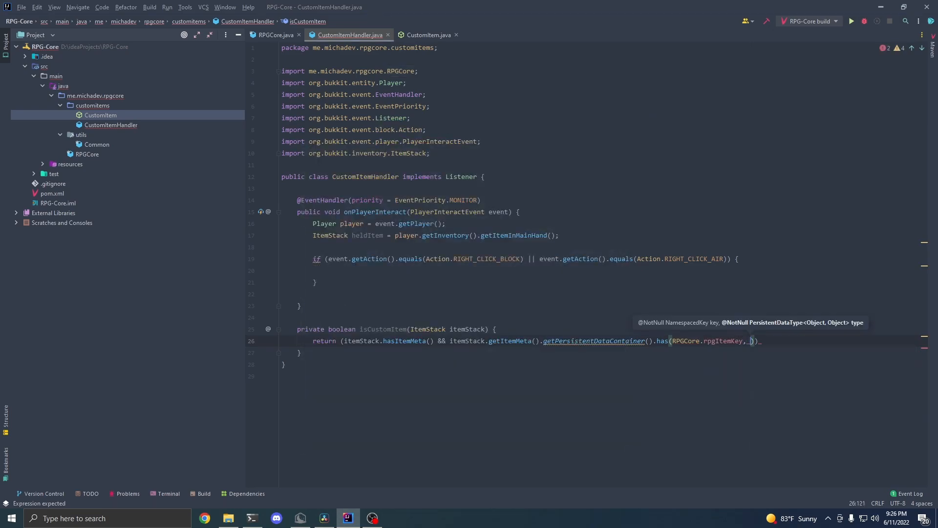
{"action": "type", "text": "PersistentDataType.STRING"}
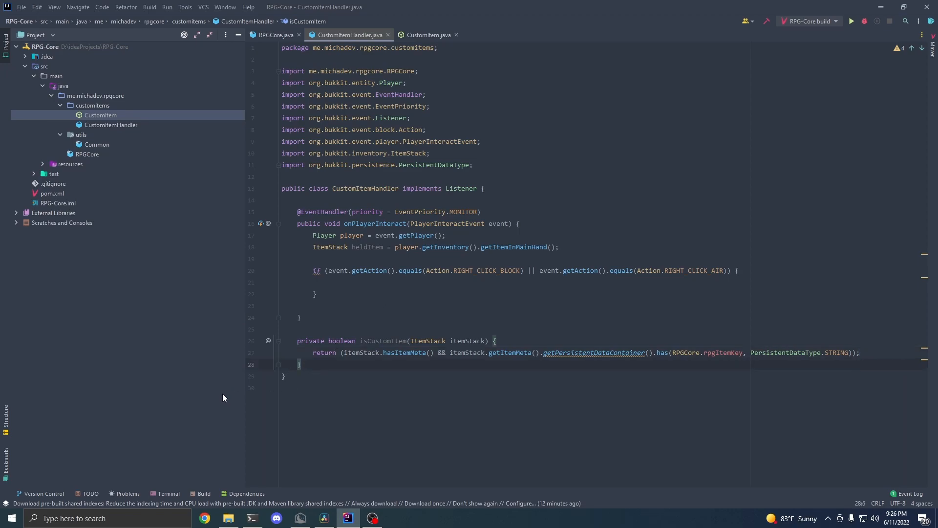
{"action": "mouse_move", "coordinate": [435, 434]}
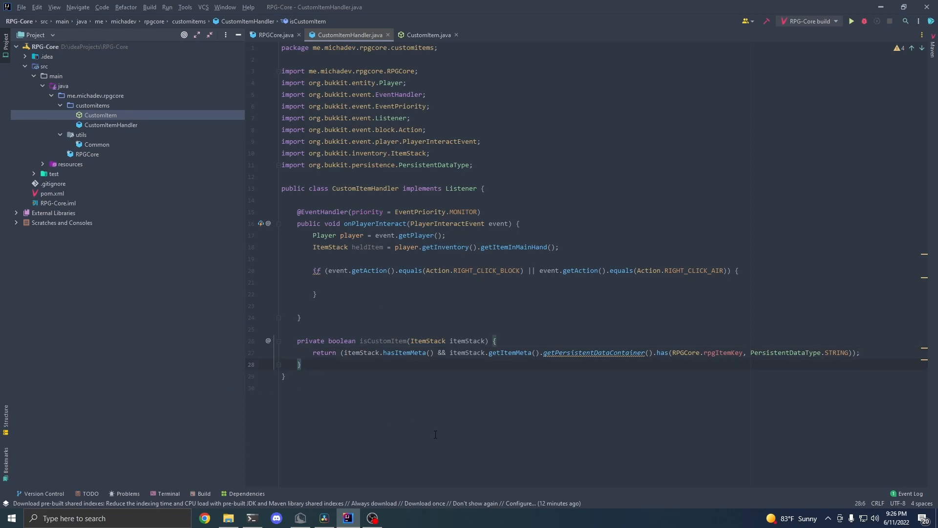
Declare private String getItemId(ItemStack itemStack), correcting the mistyped method name
{"action": "type", "text": "private"}
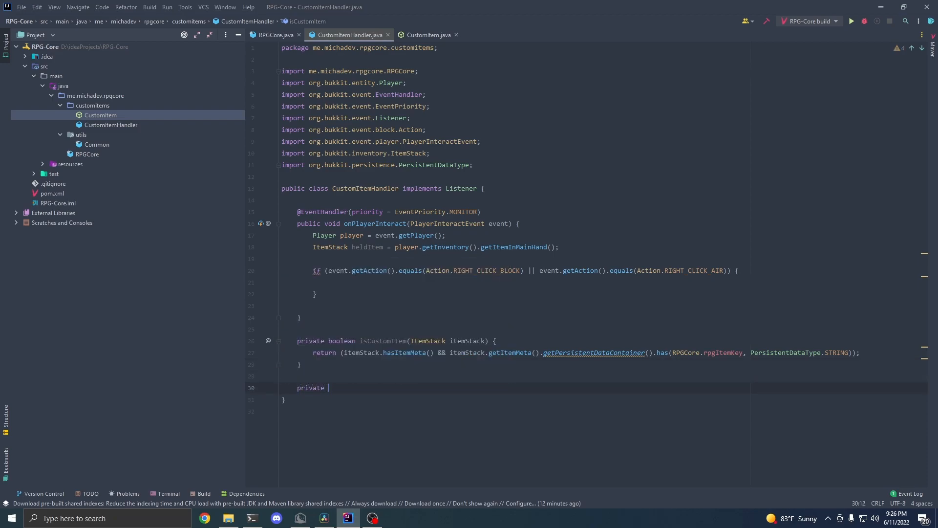
{"action": "type", "text": "String getCustomI"}
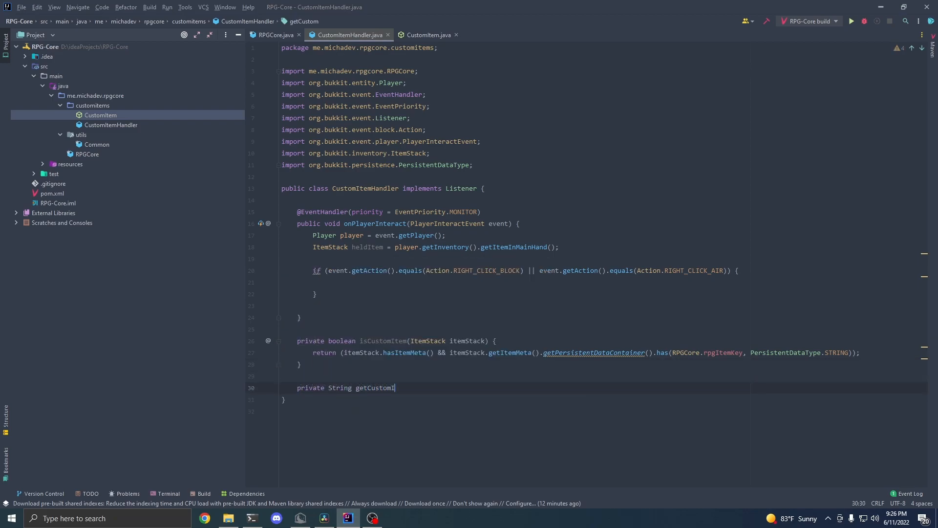
{"action": "key", "text": "Backspace"}
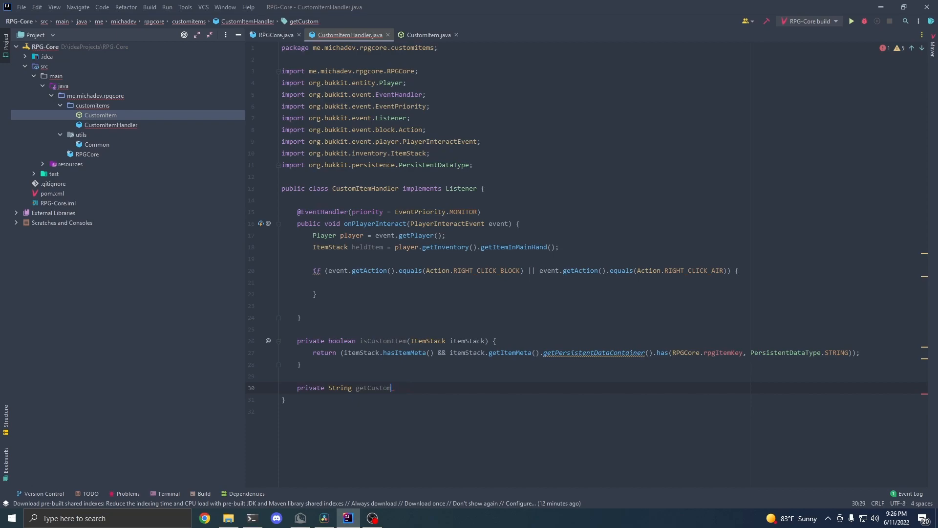
{"action": "type", "text": "ItemId(S)"}
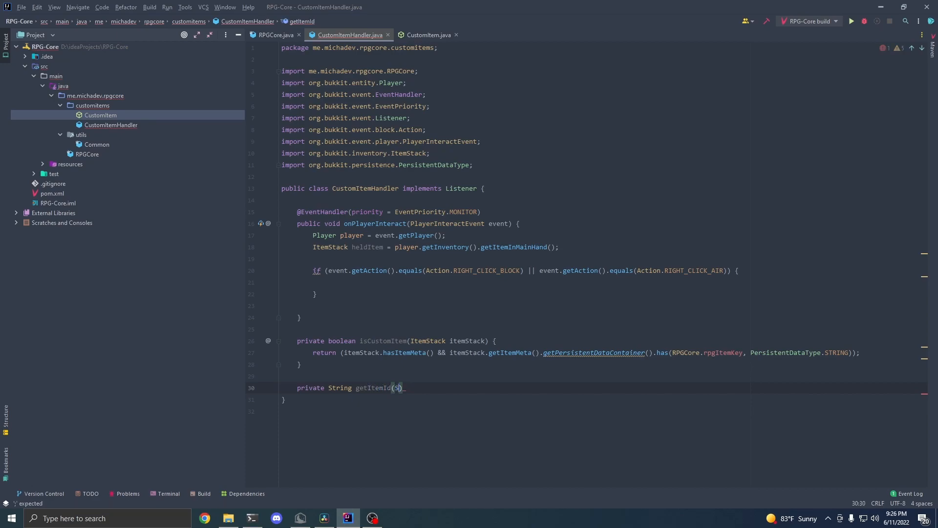
{"action": "type", "text": "ItemStack itemStack"}
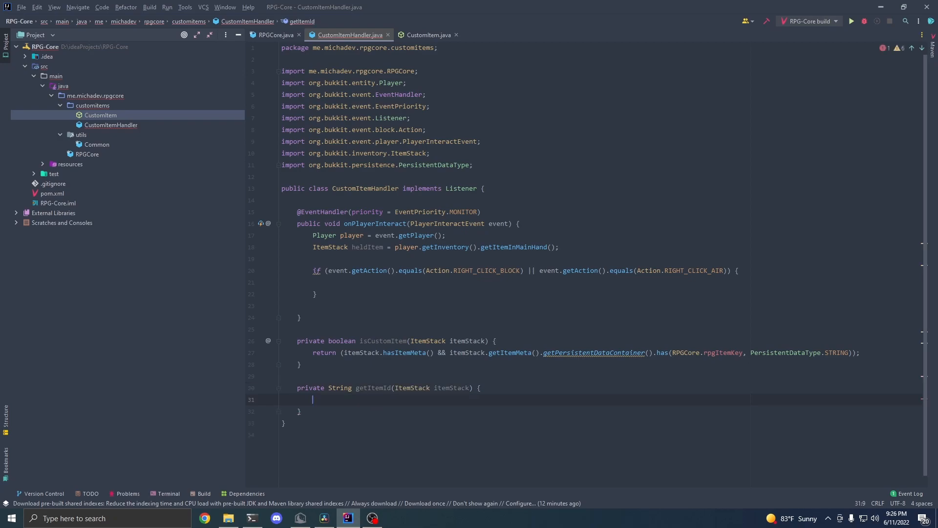
{"action": "mouse_move", "coordinate": [570, 376]}
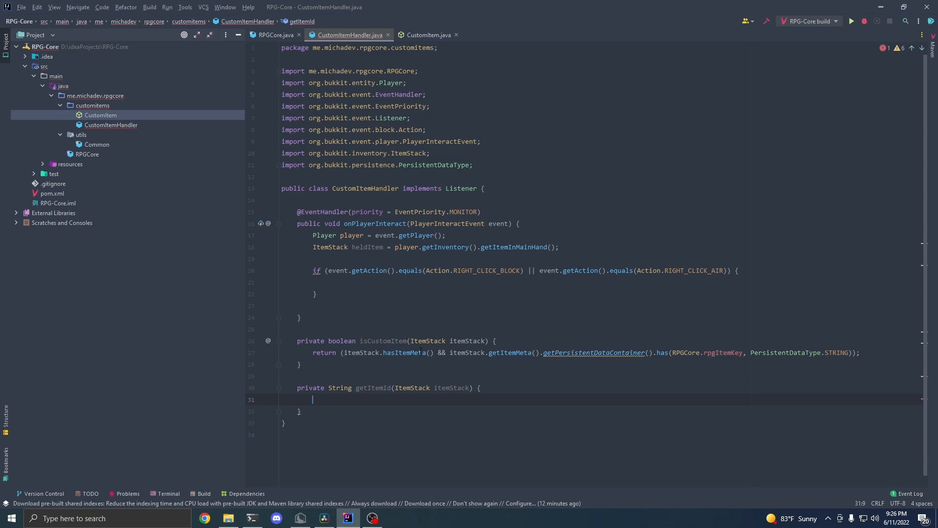
{"action": "mouse_move", "coordinate": [379, 402]}
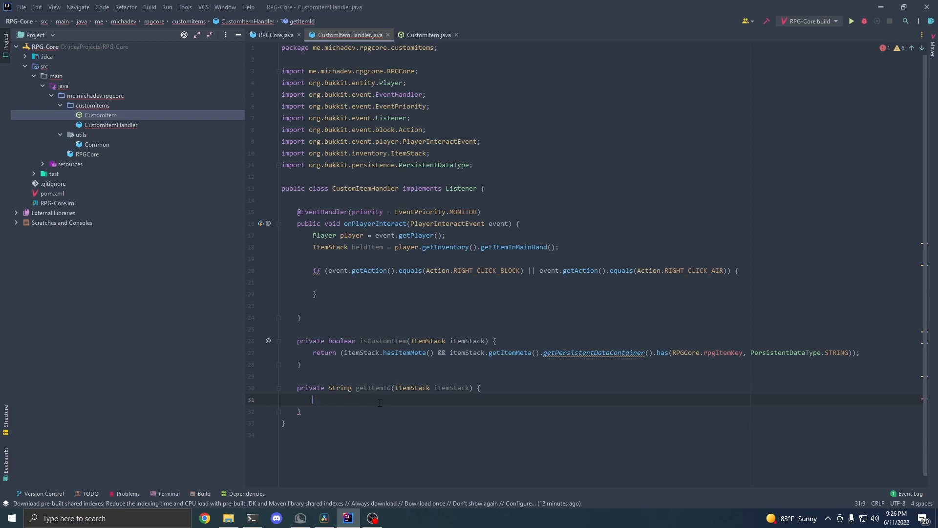
{"action": "mouse_move", "coordinate": [431, 369]}
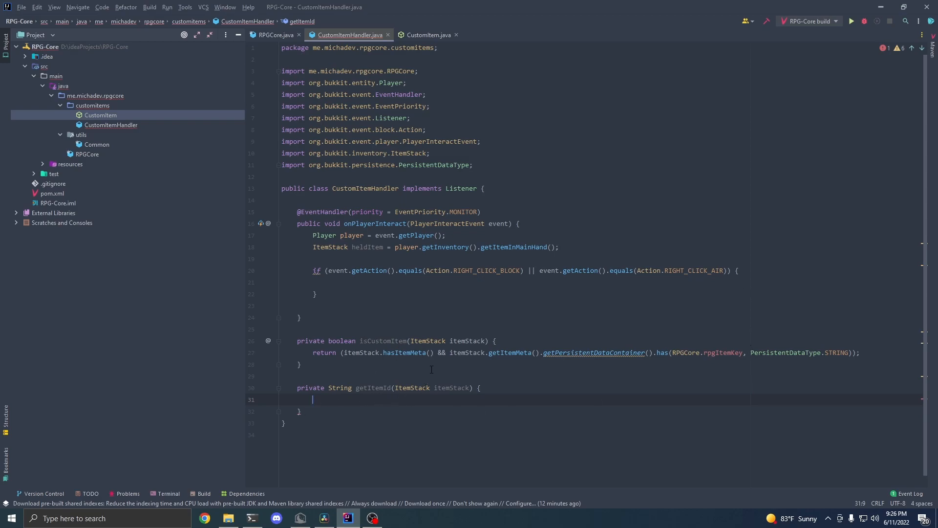
Return the item meta's persistent data value under RPGCore.rpgItemKey as PersistentDataType.STRING
{"action": "type", "text": "return_it"}
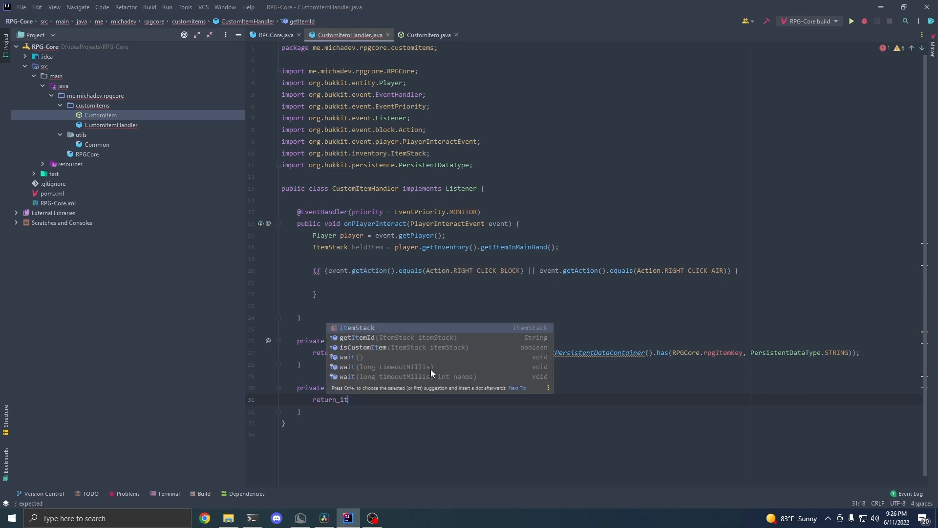
{"action": "type", "text": "emStack.getItemMeta().getPersistentDataContainer().get(RPGCore.rpgItemKey,"}
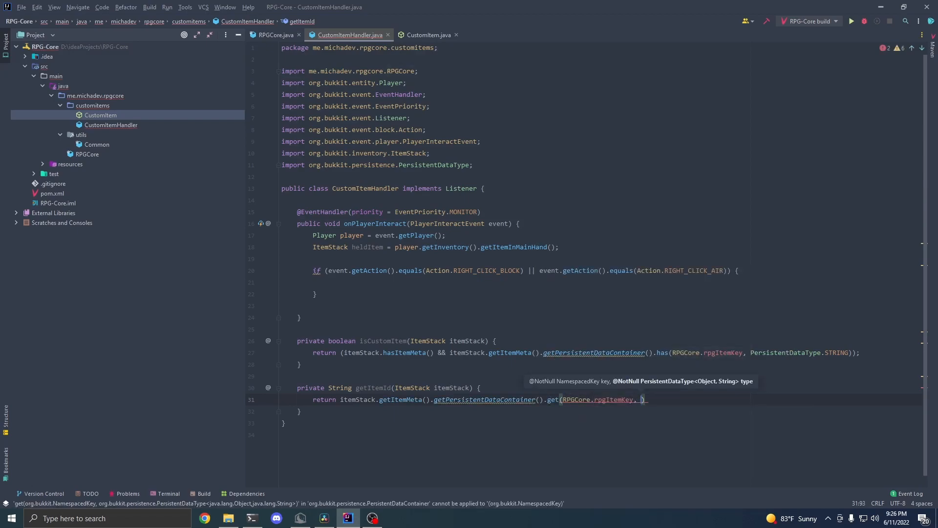
{"action": "type", "text": "PersistentDataType.STRING);"}
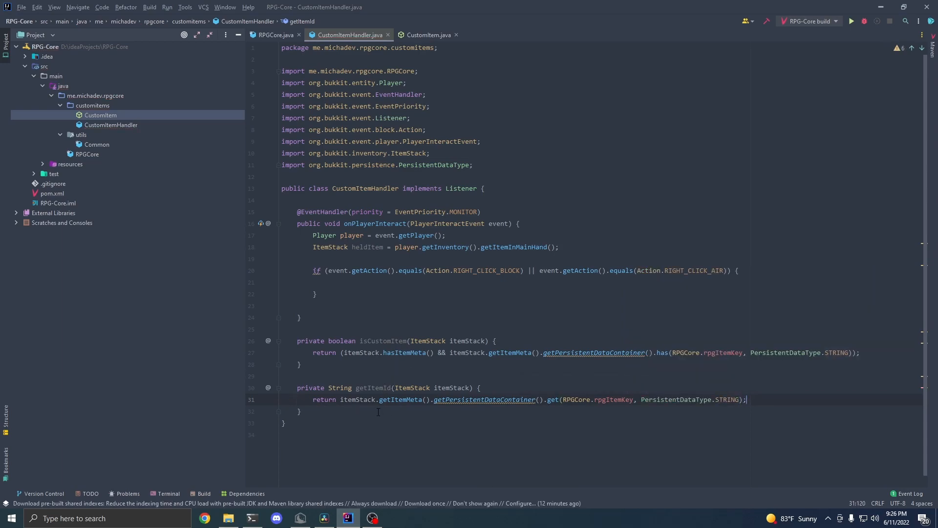
{"action": "mouse_move", "coordinate": [661, 394]}
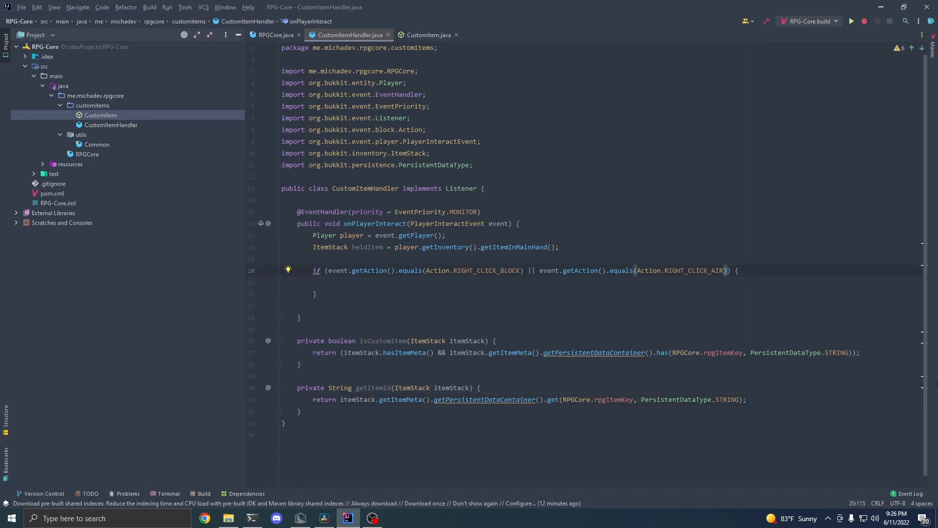
Require isCustomItem(heldItem) in the check and look up the custom item from RPGCore.customItemMap by getItemId(heldItem)
{"action": "type", "text": "&&"}
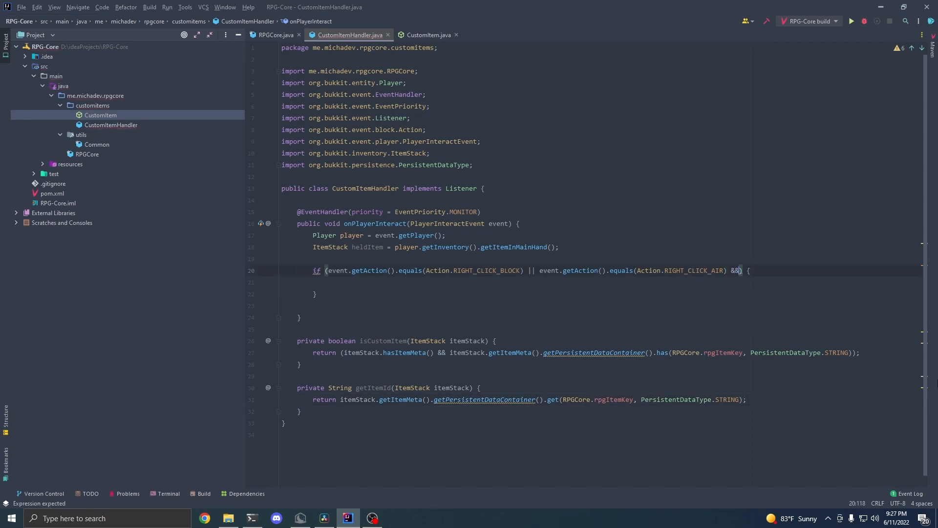
{"action": "type", "text": "isCustomItem("}
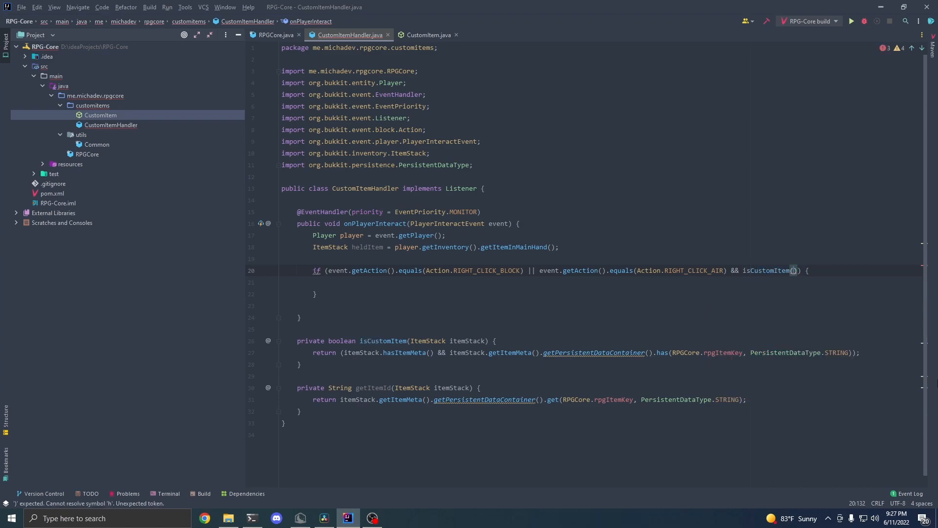
{"action": "type", "text": "heldItem"}
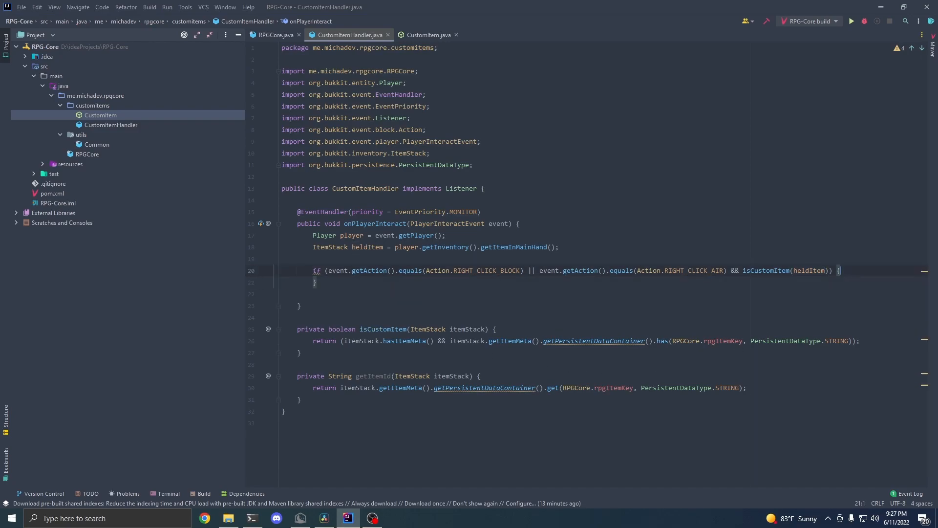
{"action": "key", "text": "Enter"}
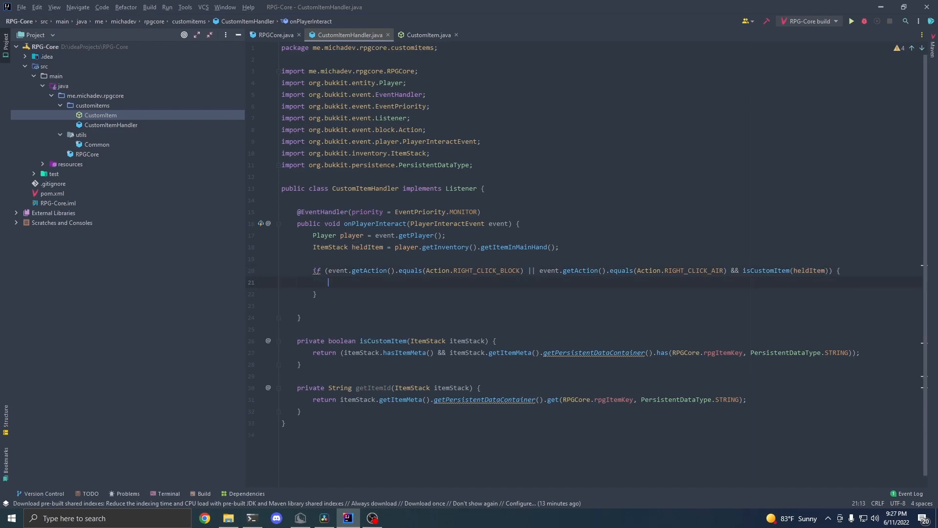
{"action": "type", "text": "getItemId("}
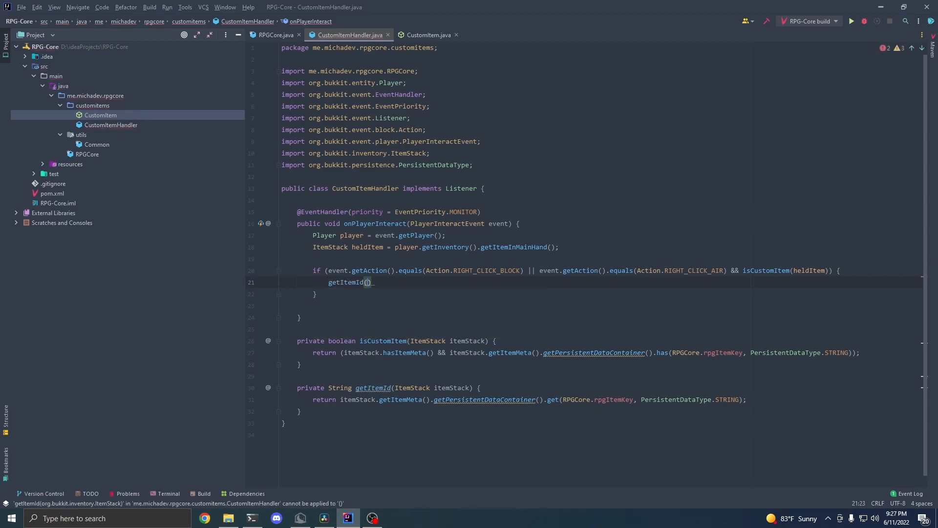
{"action": "type", "text": "heldItem).va"}
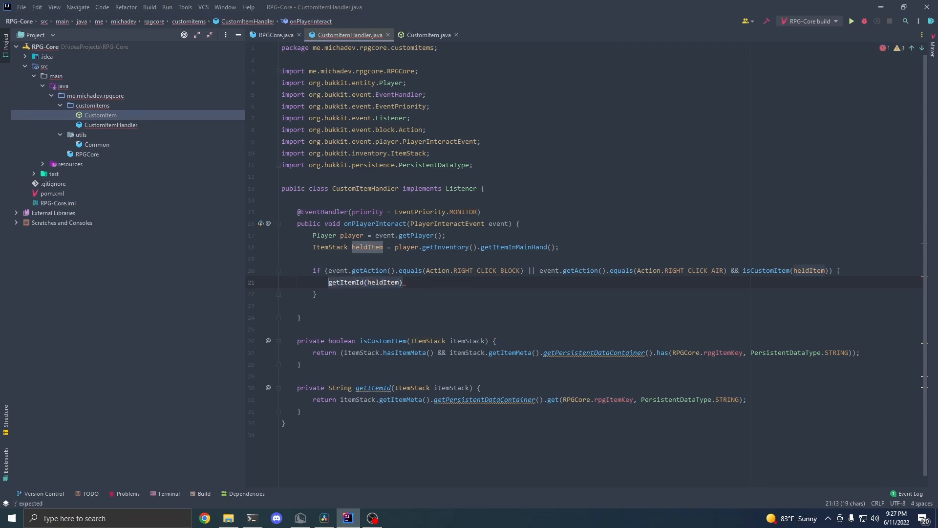
{"action": "type", "text": "RPGCore.customItemMap.get()"}
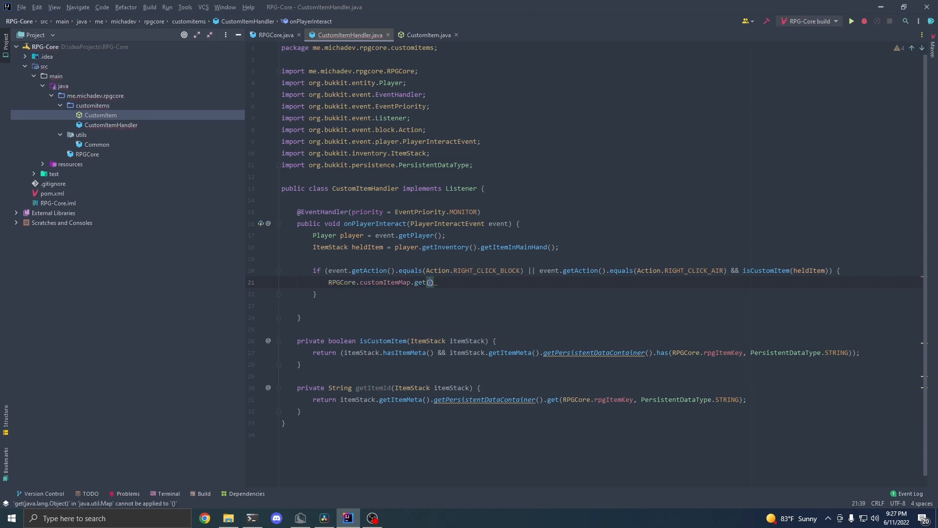
{"action": "type", "text": "getItemId(heldItem)"}
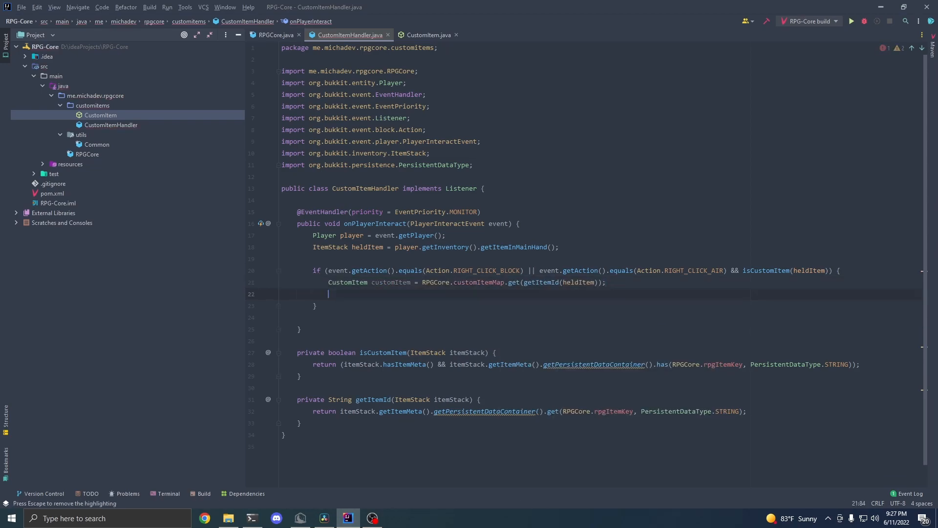
{"action": "type", "text": "customItem.hand"}
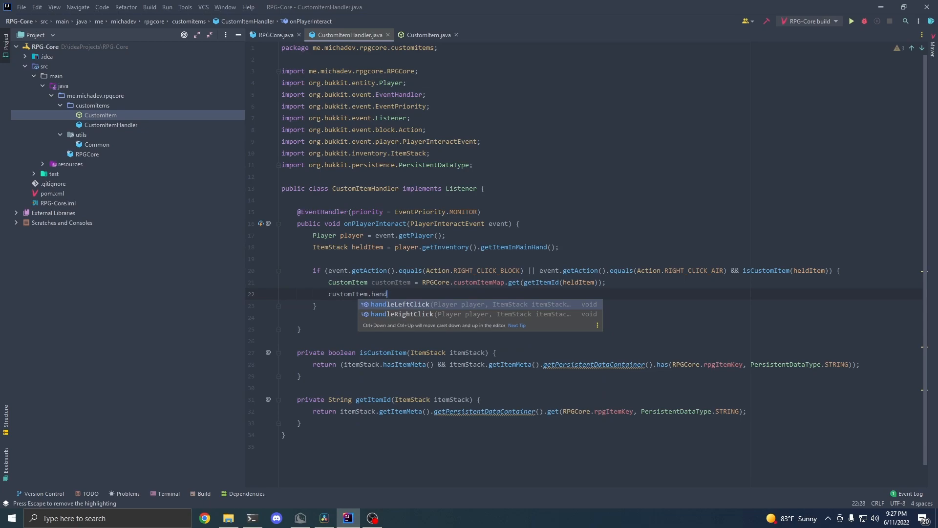
Call handleRightClick(player, heldItem, event), paste a matching left-click branch, and close CustomItemHandler
{"action": "left_click", "coordinate": [402, 314]}
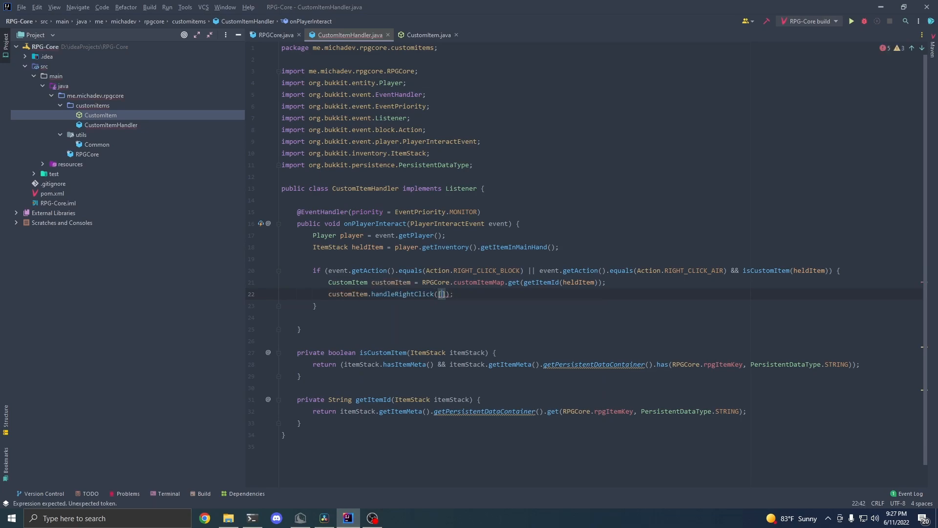
{"action": "type", "text": "player, i"}
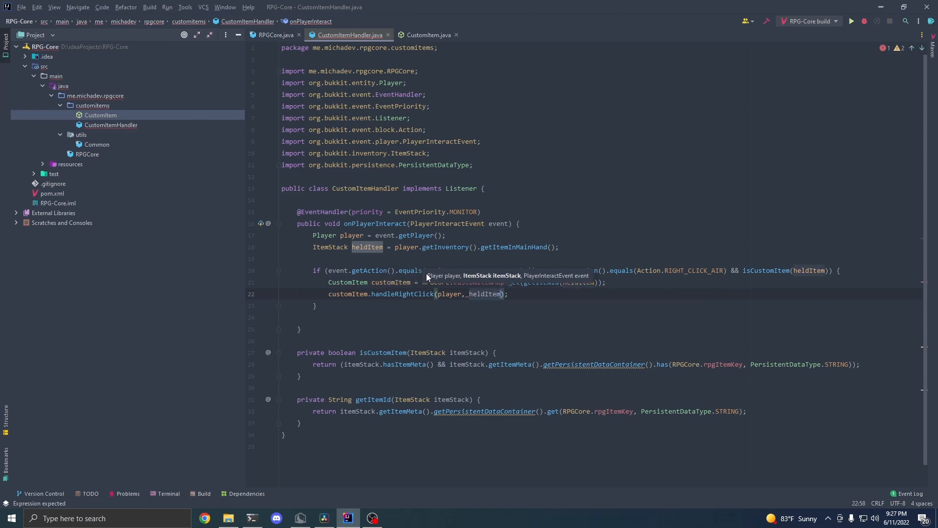
{"action": "type", "text": ", event"}
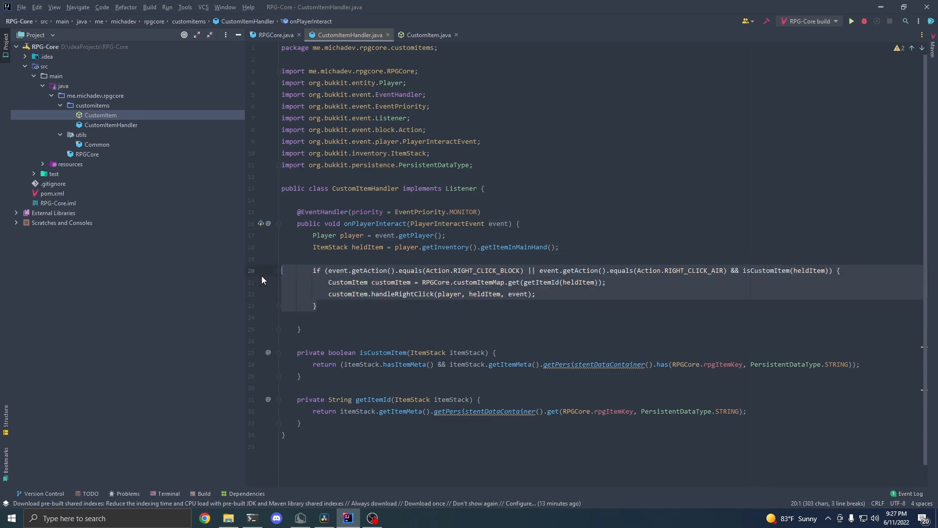
{"action": "key", "text": "Ctrl+v"}
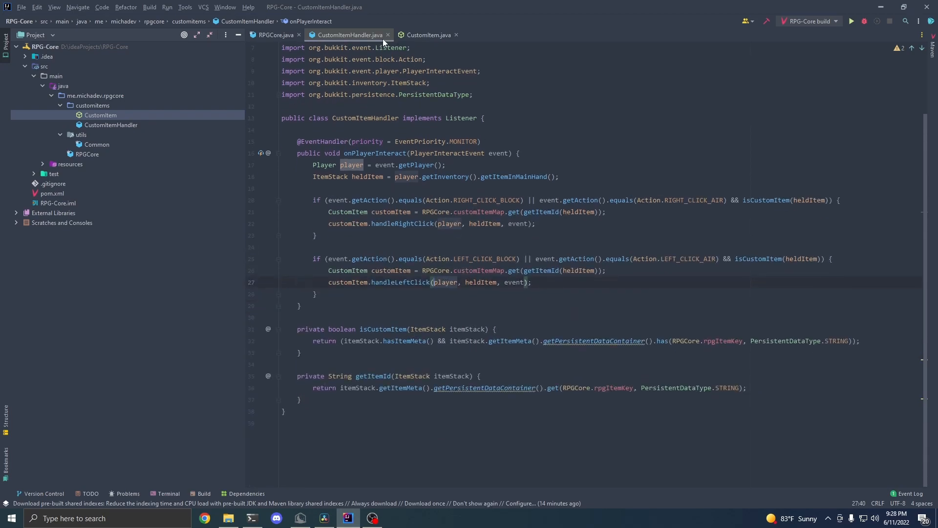
{"action": "left_click", "coordinate": [275, 35]}
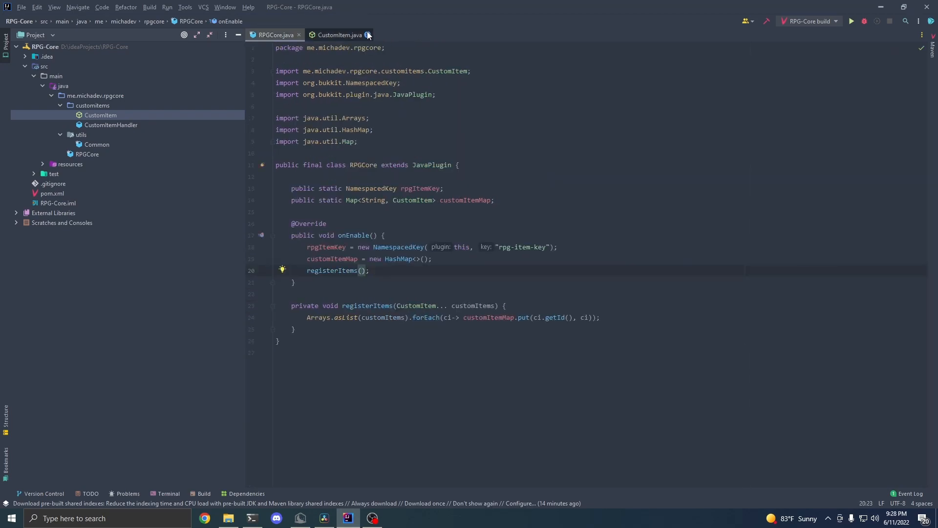
Write registerListeners(Listener... listeners) registering each via Bukkit.getPluginManager().registerEvents, and call it in onEnable
{"action": "left_click", "coordinate": [369, 34]}
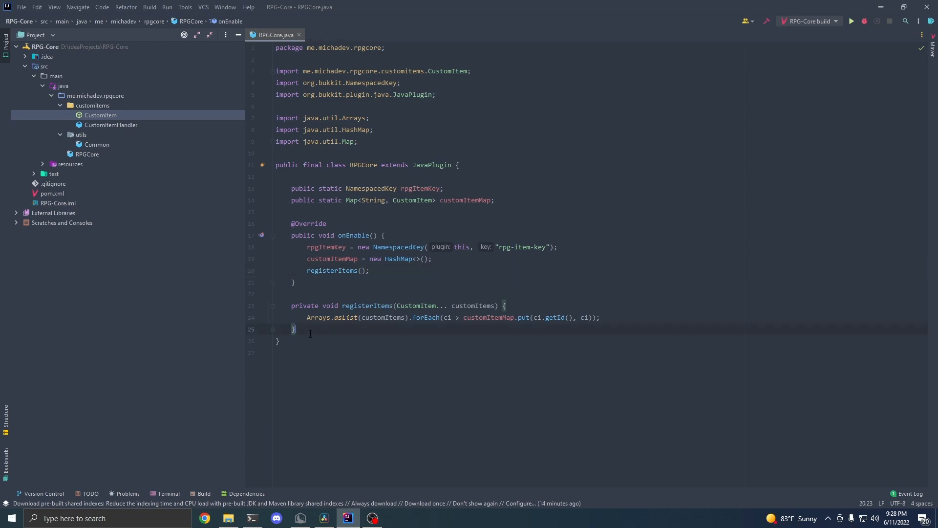
{"action": "type", "text": "private void registerListeners(L"}
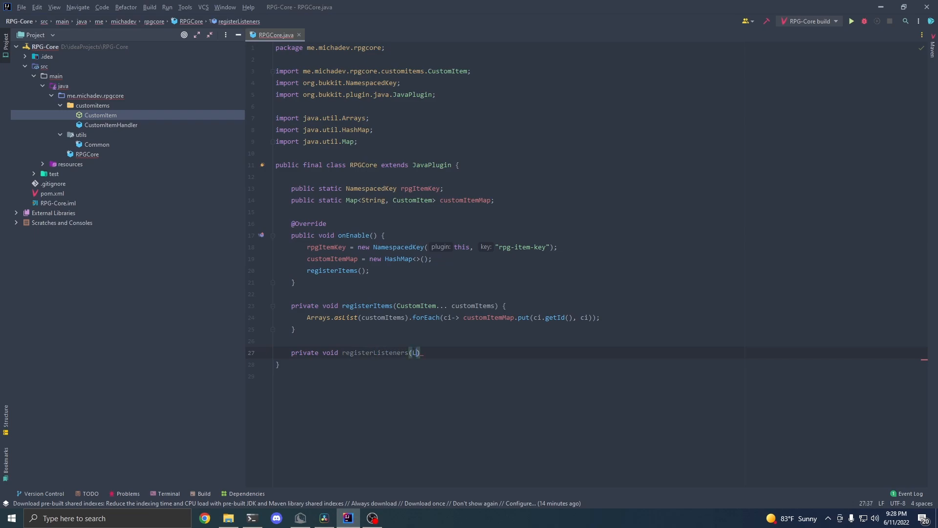
{"action": "type", "text": "Listener...."}
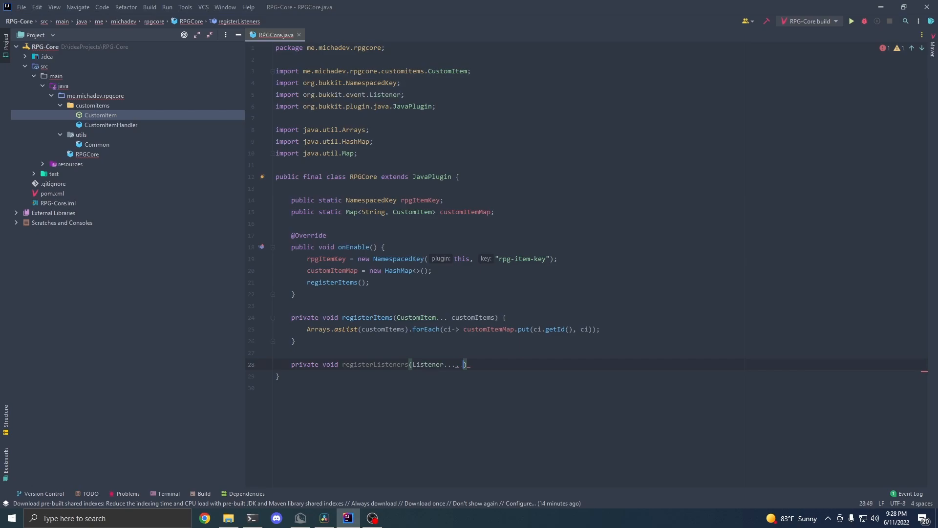
{"action": "type", "text": "listeners) {}"}
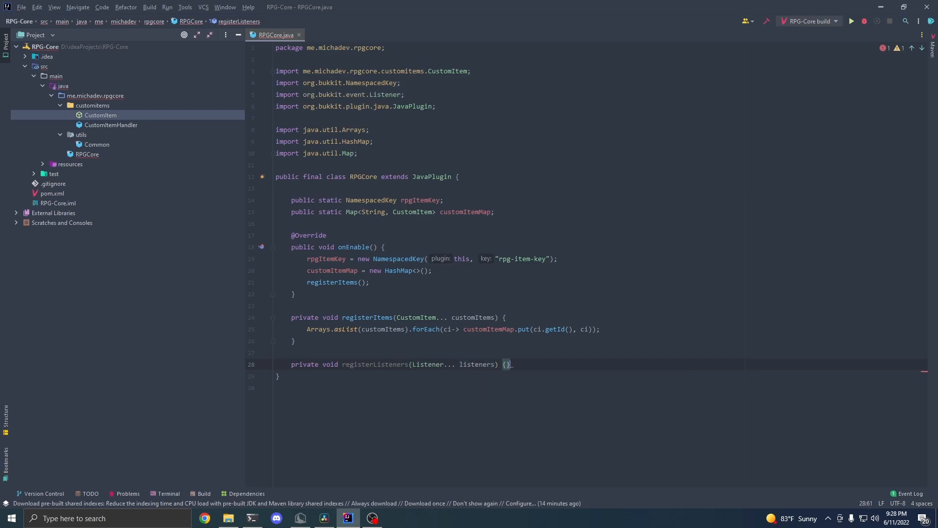
{"action": "type", "text": "Arrays.asList(listeners).forEach();"}
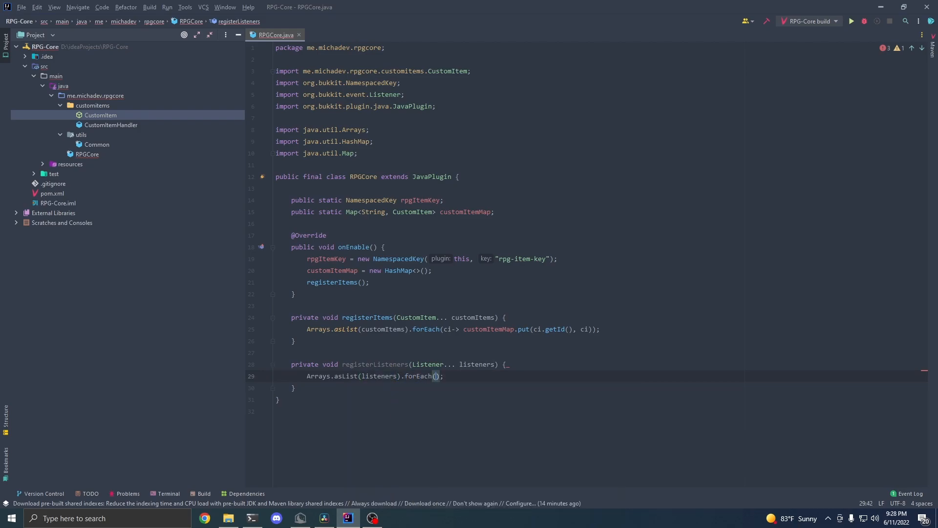
{"action": "type", "text": "l-> Bukkit.getPluginManager()."}
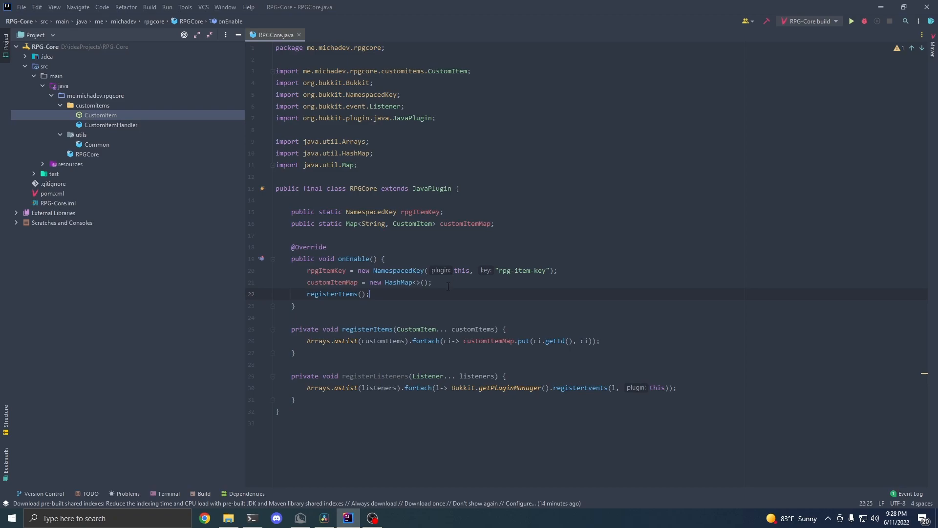
{"action": "type", "text": "re"}
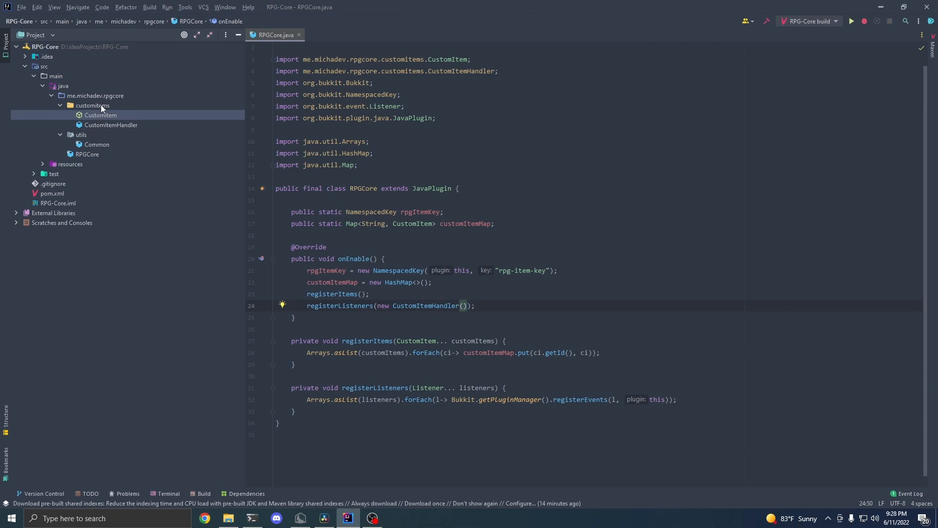
Add a new Java class named FlightStick to the customitems package
{"action": "right_click", "coordinate": [93, 95]}
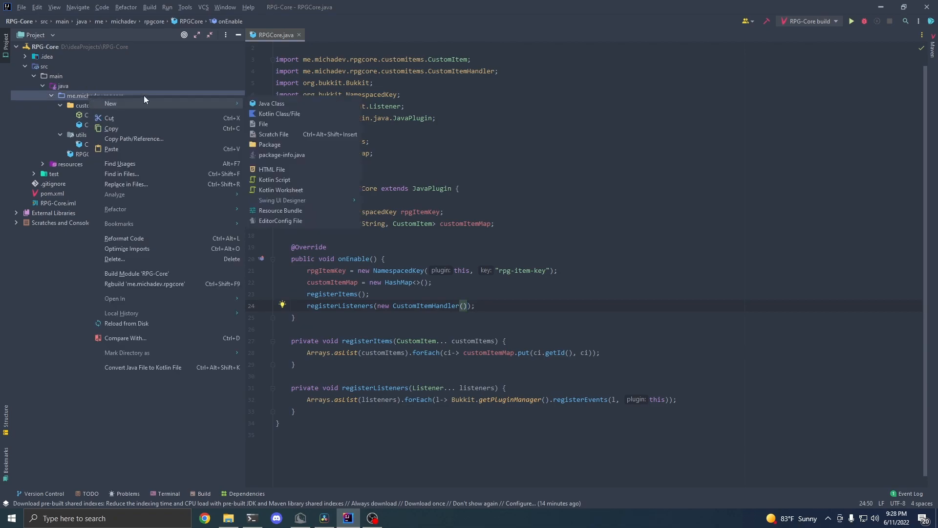
{"action": "left_click", "coordinate": [269, 144]}
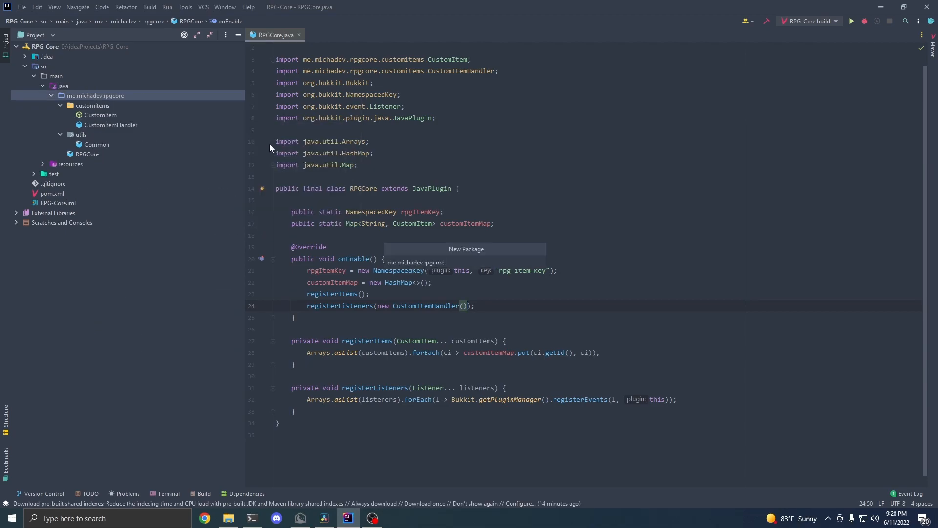
{"action": "right_click", "coordinate": [93, 106]}
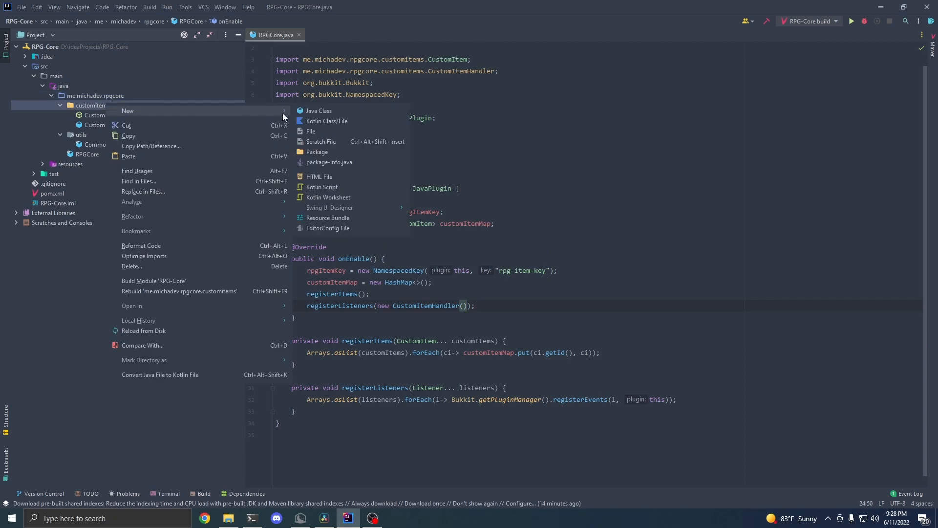
{"action": "left_click", "coordinate": [318, 110]}
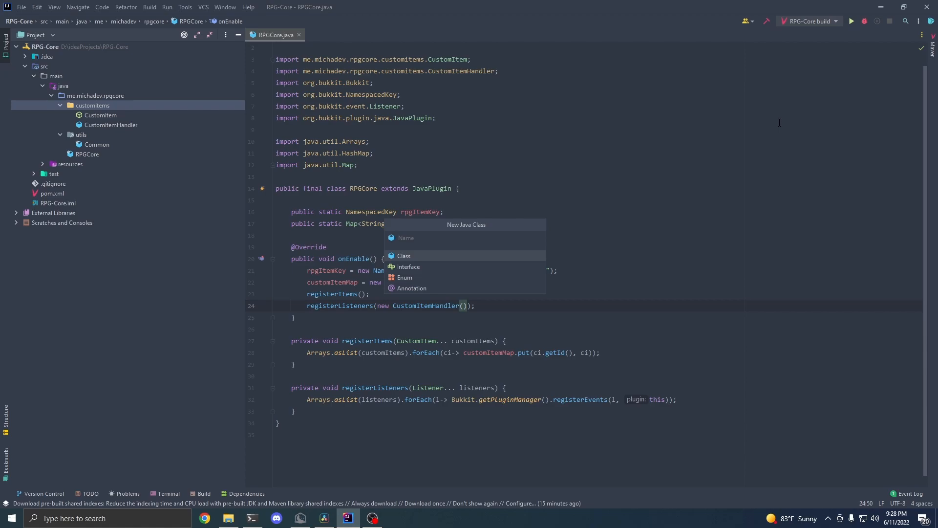
{"action": "type", "text": "L"}
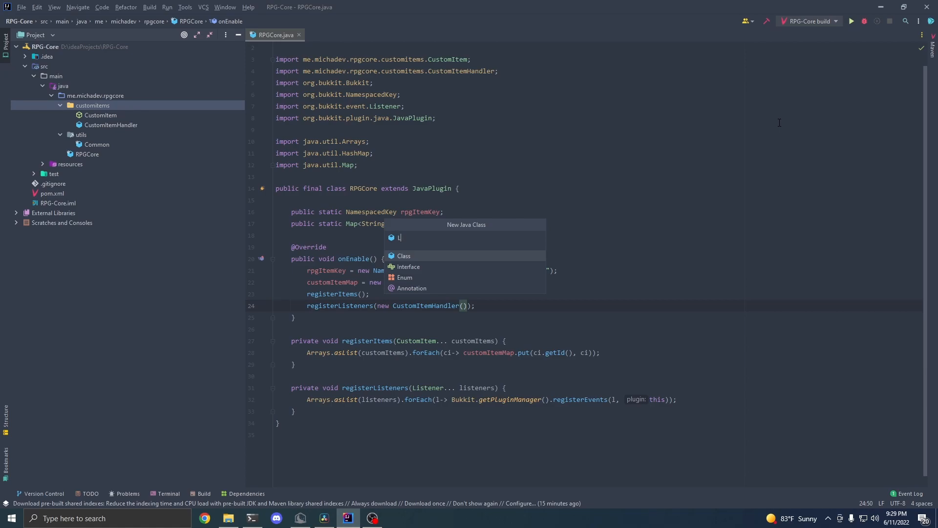
{"action": "key", "text": "Backspace"}
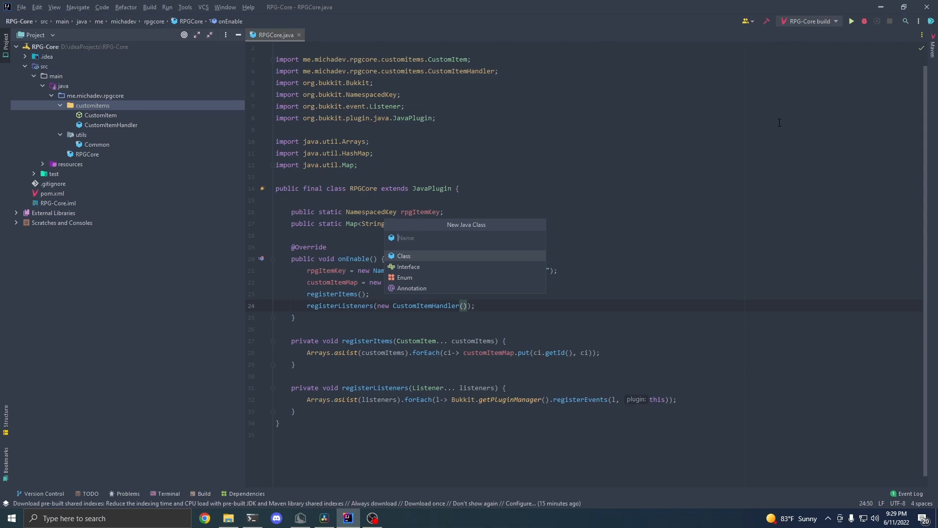
{"action": "type", "text": "FlightSt"}
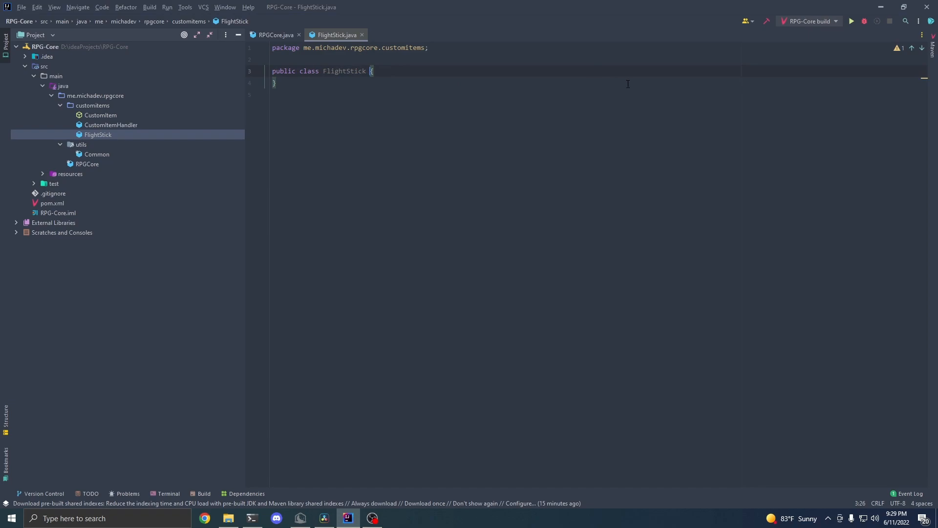
Extend CustomItem, returning name "&bFlight Stick" and material Material.STICK
{"action": "type", "text": "extends CustomItem"}
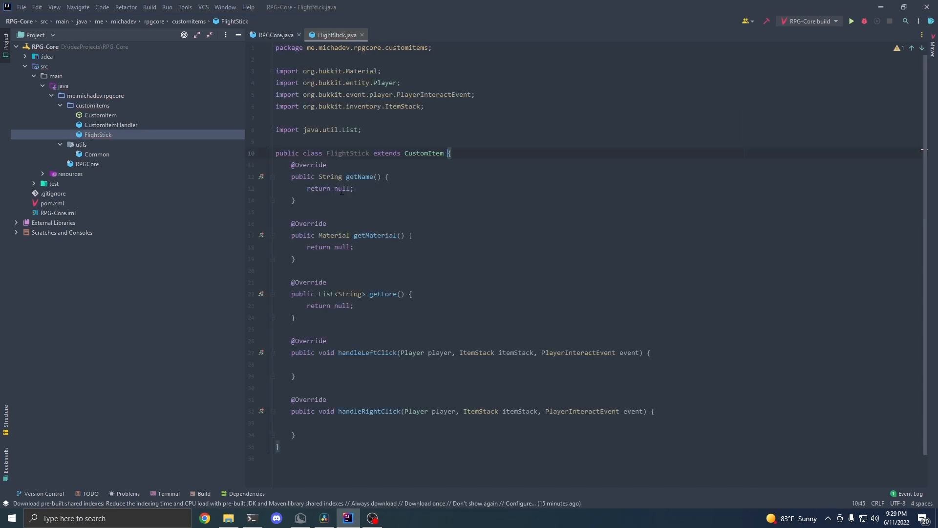
{"action": "type", "text": "\"&b\""}
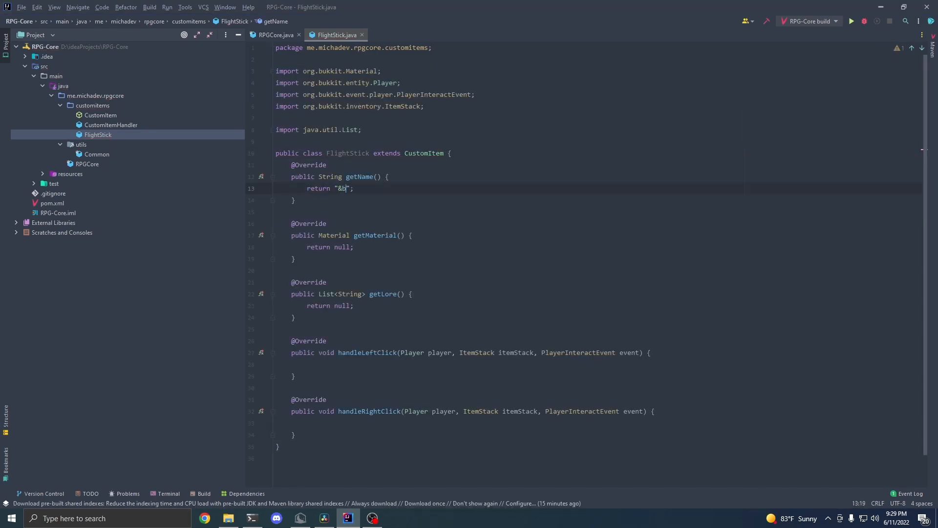
{"action": "type", "text": "Flight Stick"}
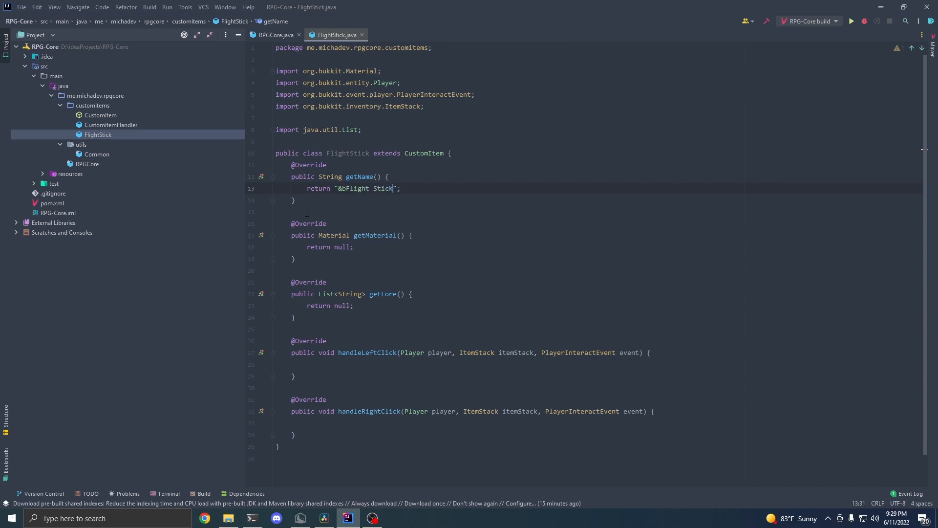
{"action": "type", "text": "Material.STICK"}
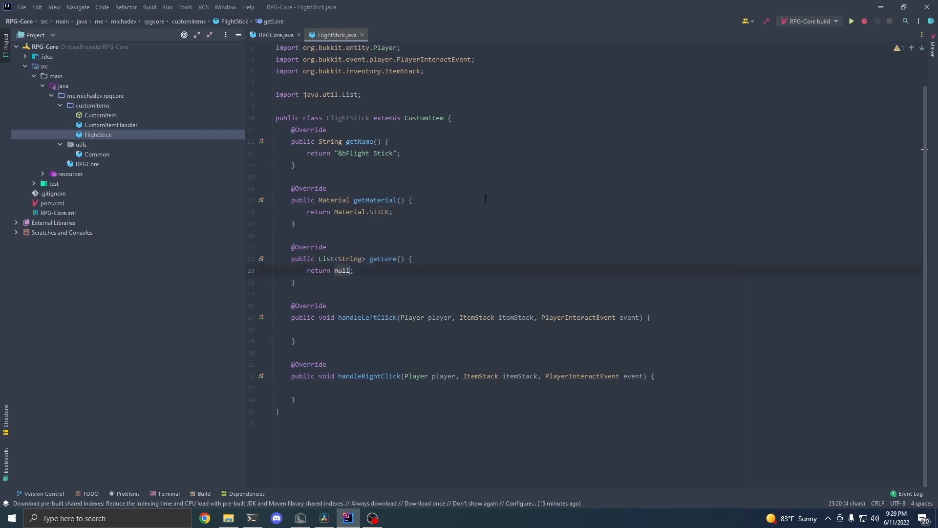
Return lore Arrays.asList("&aRight Click: &7Launch yourself through the air.")
{"action": "type", "text": "Arrays.asList(\"&c"}
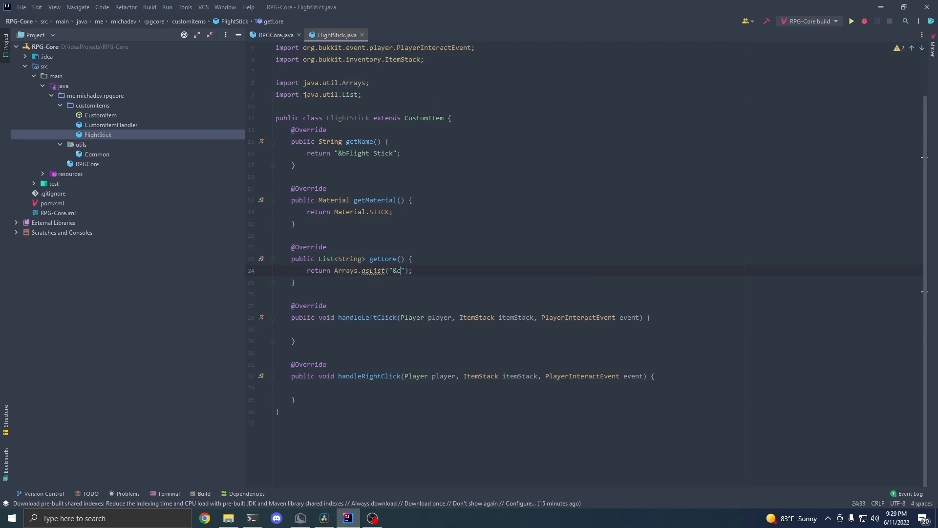
{"action": "type", "text": "aRight"}
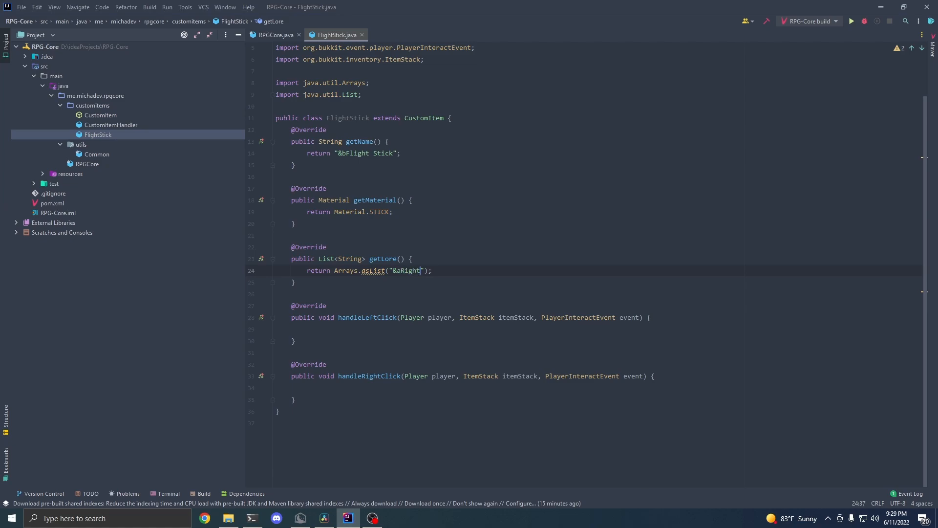
{"action": "type", "text": "Click:"}
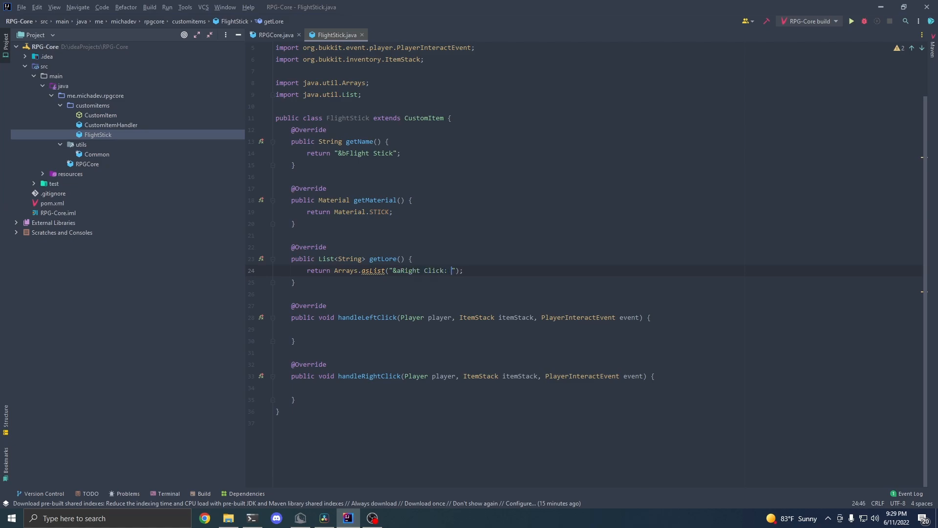
{"action": "type", "text": "&7F"}
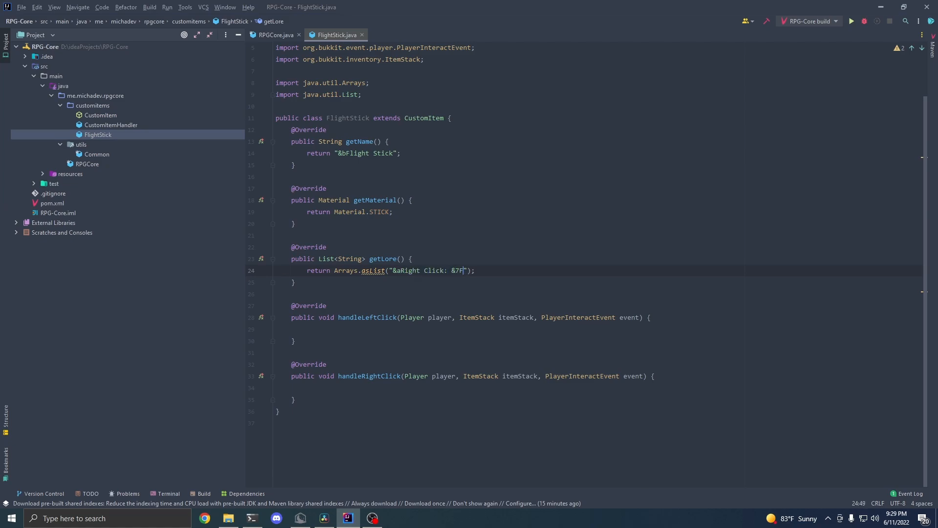
{"action": "type", "text": "Launch yourself through the air."}
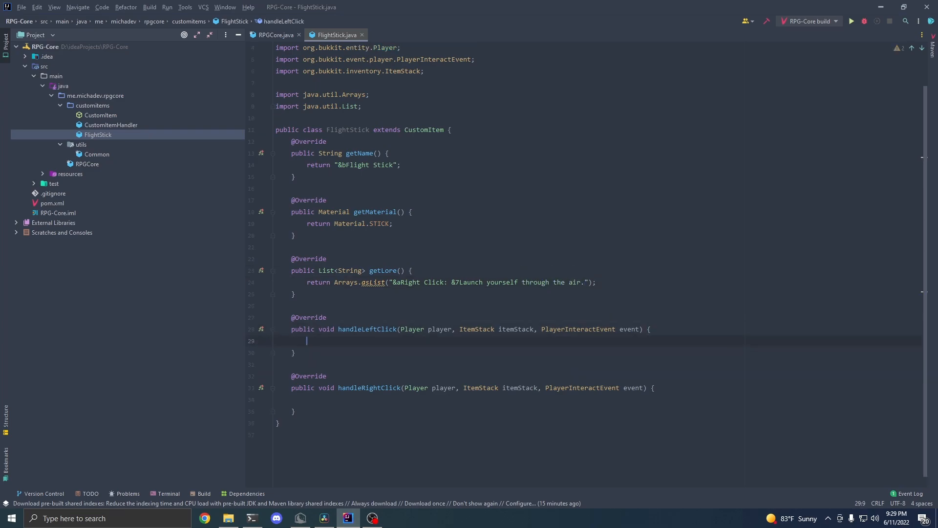
In handleRightClick, set the player's velocity to their look direction with Y 0.5, multiplied by 2.5
{"action": "left_click", "coordinate": [341, 387]}
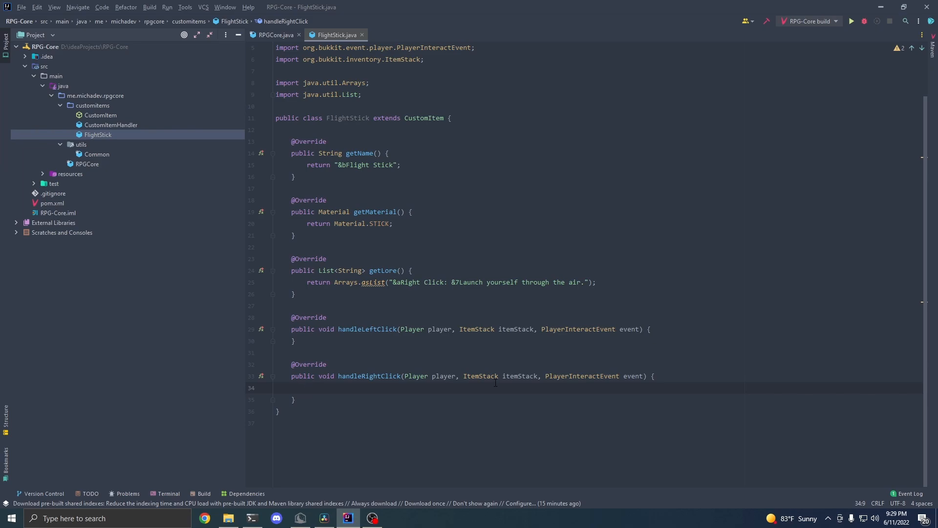
{"action": "type", "text": "pl"}
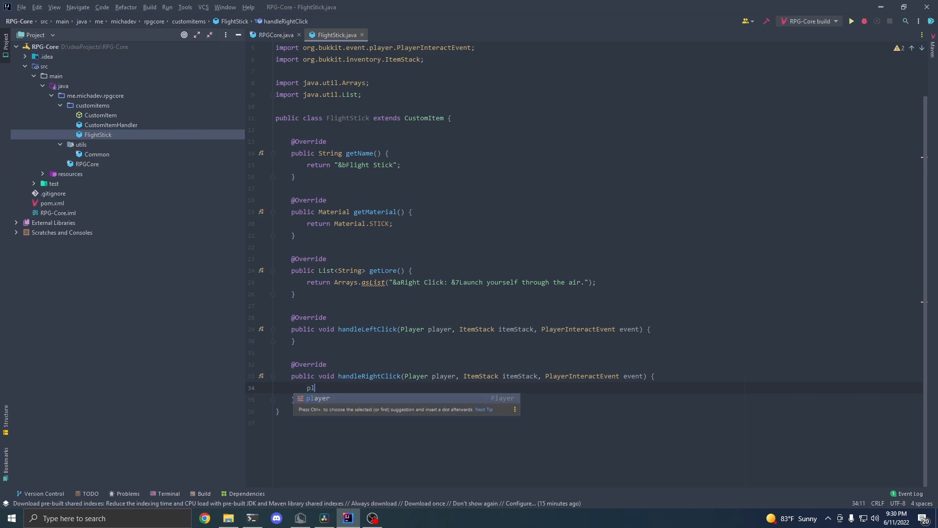
{"action": "type", "text": "layer.getLocation();"}
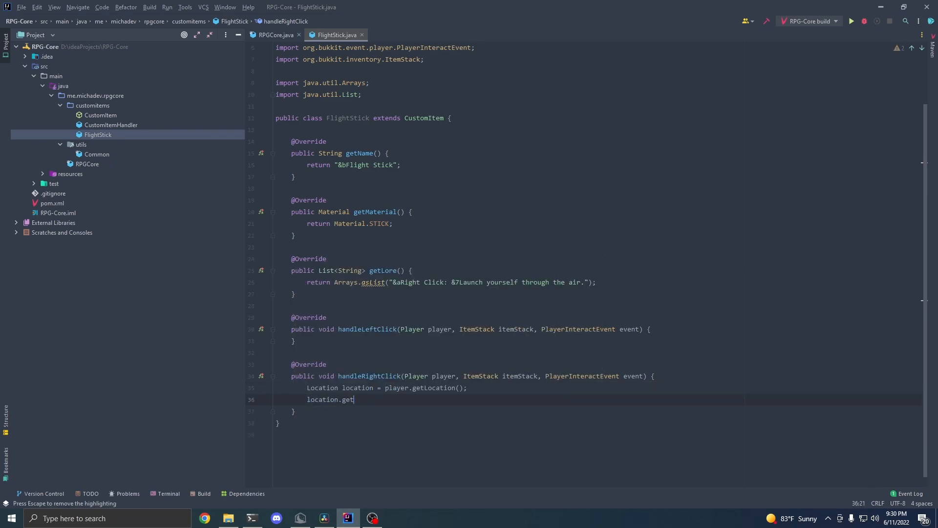
{"action": "type", "text": "Vector direction = location.getDirection();"}
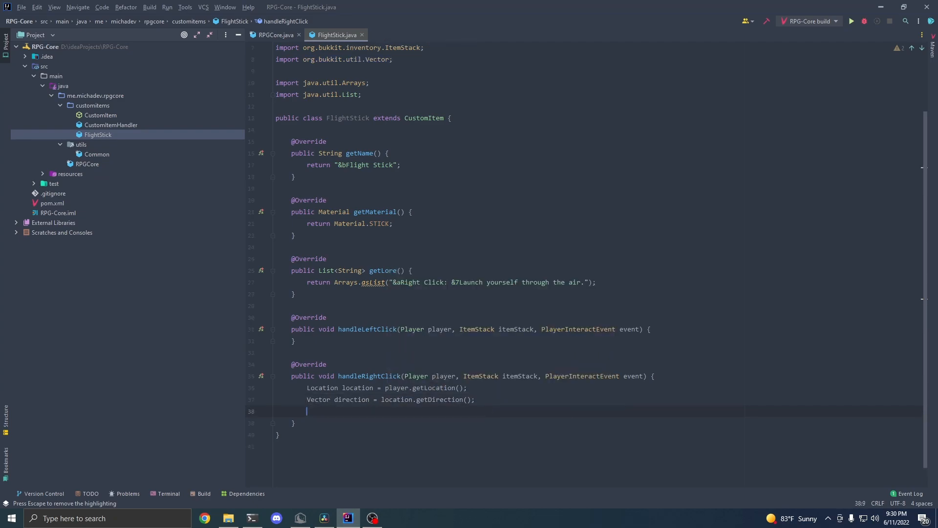
{"action": "type", "text": "pl"}
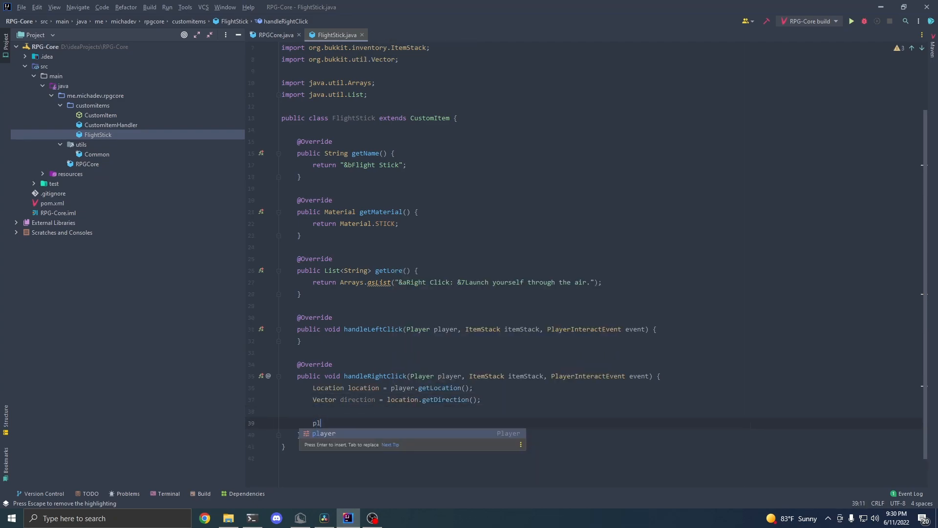
{"action": "type", "text": "layer.setv"}
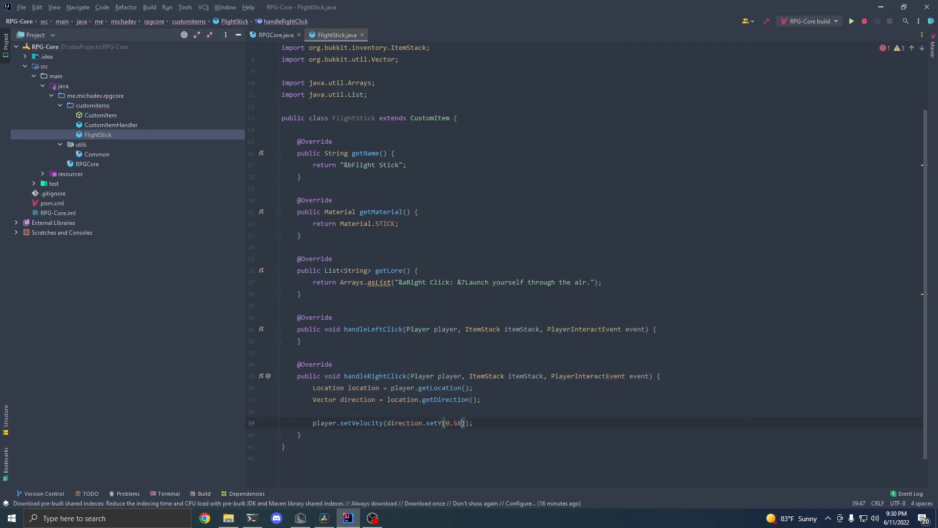
{"action": "type", "text": ".multiply("}
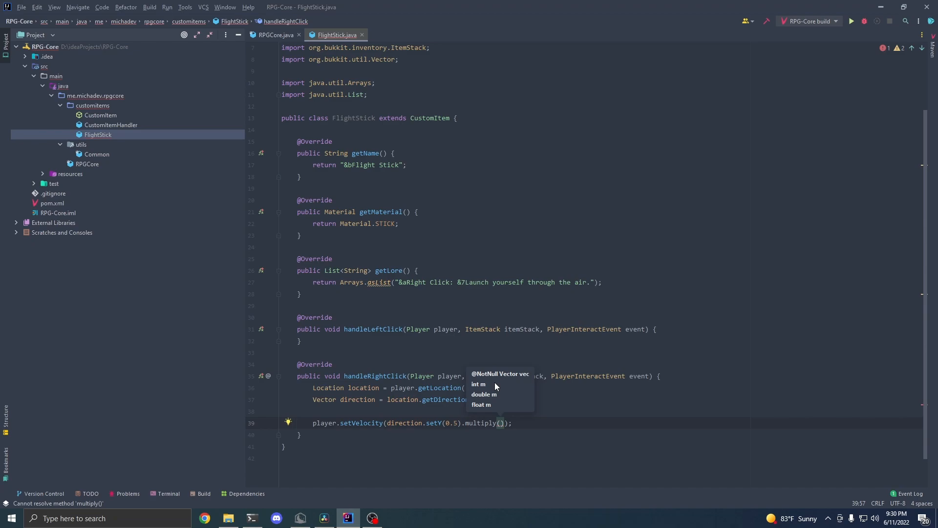
{"action": "type", "text": "2.5"}
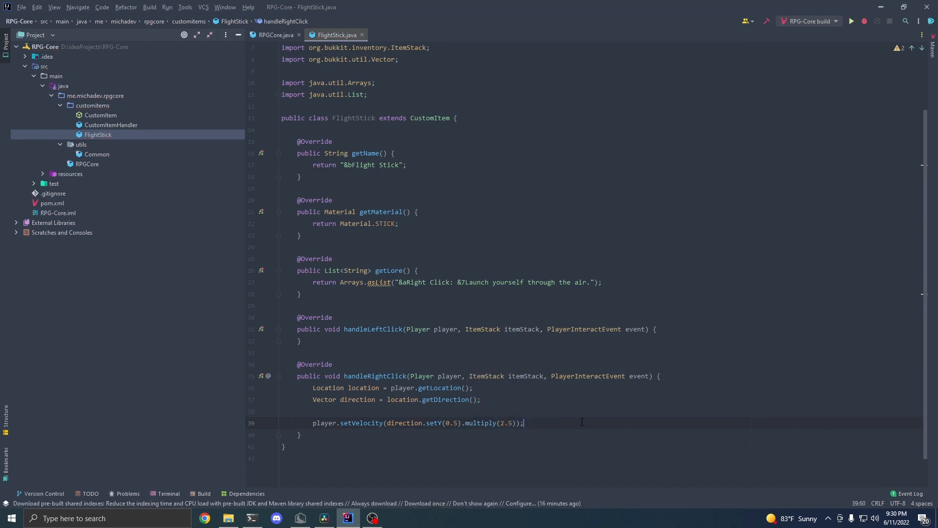
Play Sound.BLOCK_LAVA_EXTINGUISH to the player at volume 0.5F and pitch 1F
{"action": "type", "text": "player.playSound();"}
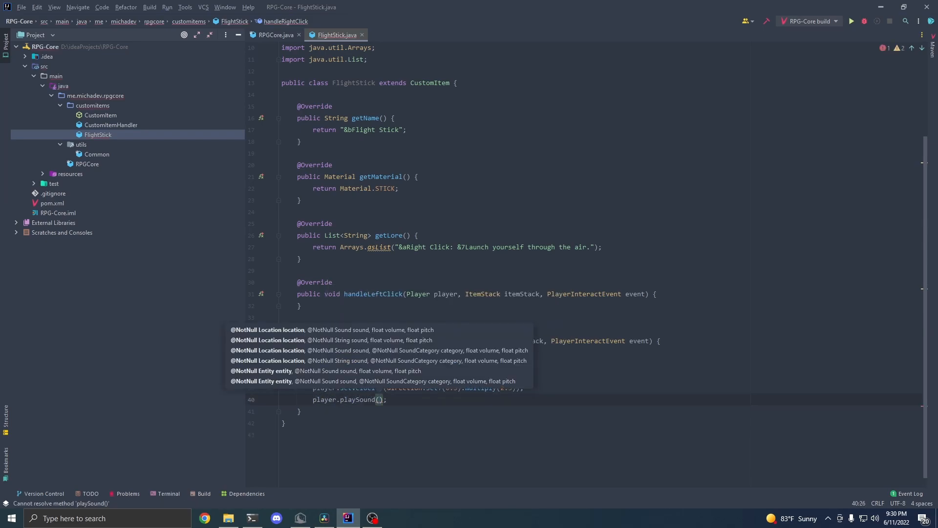
{"action": "type", "text": "player,_Sound."}
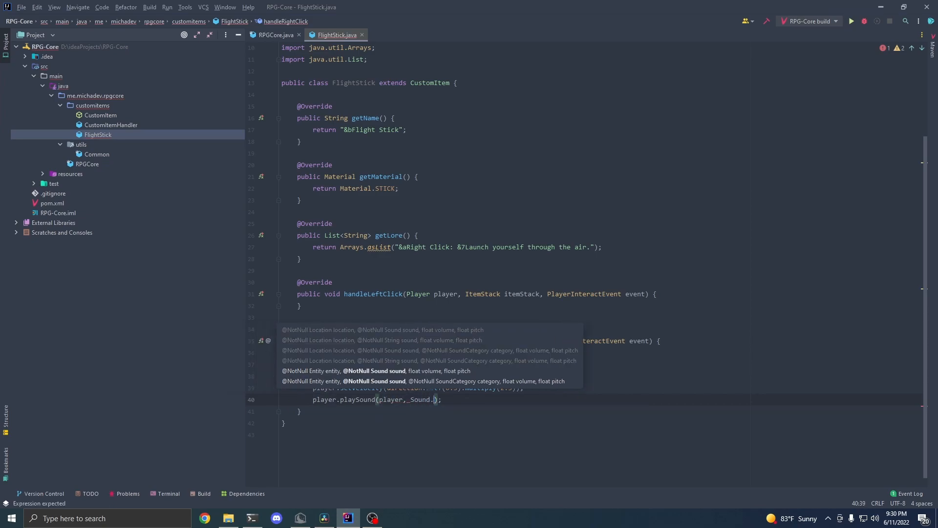
{"action": "type", "text": "BLOCK_LAVA_EXTINGUISH, 1F, 1F"}
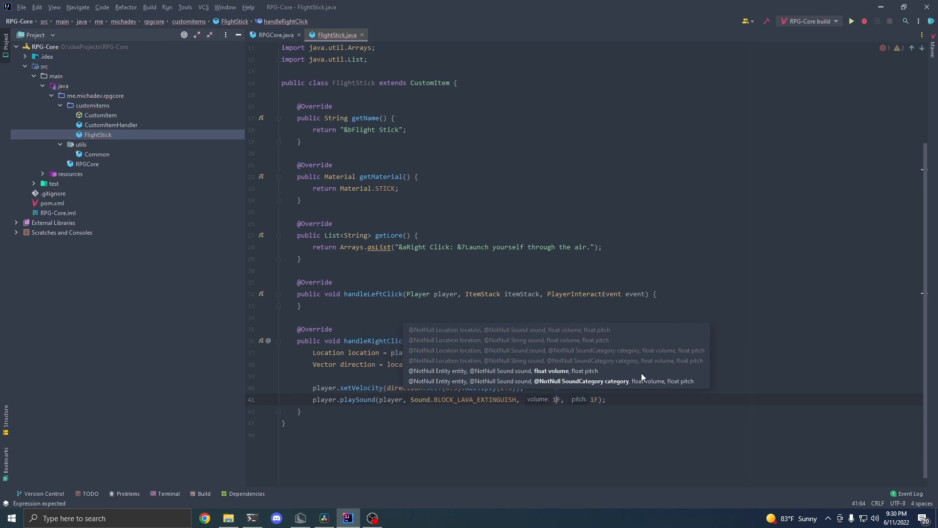
{"action": "type", "text": "0.5"}
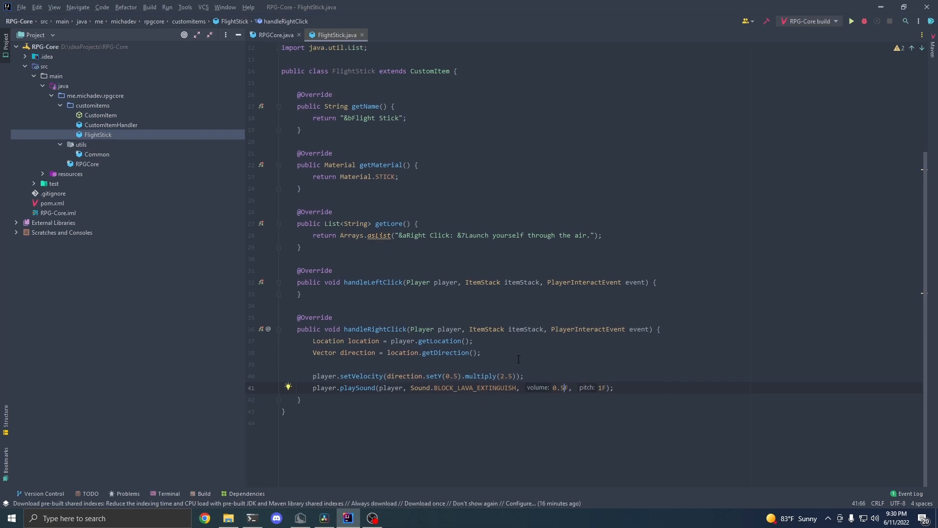
{"action": "scroll", "scroll_direction": "up", "scroll_amount": 3}
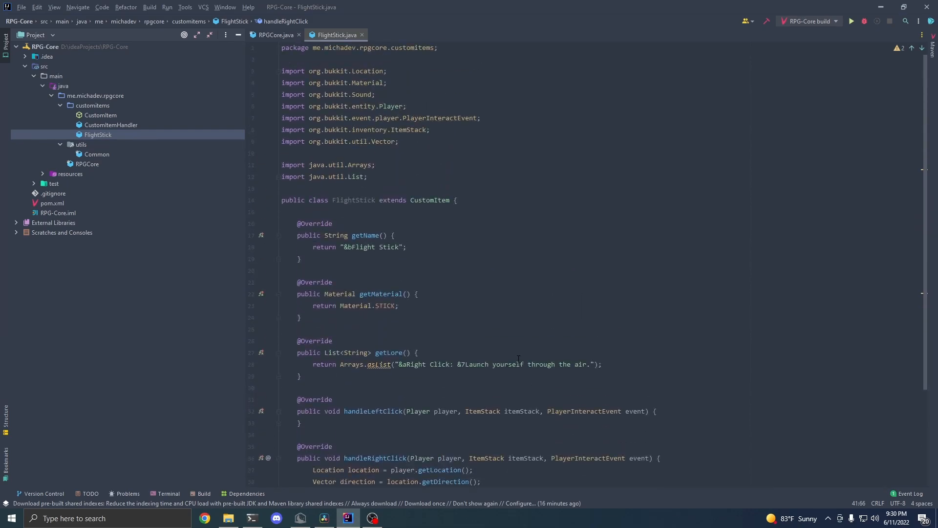
{"action": "scroll", "scroll_direction": "down", "scroll_amount": 3}
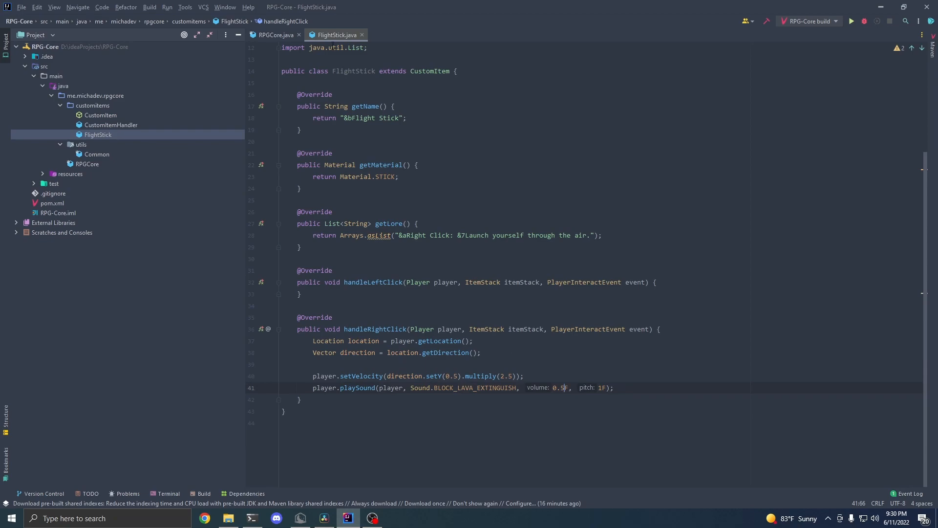
Check RPGCore registers a new FlightStick, then switch to CustomItemHandler
{"action": "left_click", "coordinate": [273, 35]}
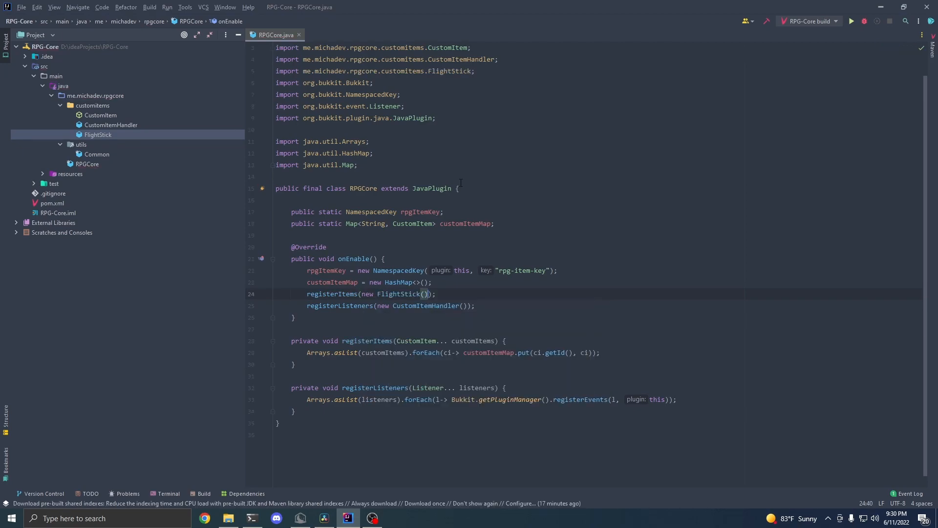
{"action": "mouse_move", "coordinate": [123, 146]}
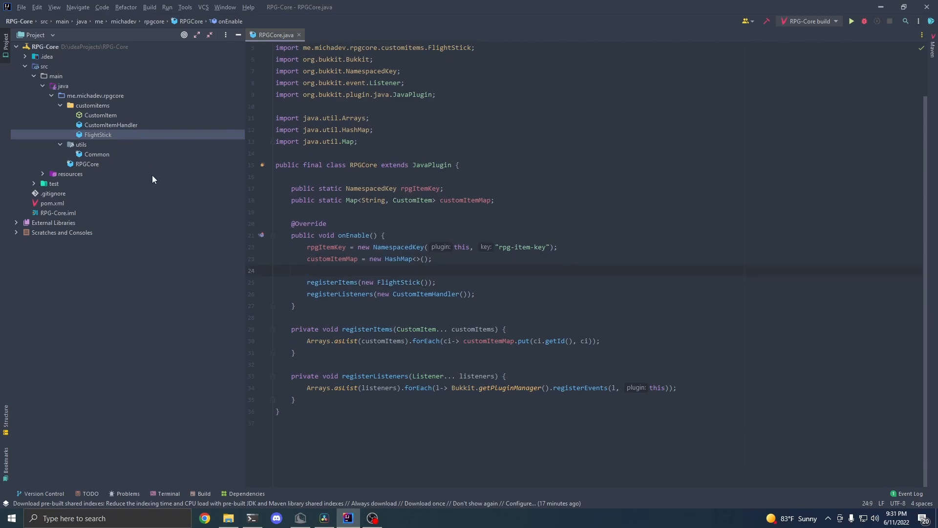
{"action": "mouse_move", "coordinate": [120, 128]}
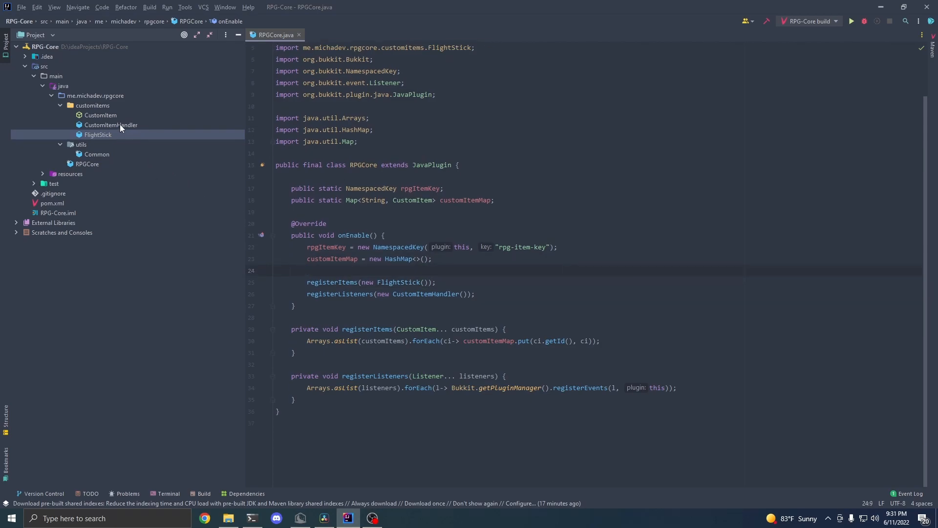
{"action": "double_click", "coordinate": [111, 125]}
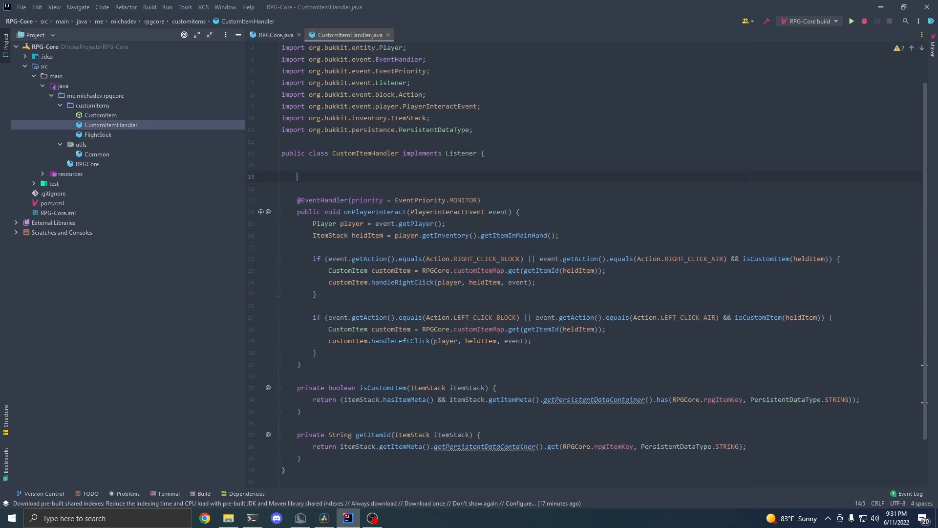
{"action": "type", "text": "@EventHandler"}
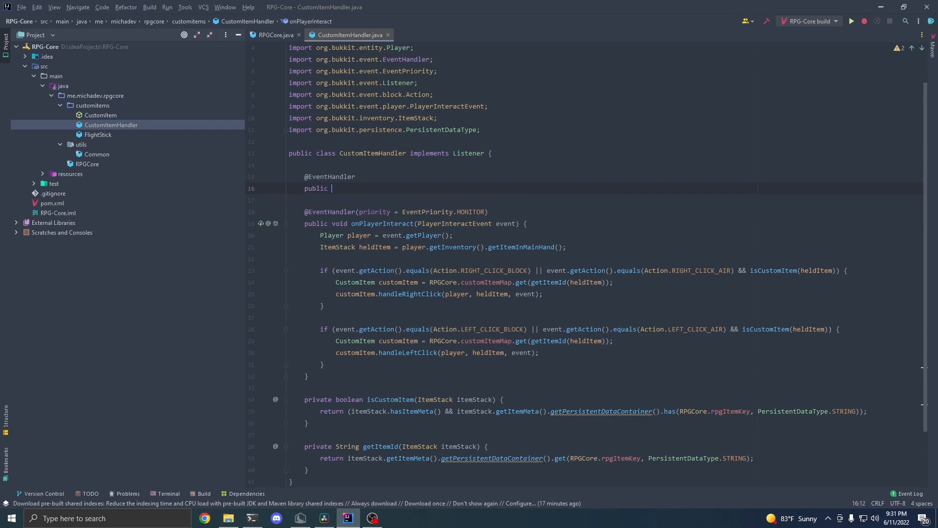
{"action": "type", "text": "void onPlayer"}
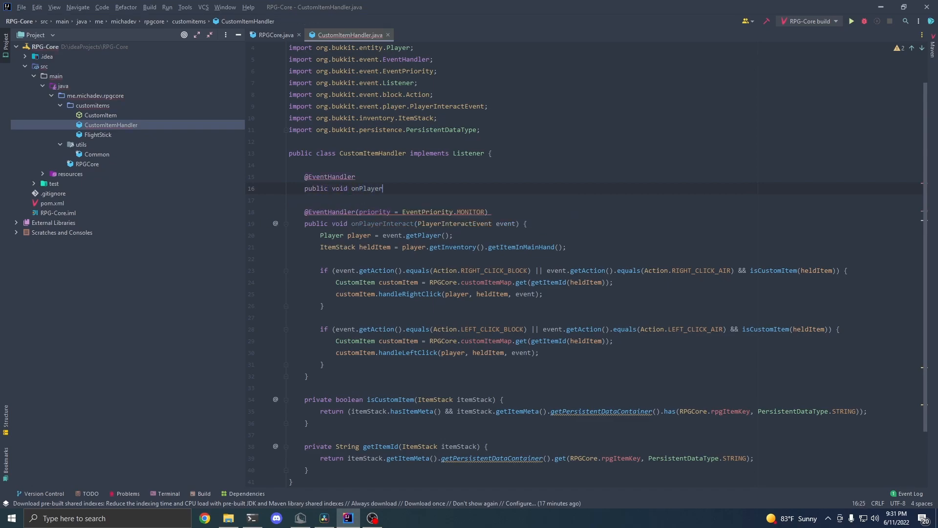
{"action": "type", "text": "Join(PlayerJO"}
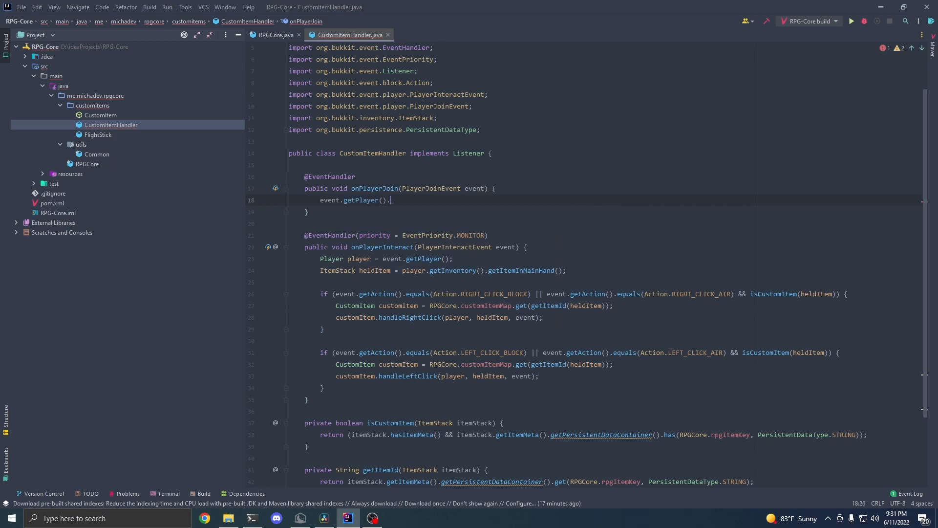
{"action": "type", "text": "getInventory().addItem();"}
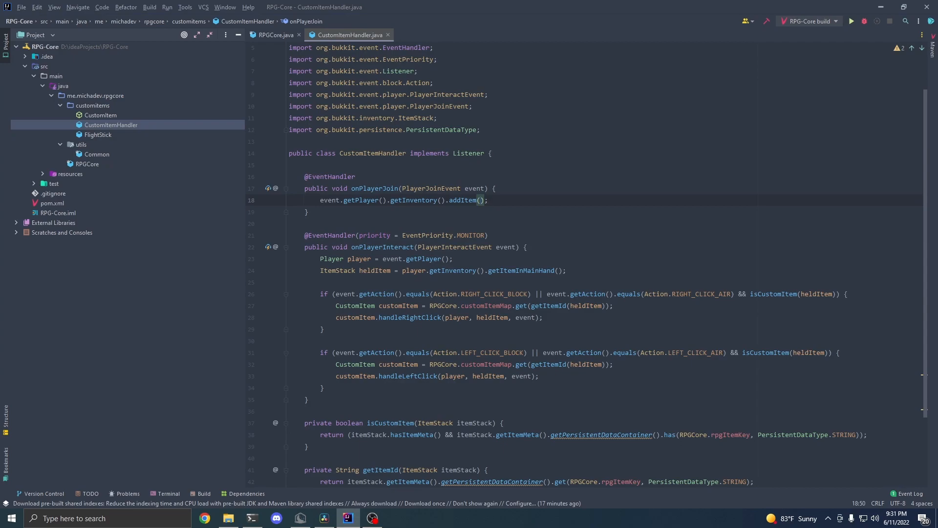
{"action": "type", "text": "RP"}
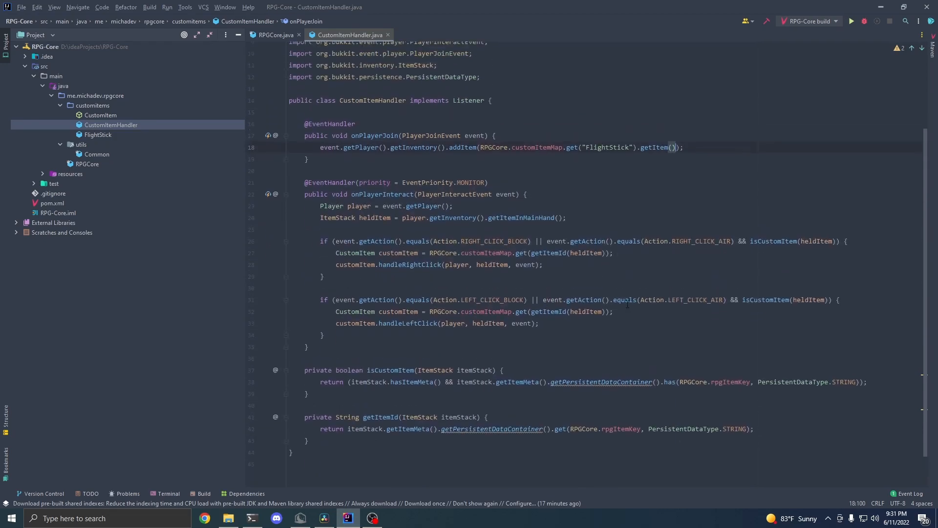
{"action": "scroll", "scroll_direction": "up", "scroll_amount": 3}
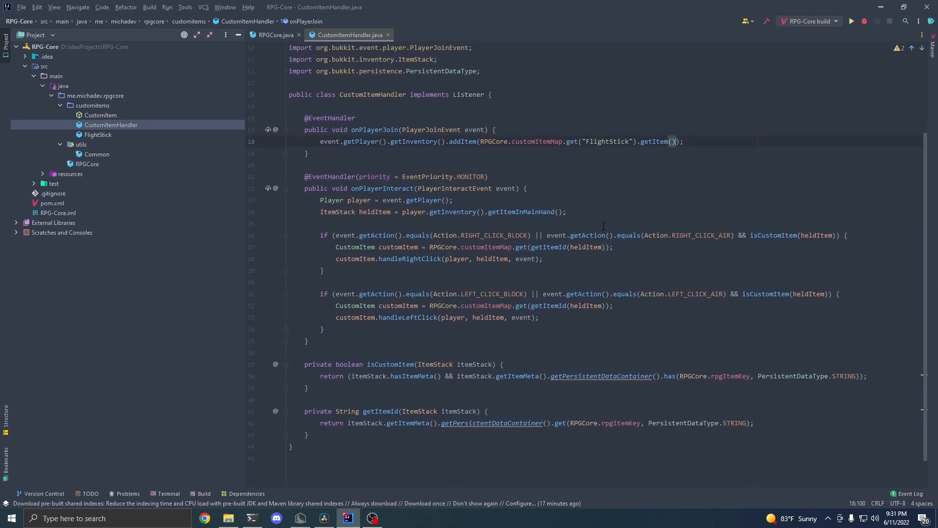
{"action": "mouse_move", "coordinate": [624, 190]}
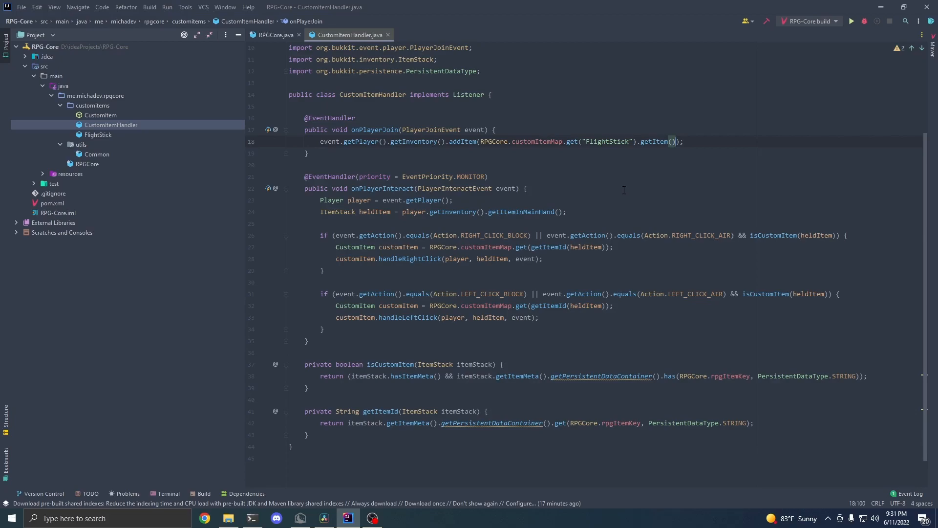
{"action": "scroll", "scroll_direction": "up", "scroll_amount": 3}
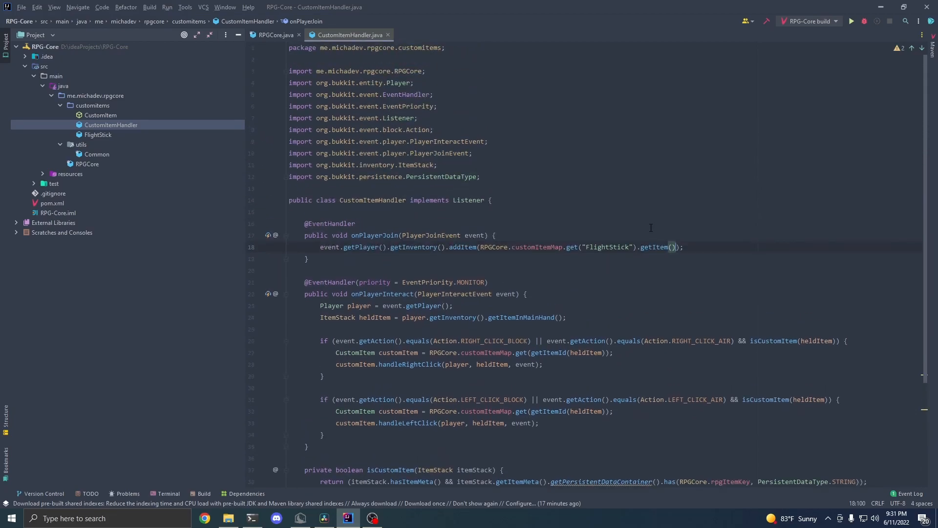
{"action": "scroll", "scroll_direction": "down", "scroll_amount": 3}
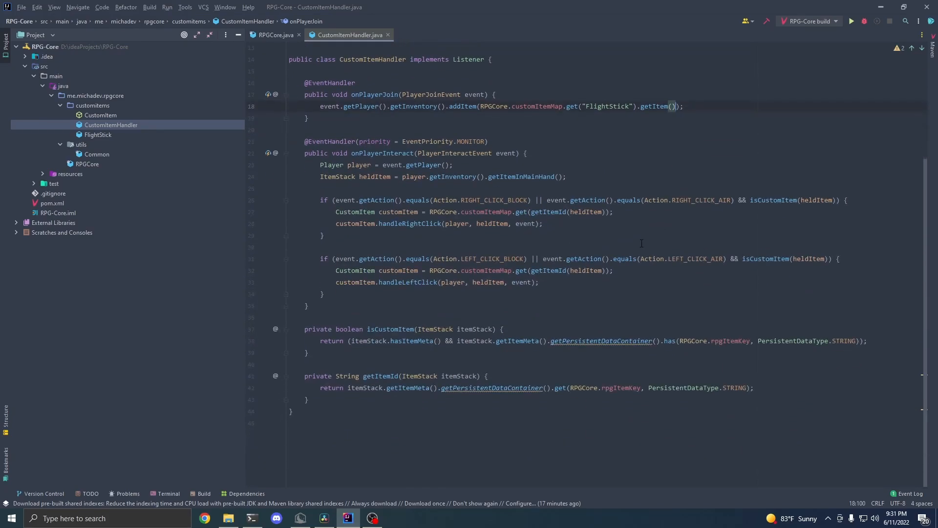
{"action": "mouse_move", "coordinate": [236, 154]}
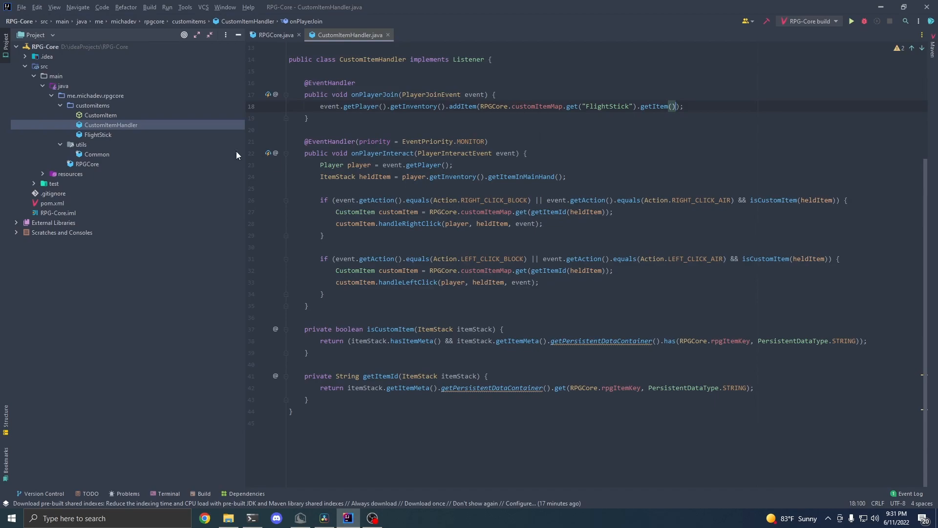
Glance at the FlightStick class and return to CustomItemHandler
{"action": "left_click", "coordinate": [98, 135]}
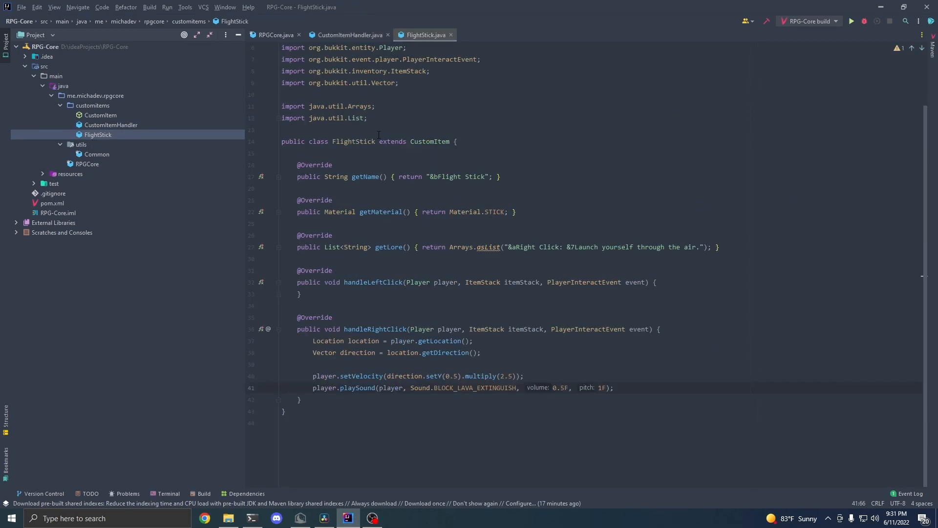
{"action": "mouse_move", "coordinate": [131, 118]}
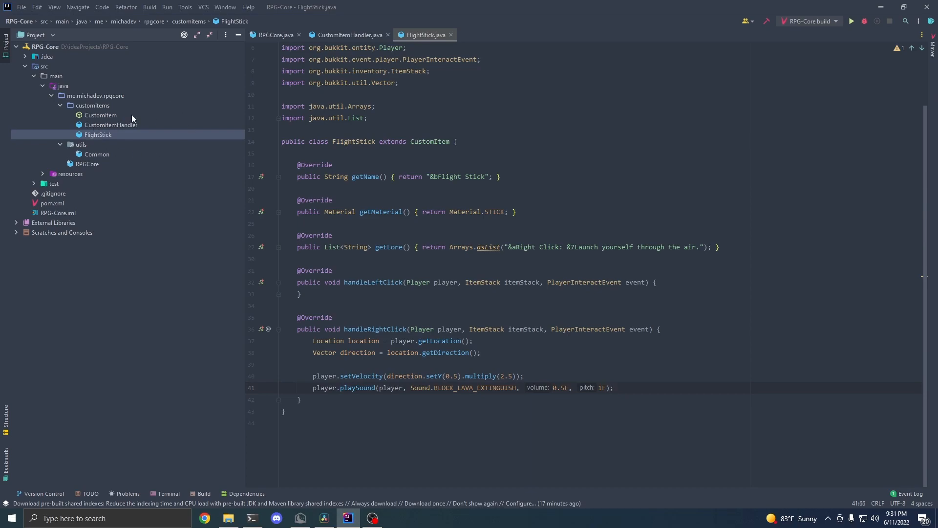
{"action": "mouse_move", "coordinate": [96, 137]}
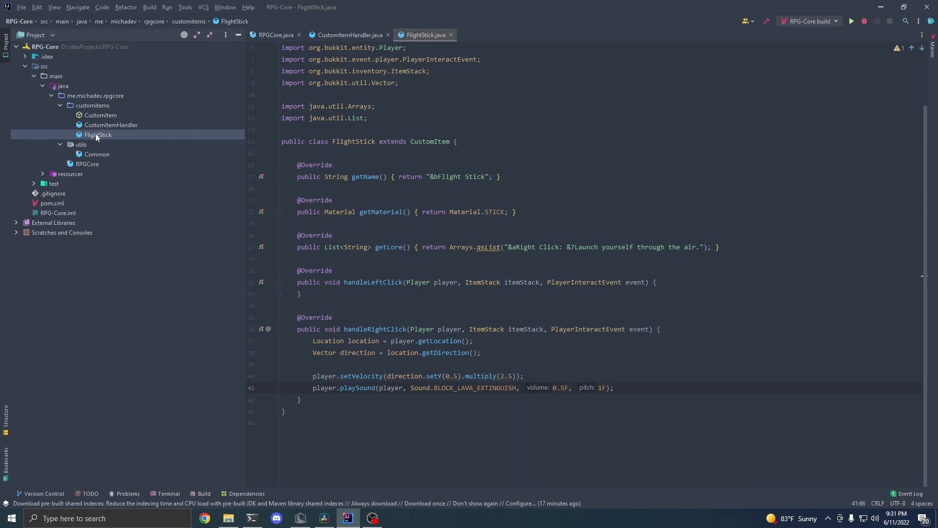
{"action": "left_click", "coordinate": [350, 34]}
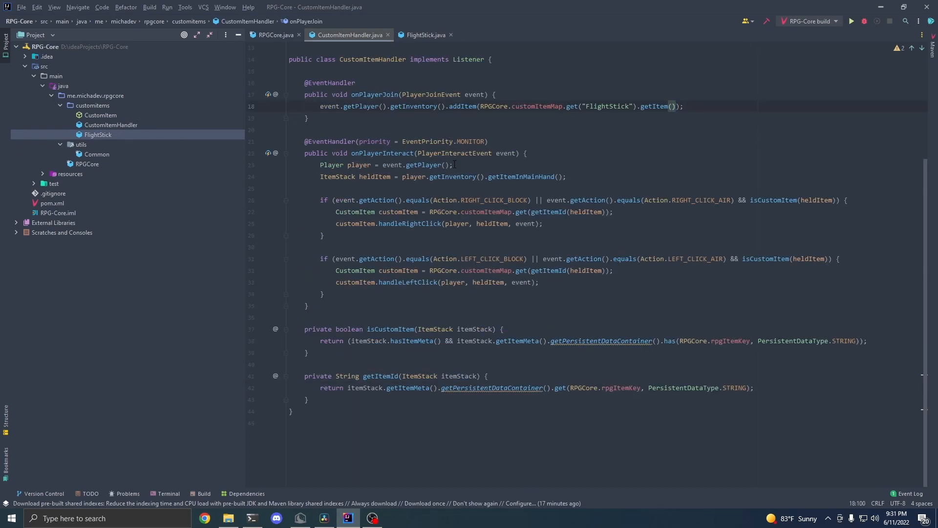
{"action": "mouse_move", "coordinate": [584, 200]}
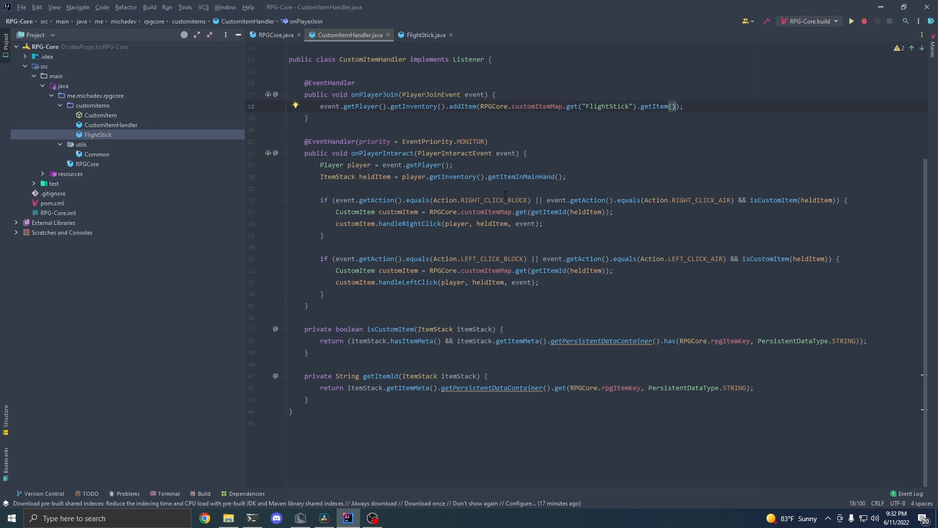
{"action": "mouse_move", "coordinate": [176, 141]}
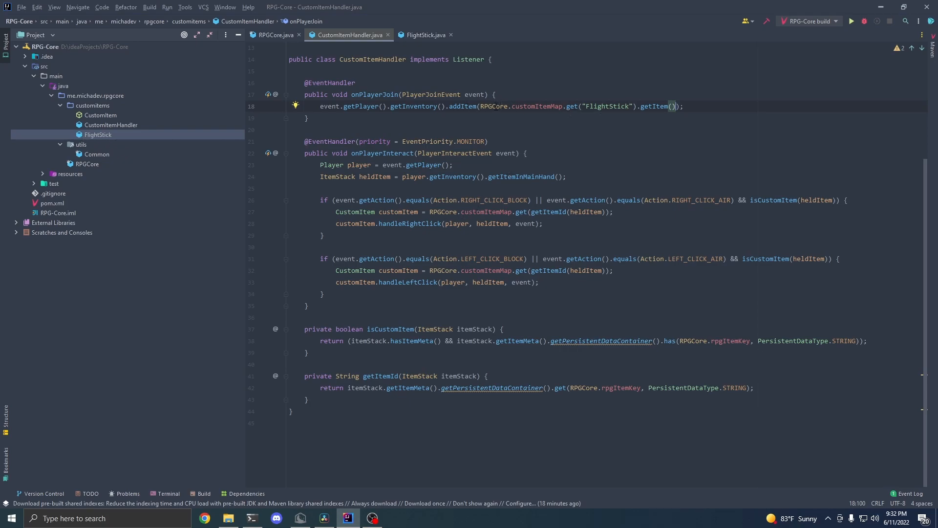
{"action": "mouse_move", "coordinate": [215, 170]}
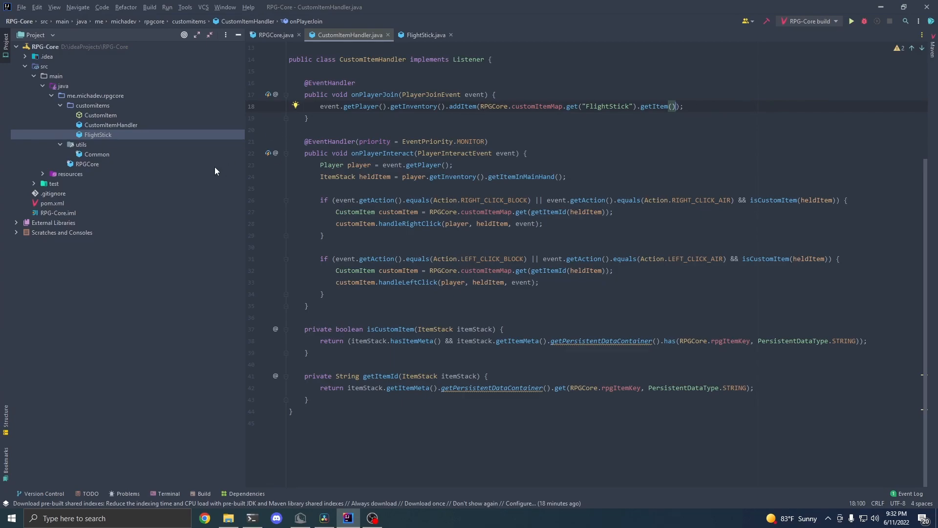
Build the plugin, select RPG-Core-1.0.0.jar in target, and switch to the test server folder
{"action": "left_click", "coordinate": [149, 6]}
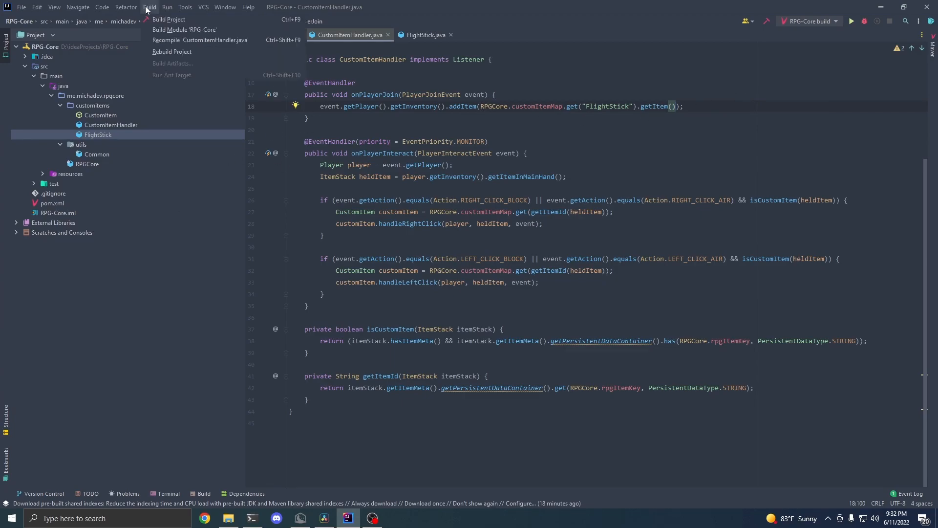
{"action": "mouse_move", "coordinate": [686, 90]}
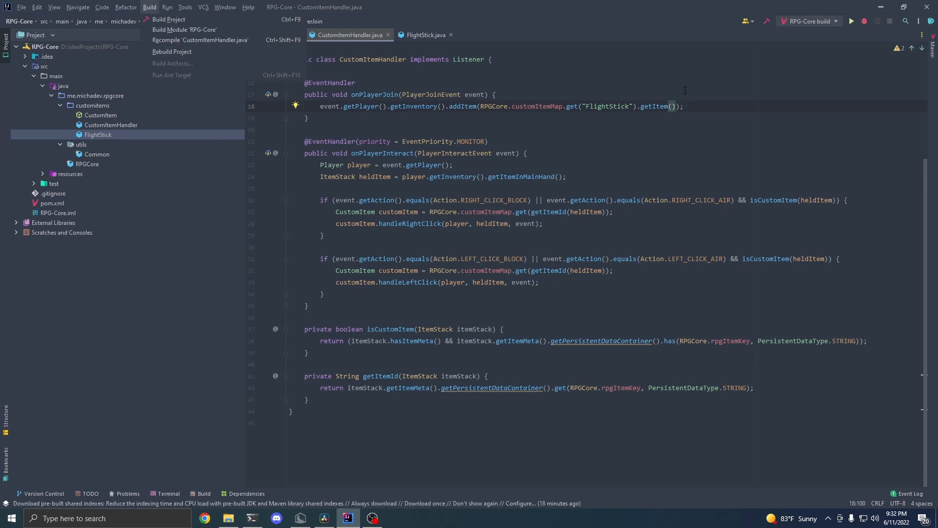
{"action": "left_click", "coordinate": [169, 19]}
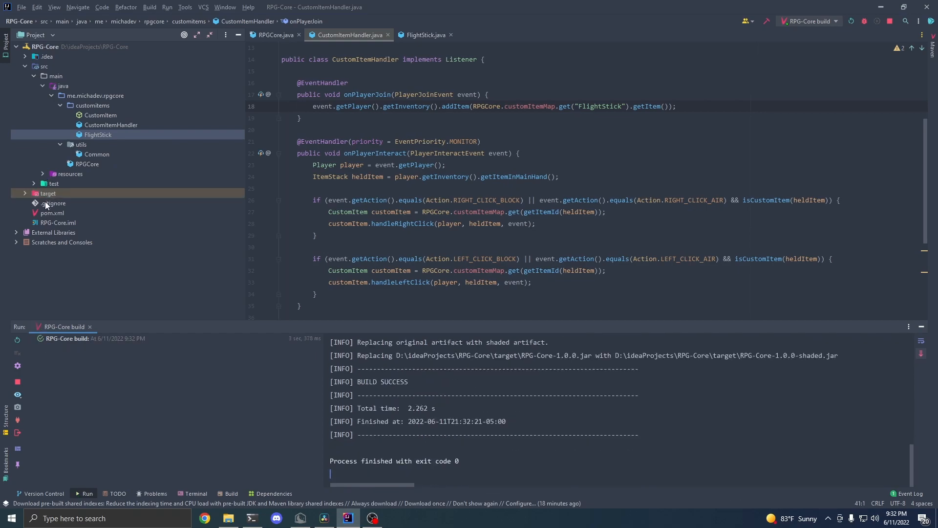
{"action": "left_click", "coordinate": [47, 193]}
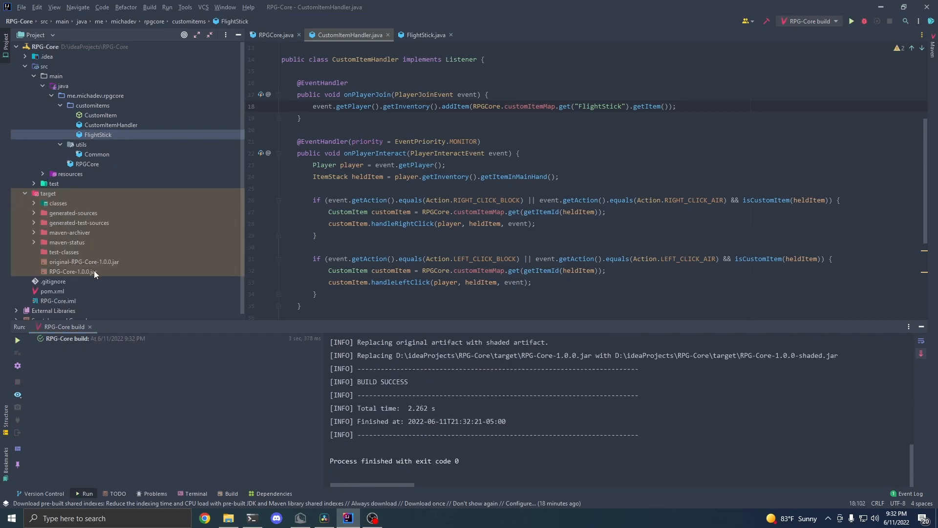
{"action": "left_click", "coordinate": [73, 271]}
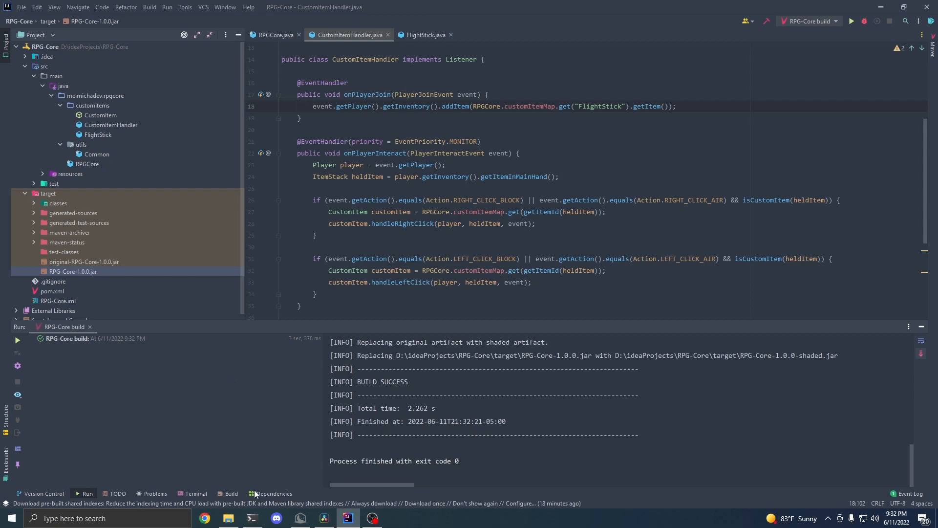
{"action": "left_click", "coordinate": [227, 518]}
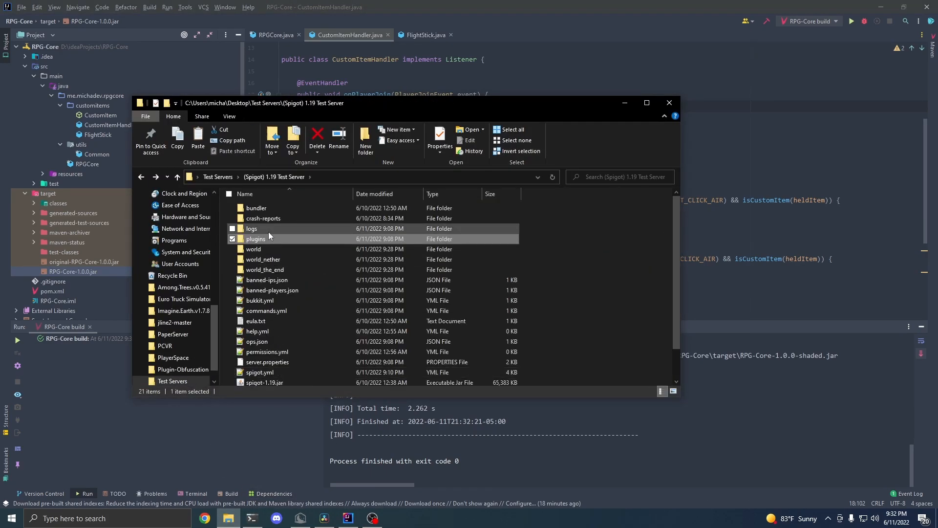
Open the server's plugins folder and switch to the server console
{"action": "double_click", "coordinate": [256, 238]}
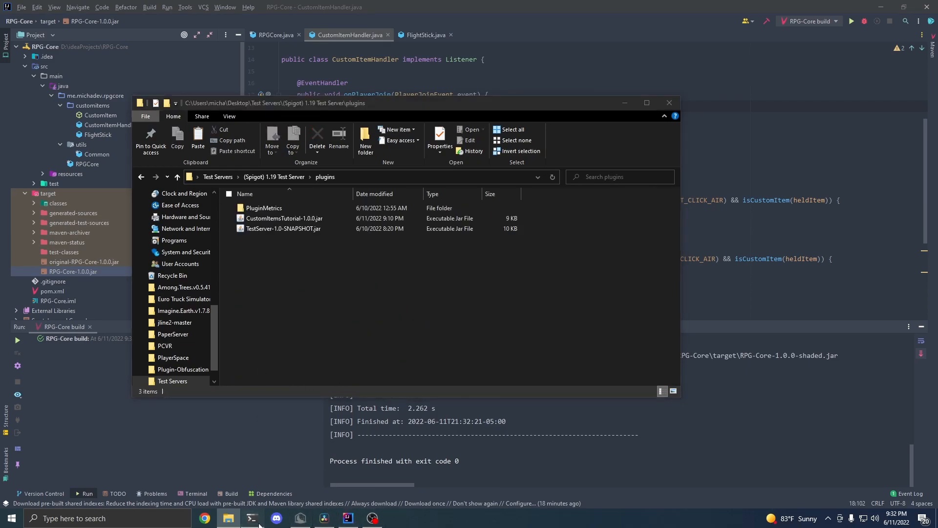
{"action": "left_click", "coordinate": [250, 518]}
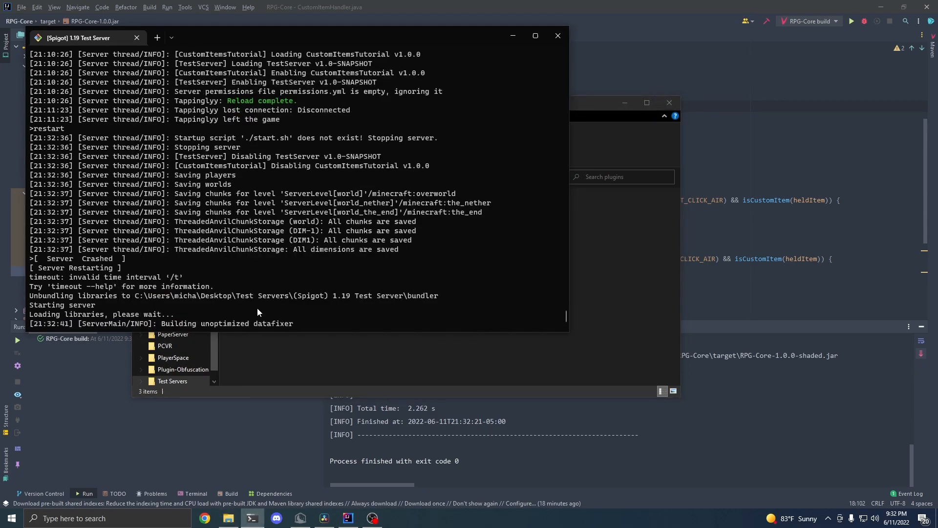
{"action": "mouse_move", "coordinate": [151, 229]}
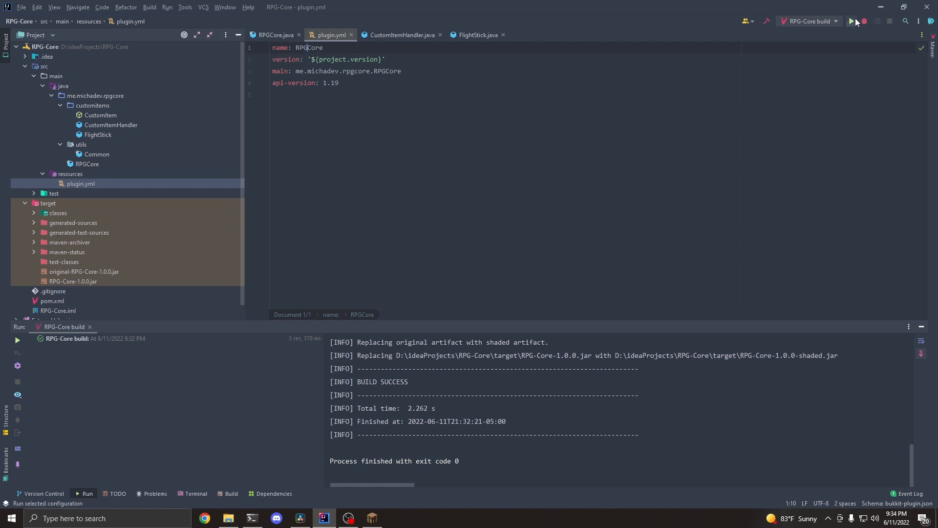
Rerun the RPG-Core build after naming the plugin RPGCore in plugin.yml
{"action": "left_click", "coordinate": [851, 21]}
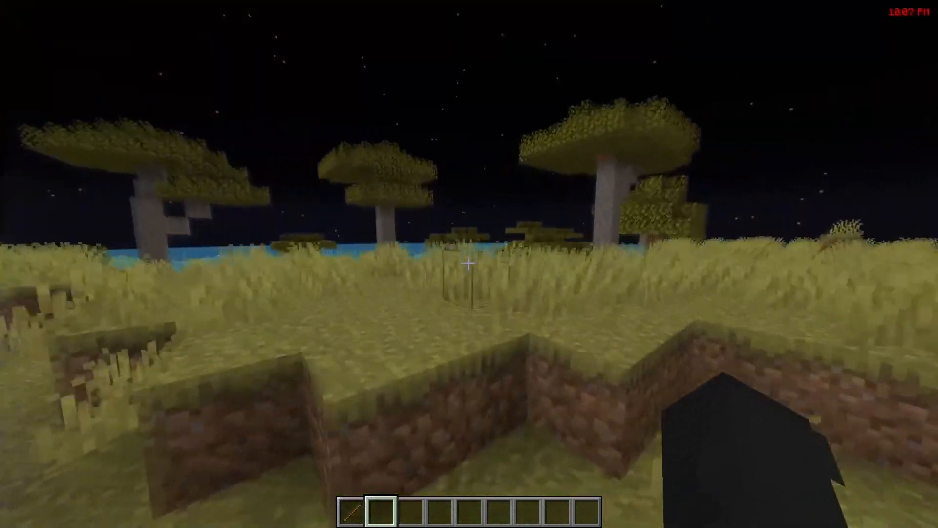
Check the inventory for the Flight Stick before and after launching into the air
{"action": "key", "text": "e"}
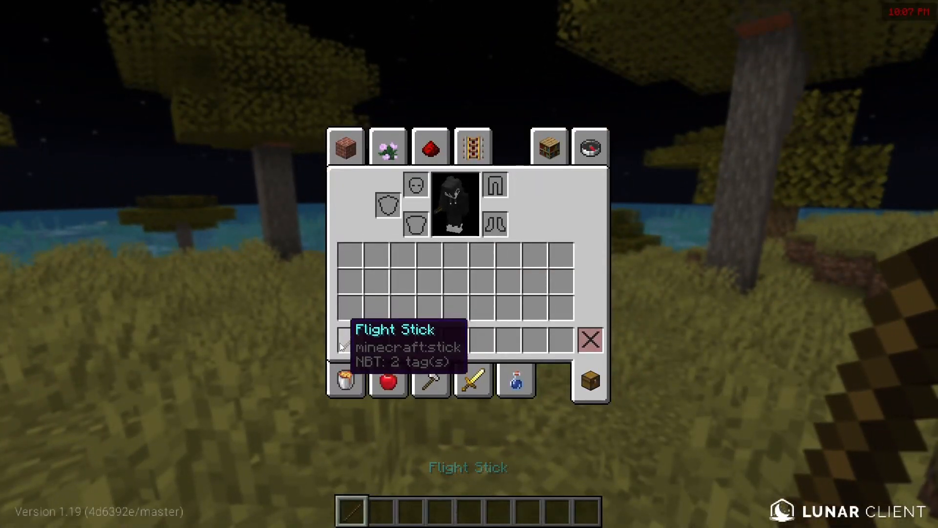
{"action": "key", "text": "Escape"}
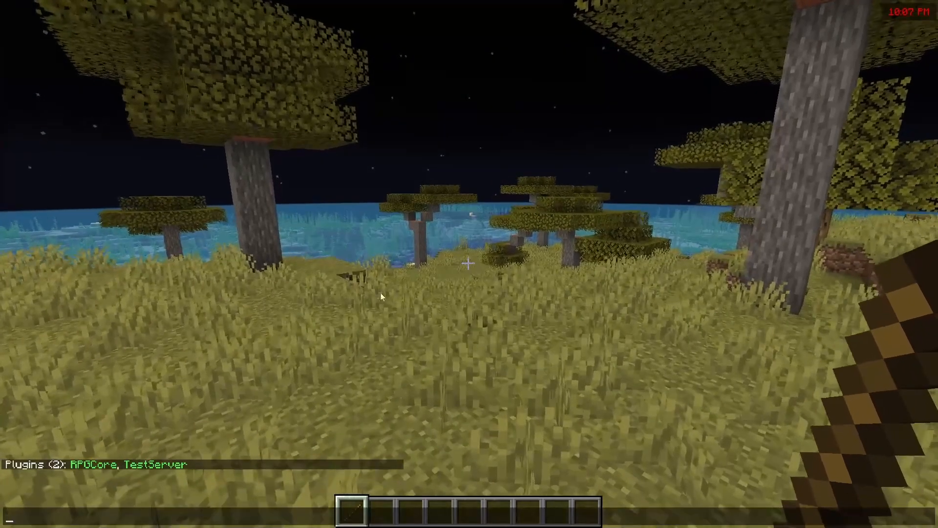
{"action": "mouse_move", "coordinate": [470, 264]}
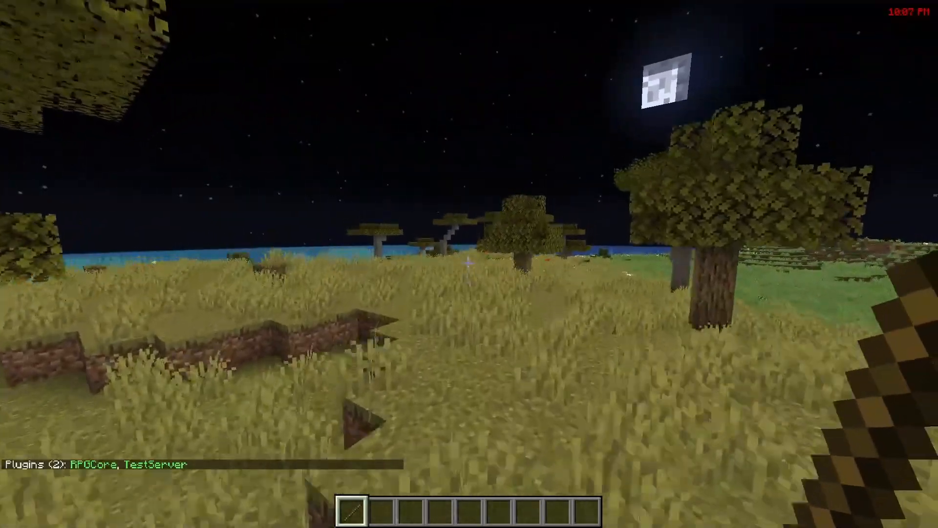
{"action": "mouse_move", "coordinate": [469, 264]}
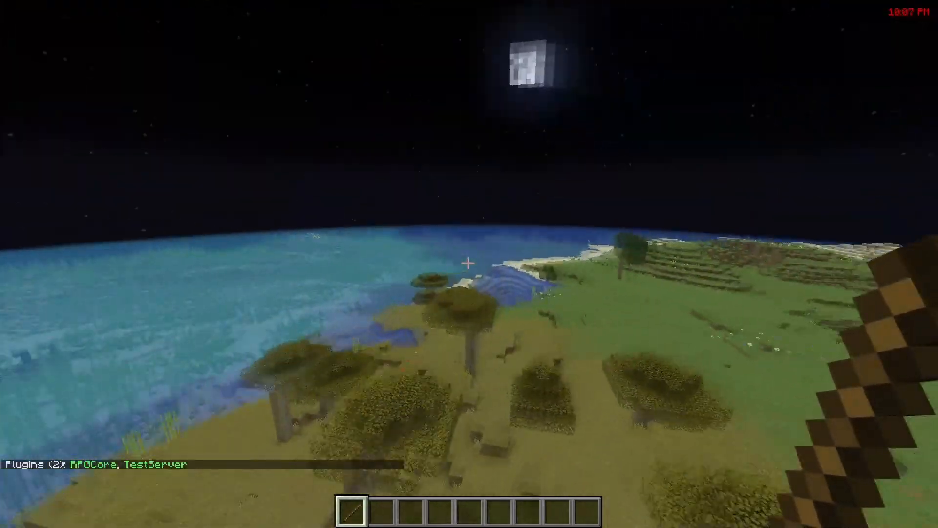
{"action": "key", "text": "e"}
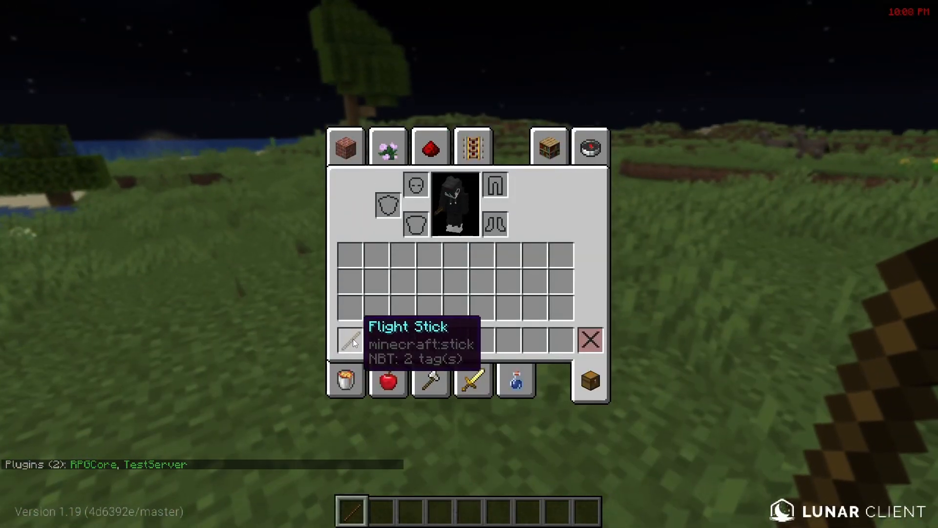
{"action": "key", "text": "Escape"}
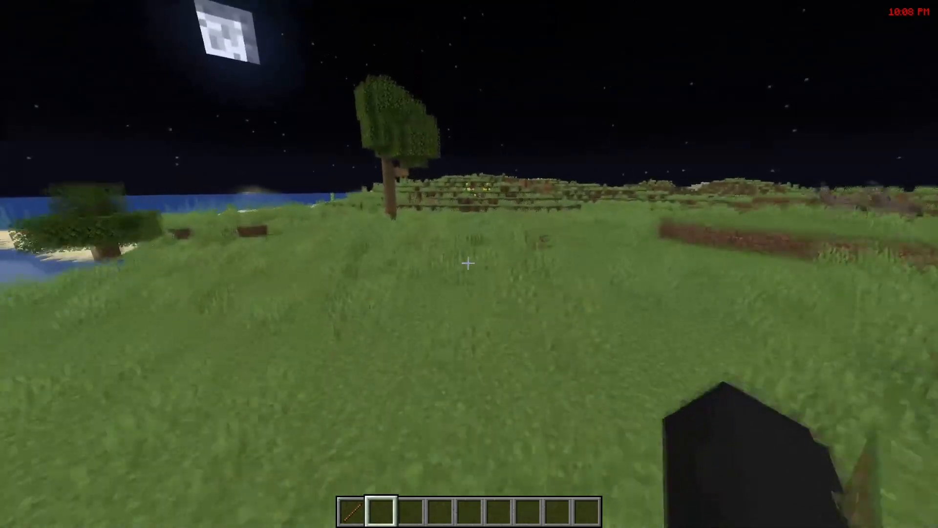
{"action": "mouse_move", "coordinate": [470, 263]}
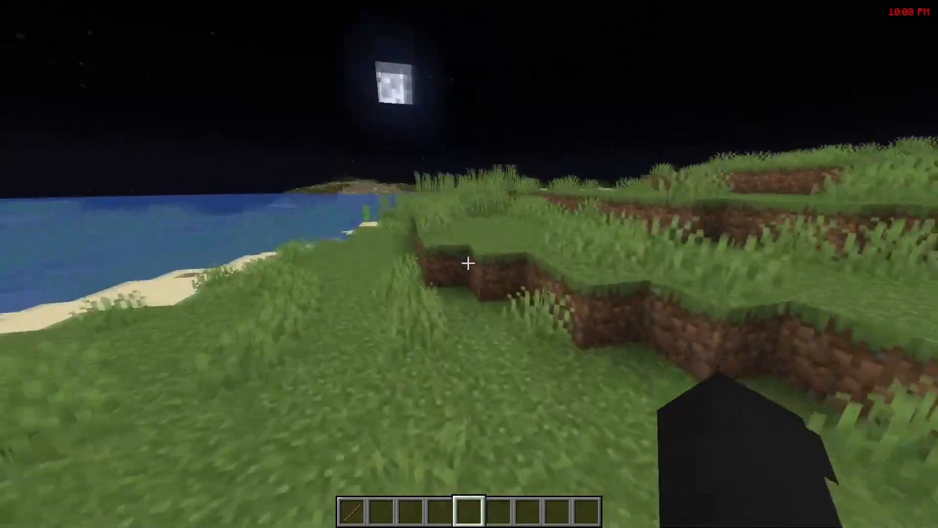
{"action": "mouse_move", "coordinate": [469, 262]}
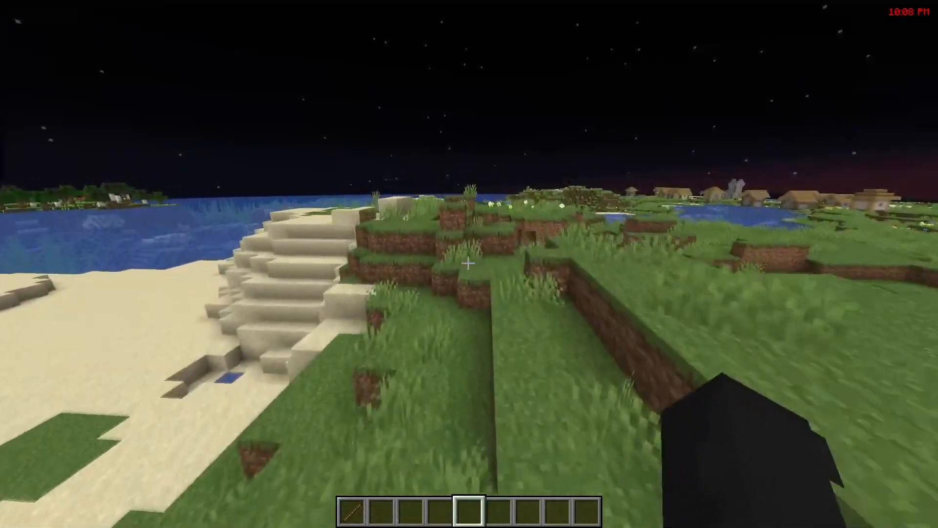
{"action": "mouse_move", "coordinate": [470, 264]}
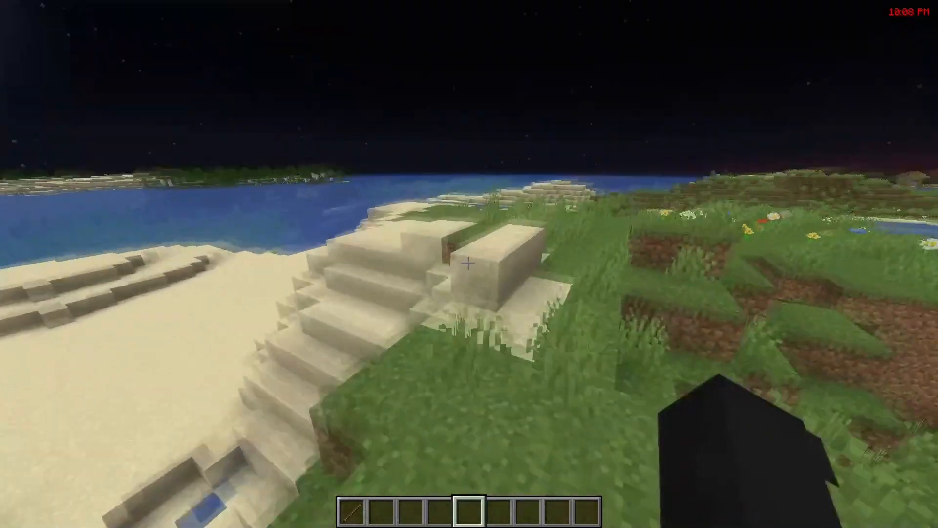
{"action": "mouse_move", "coordinate": [469, 259]}
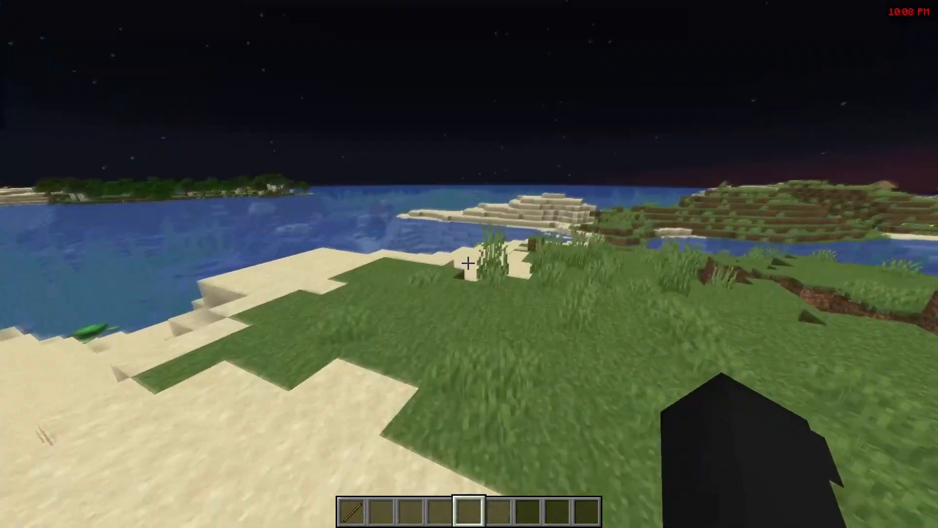
{"action": "mouse_move", "coordinate": [470, 264]}
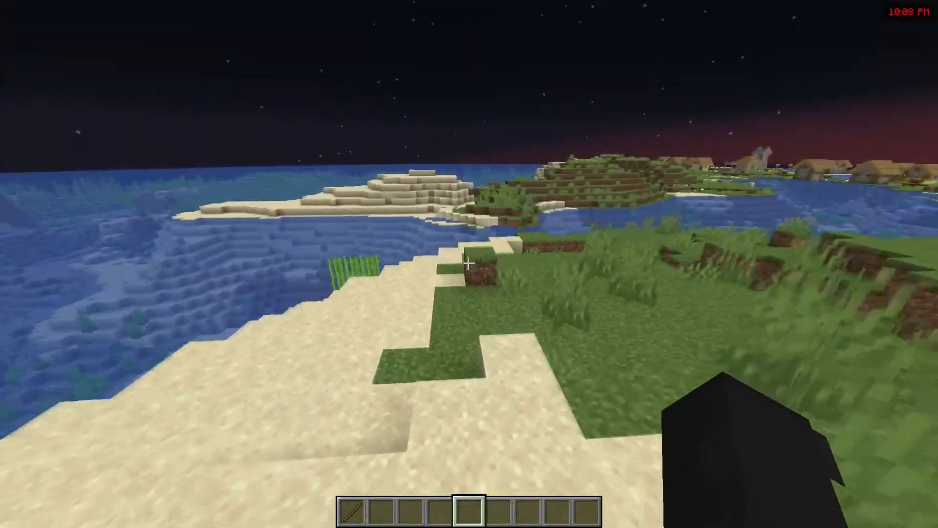
{"action": "mouse_move", "coordinate": [470, 264]}
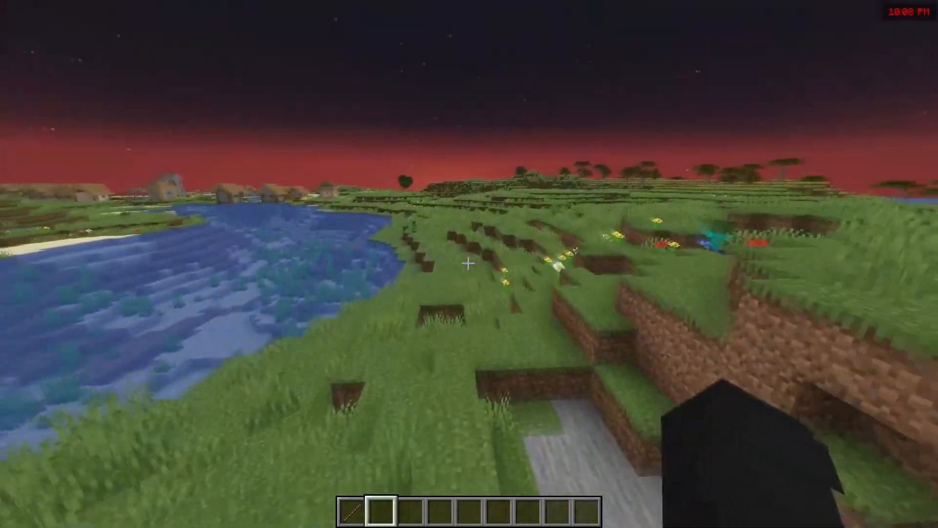
{"action": "mouse_move", "coordinate": [469, 264]}
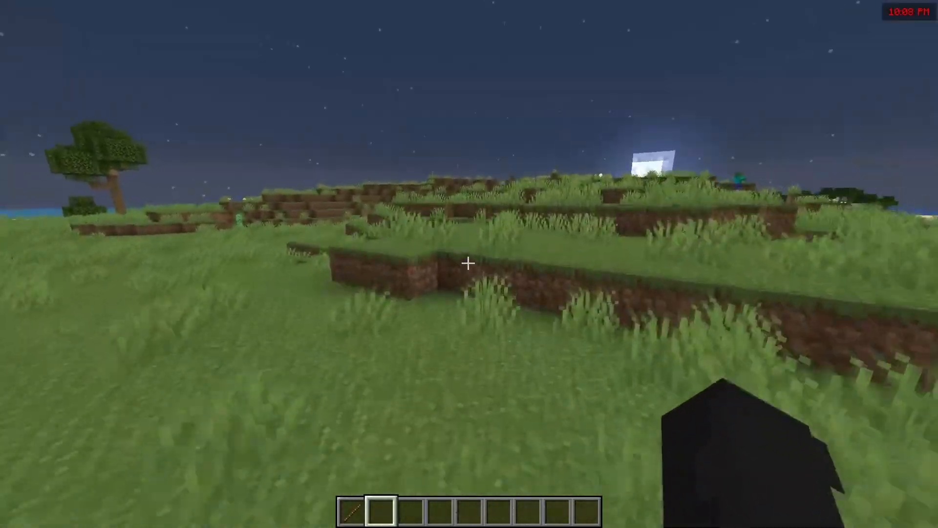
{"action": "mouse_move", "coordinate": [469, 264]}
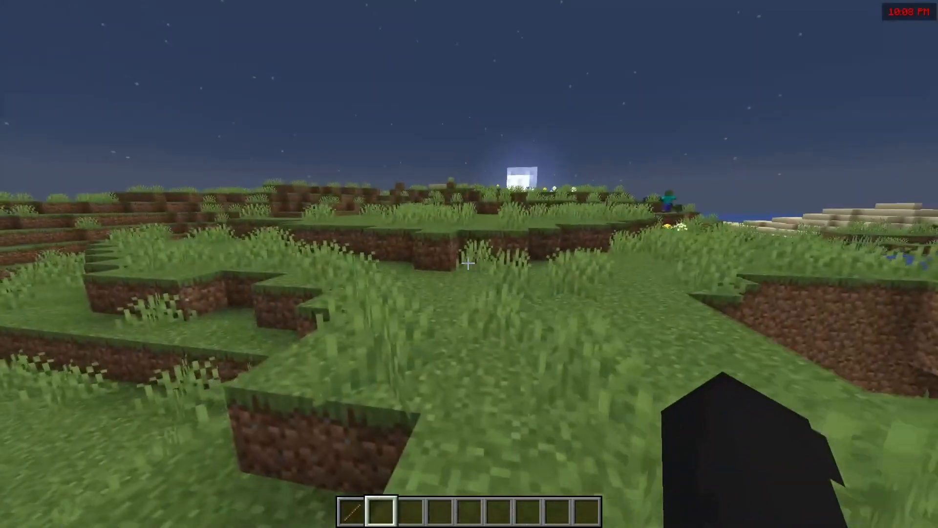